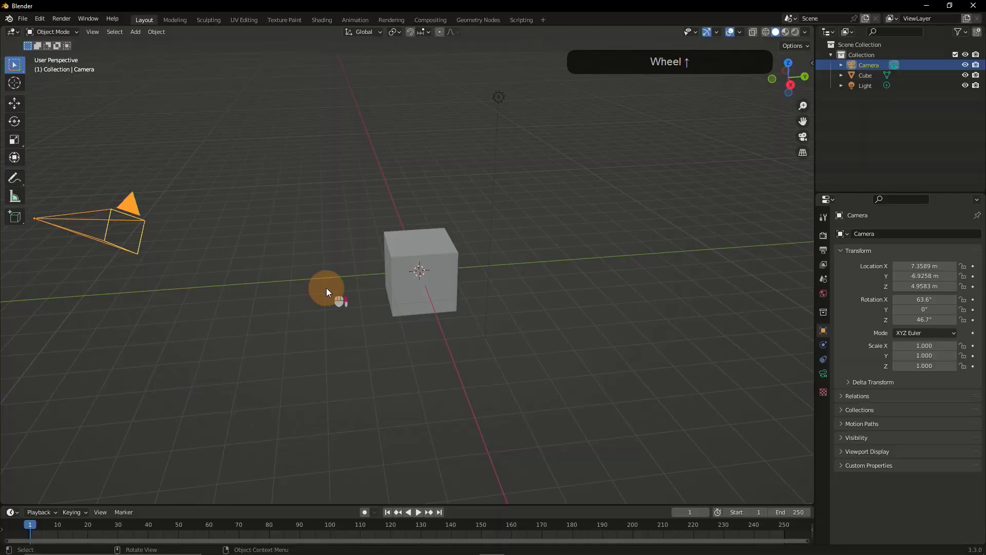
Orbit the viewport around the default cube and camera from several angles.
drag(326, 292, 262, 229)
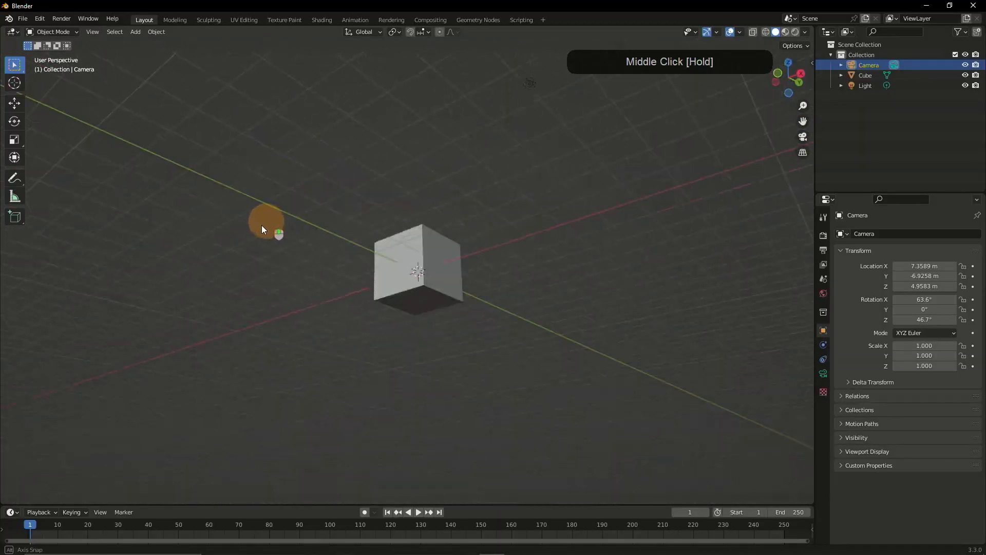
drag(264, 229, 387, 308)
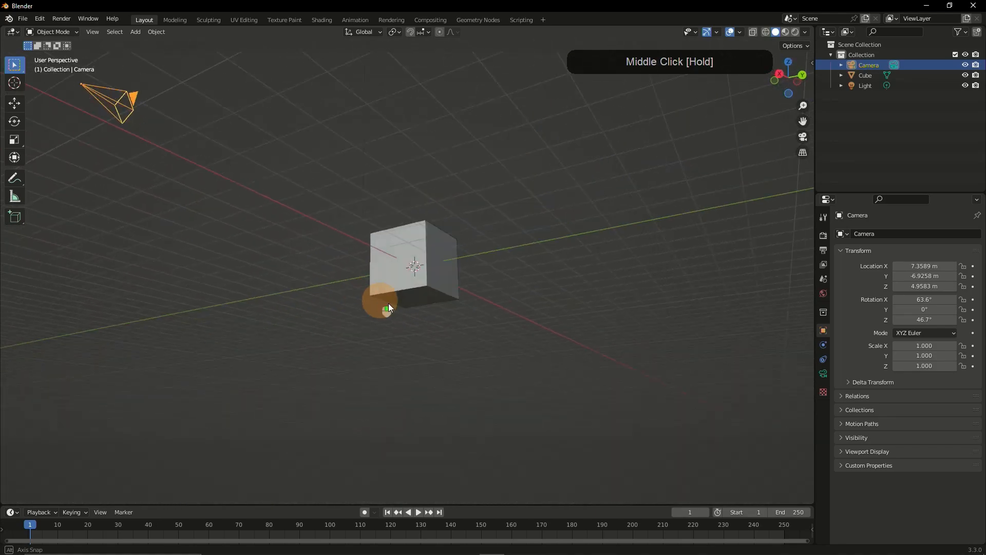
drag(387, 308, 326, 343)
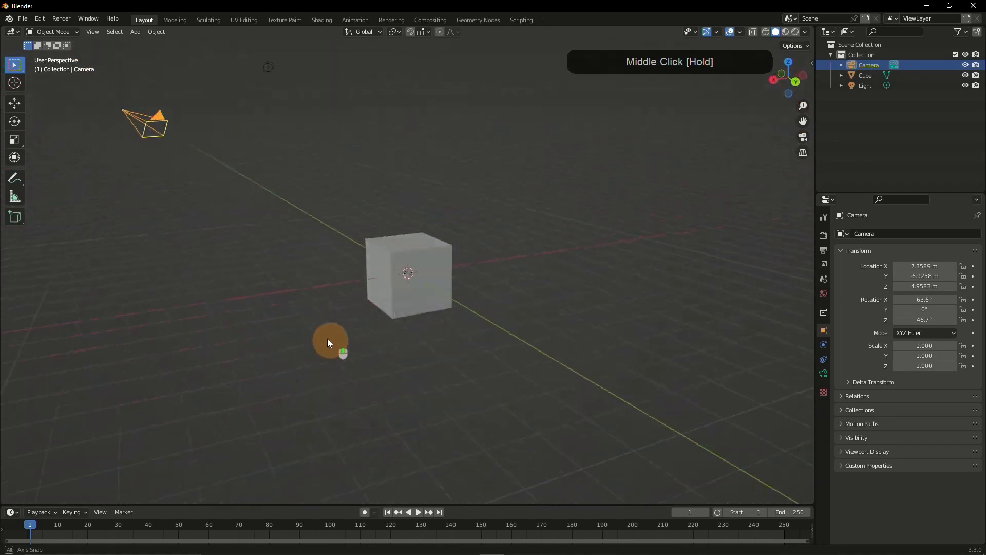
drag(326, 343, 402, 356)
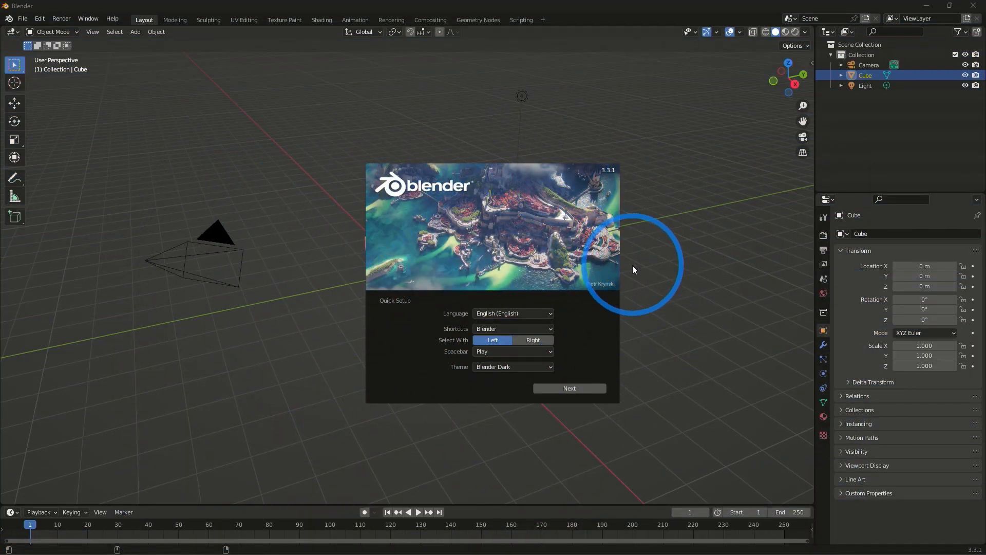
mouse_move(636, 277)
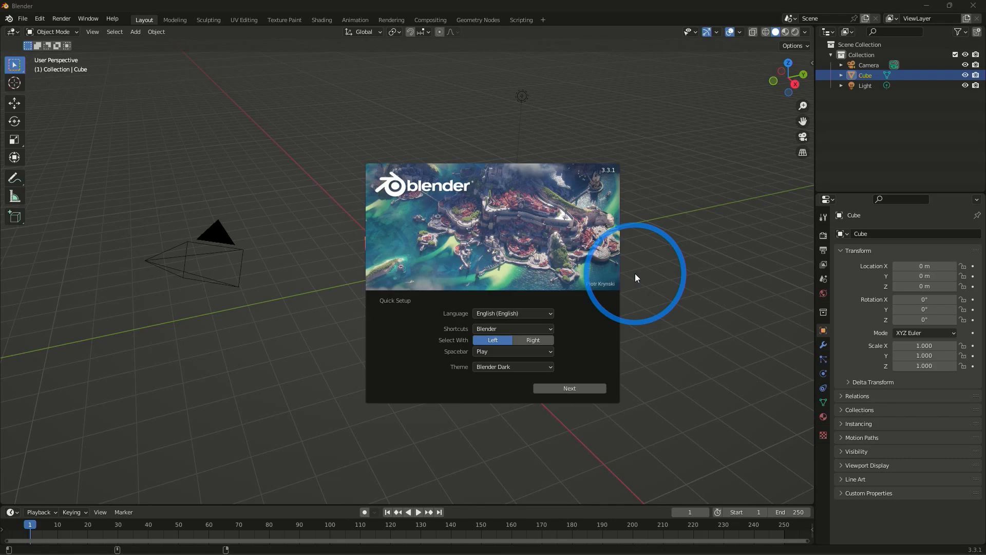
mouse_move(504, 229)
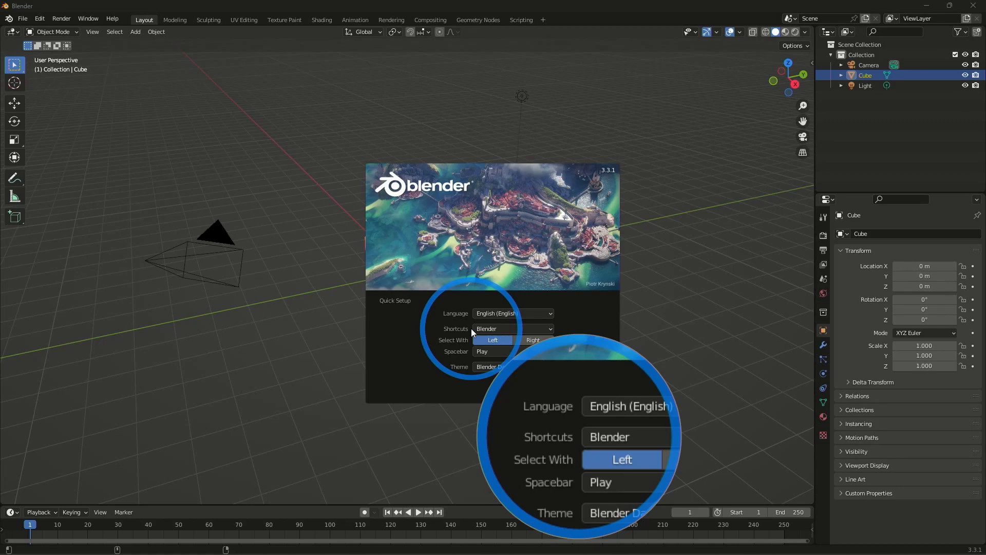
click(512, 329)
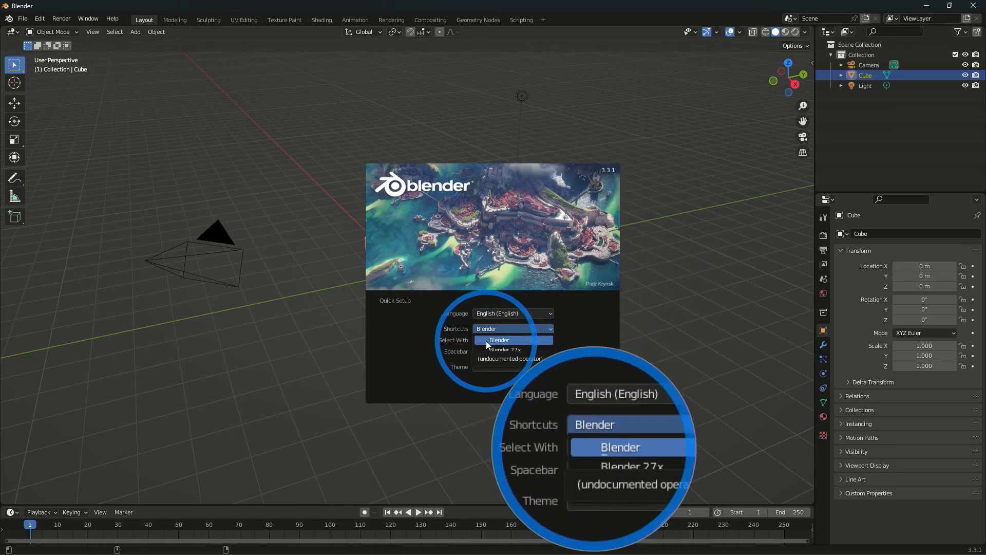
click(499, 340)
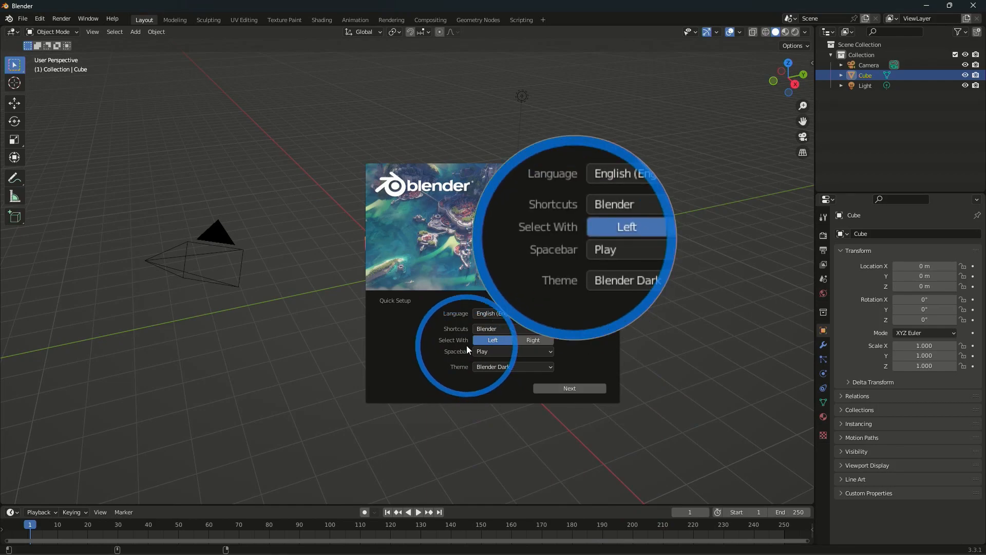
click(511, 367)
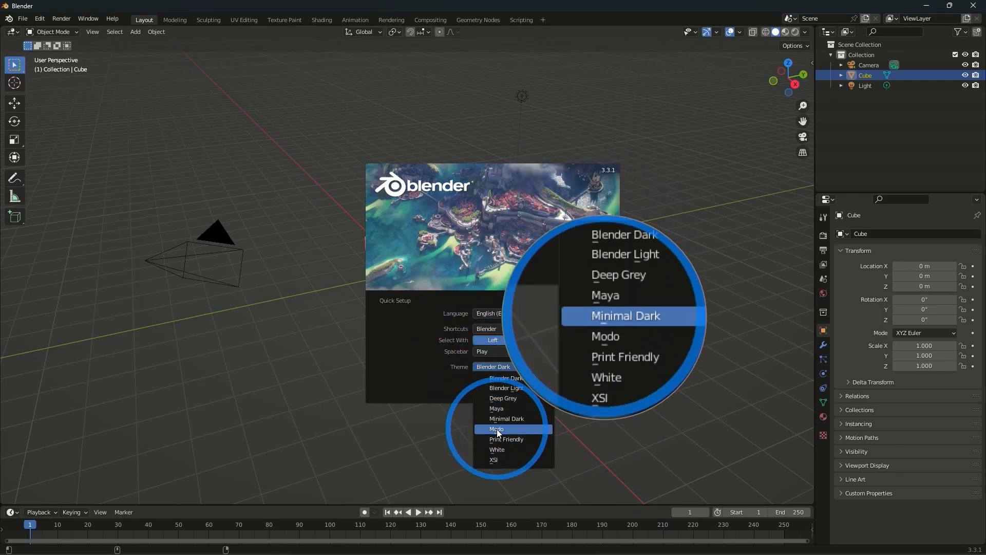
click(497, 430)
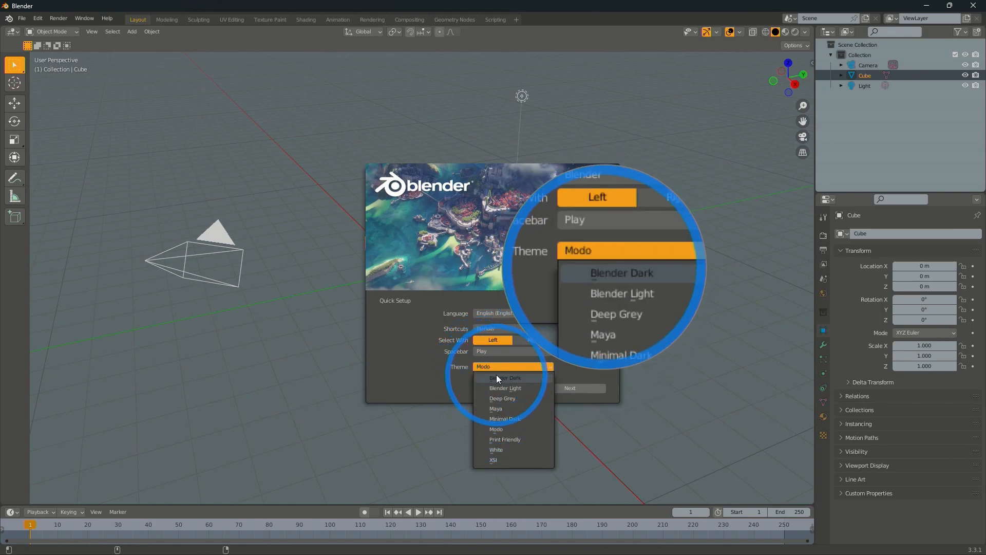
click(504, 377)
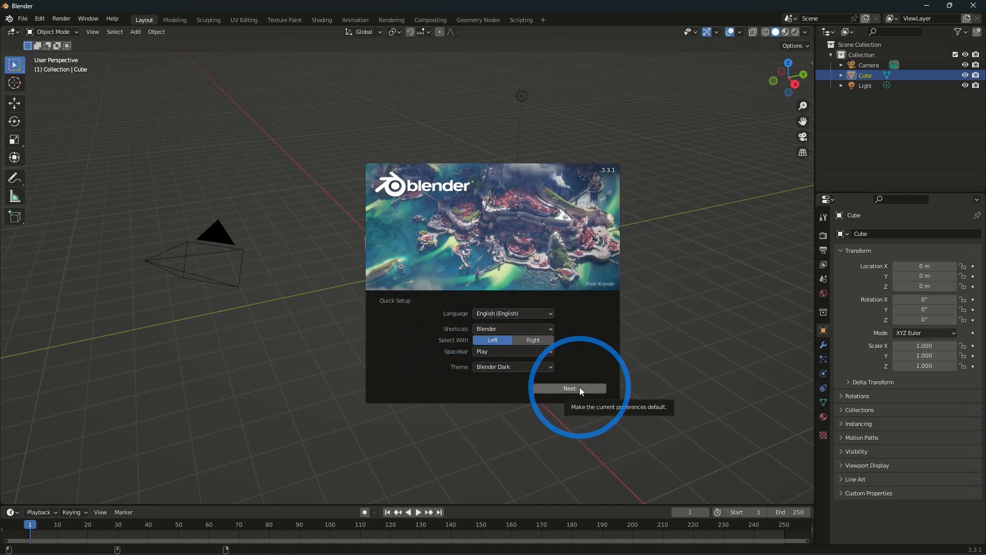
Confirm the quick-setup defaults so the splash shows new file templates and recent files.
click(573, 388)
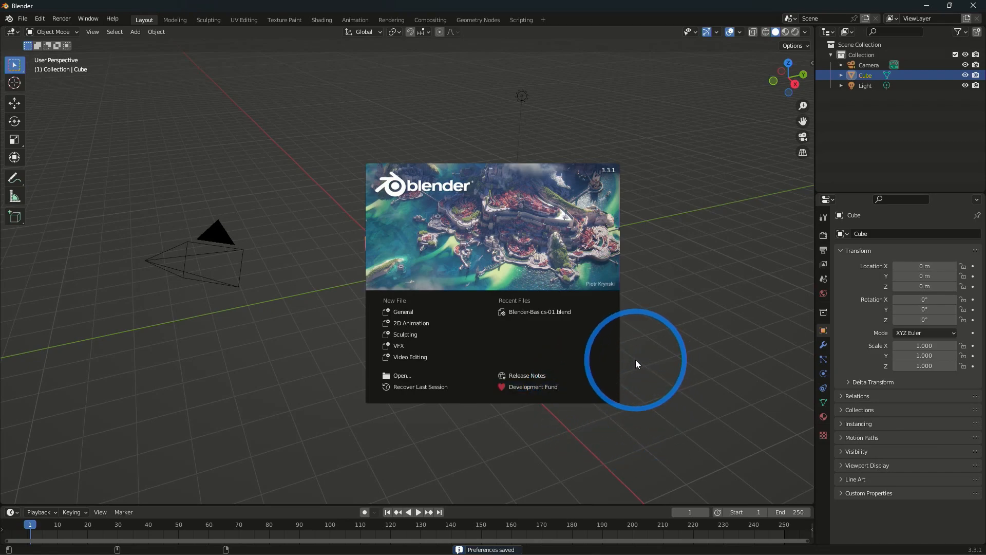
mouse_move(592, 325)
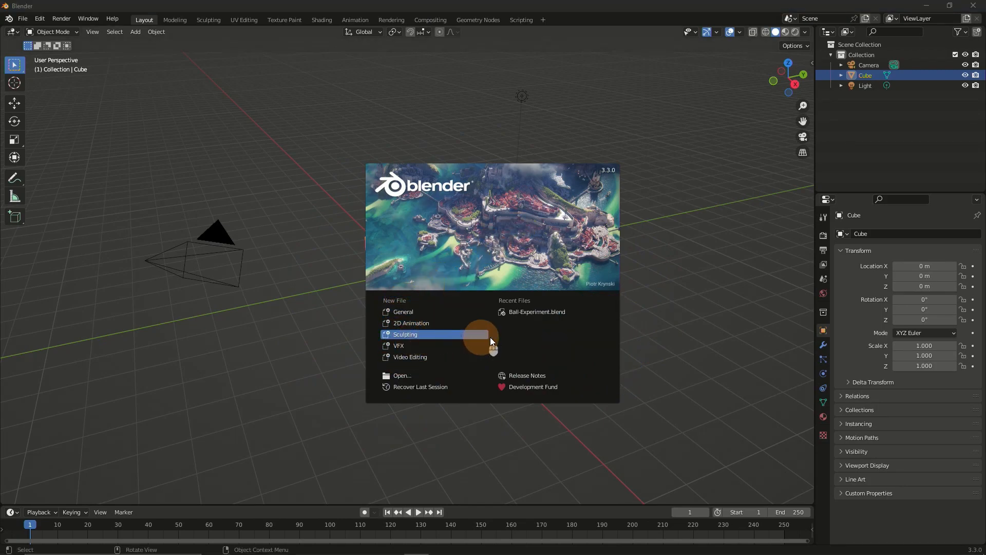
mouse_move(659, 202)
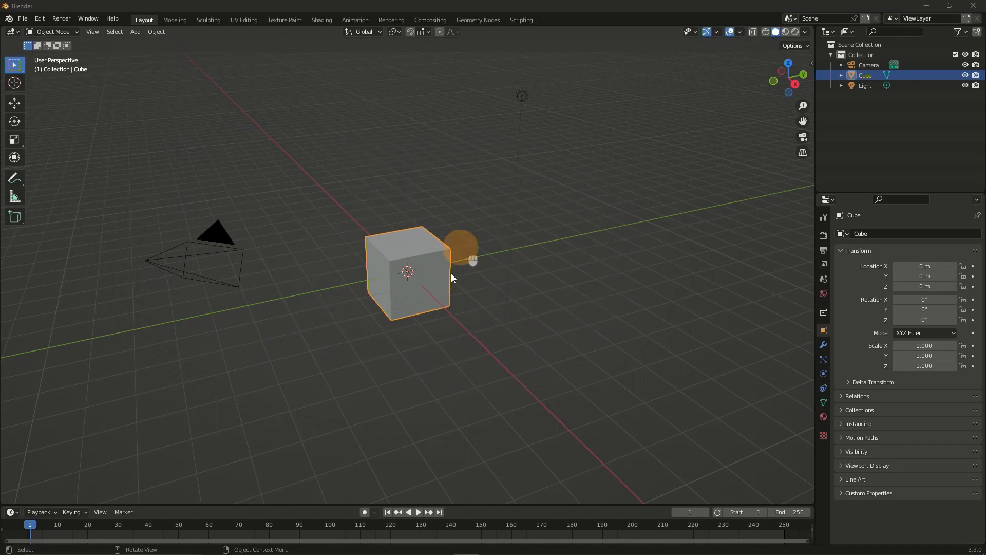
click(410, 256)
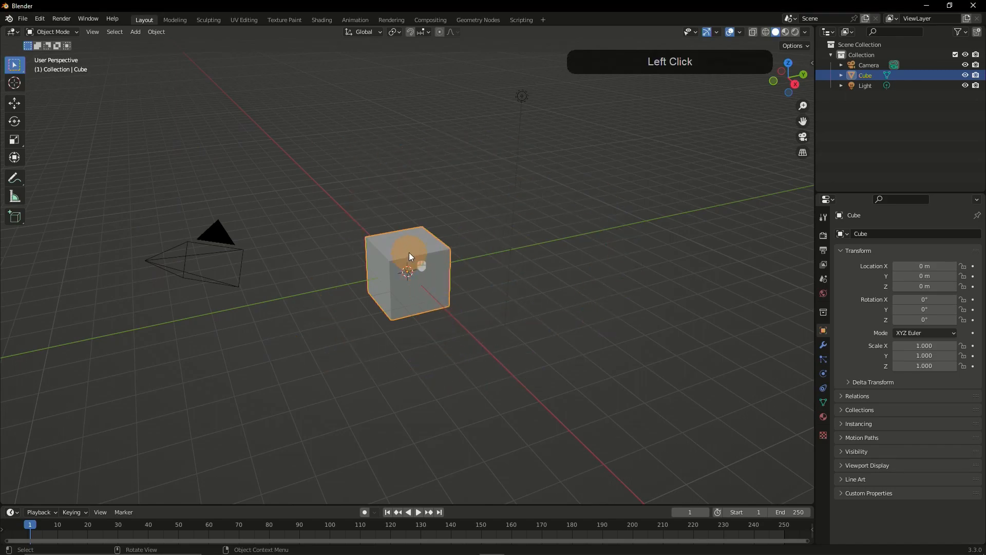
click(217, 242)
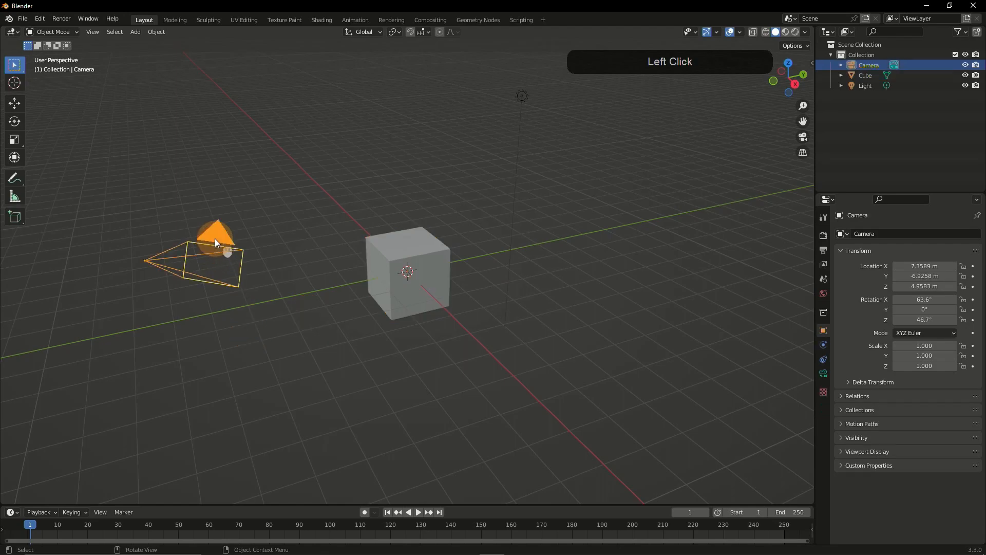
click(522, 95)
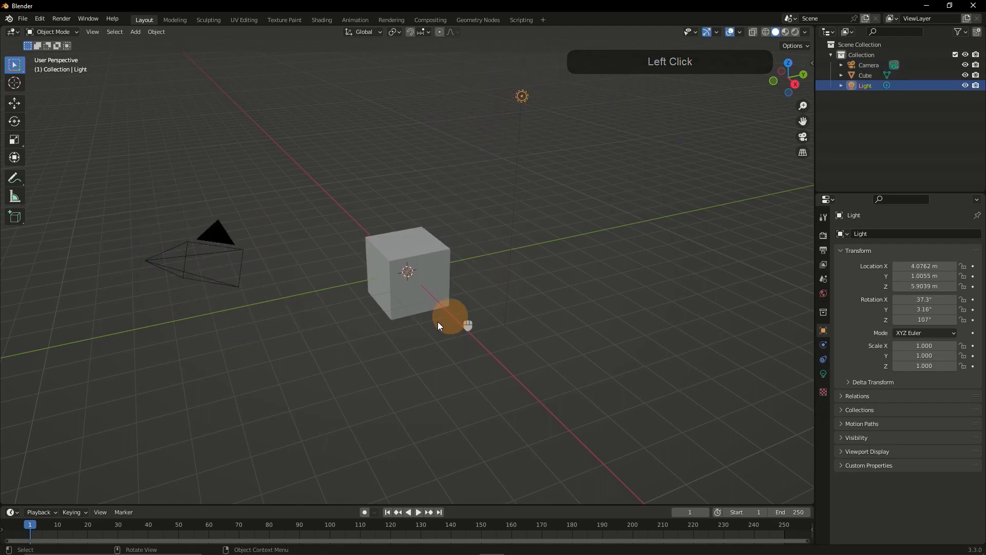
click(408, 270)
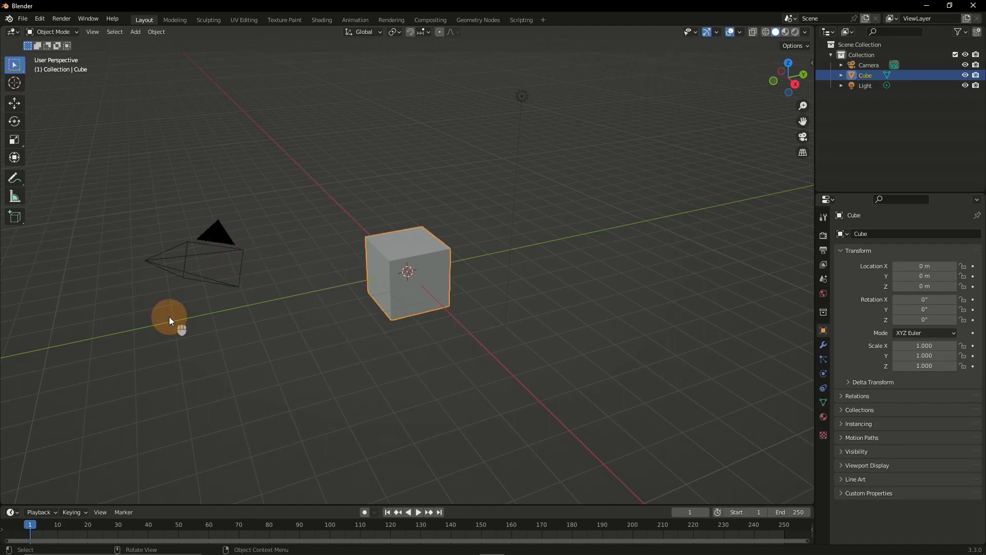
mouse_move(484, 396)
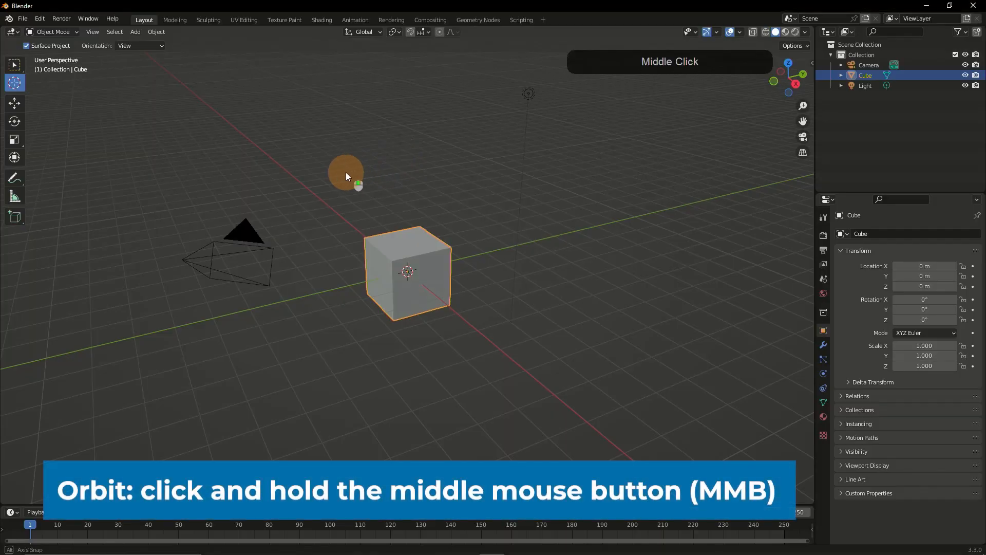
Orbit, zoom and pan around the default cube, returning near the original angle.
drag(346, 176, 438, 172)
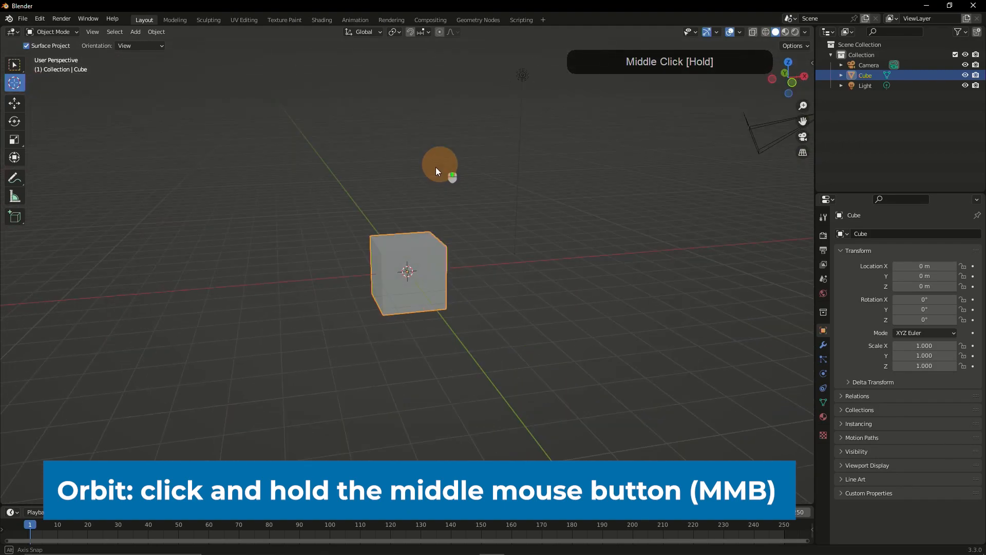
drag(437, 170, 265, 153)
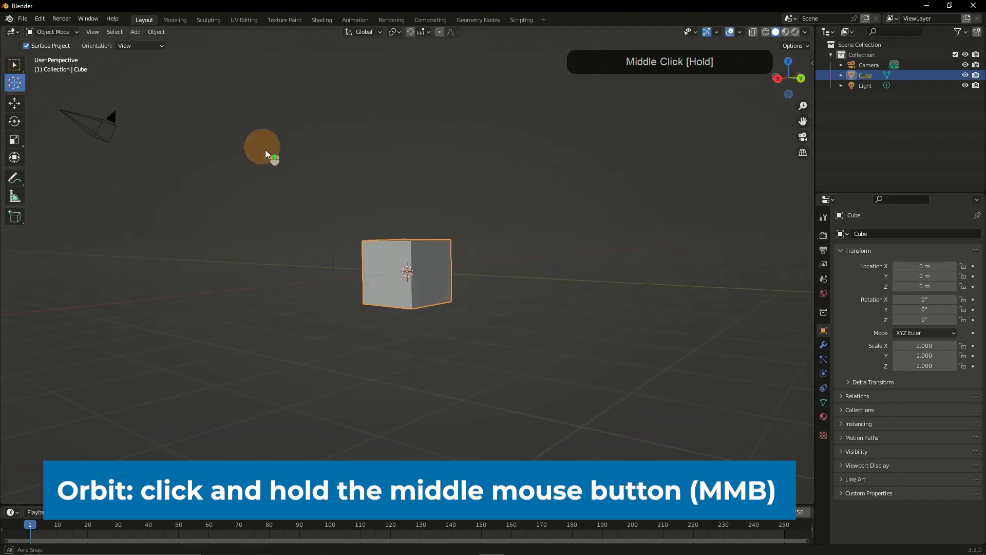
drag(262, 148, 441, 205)
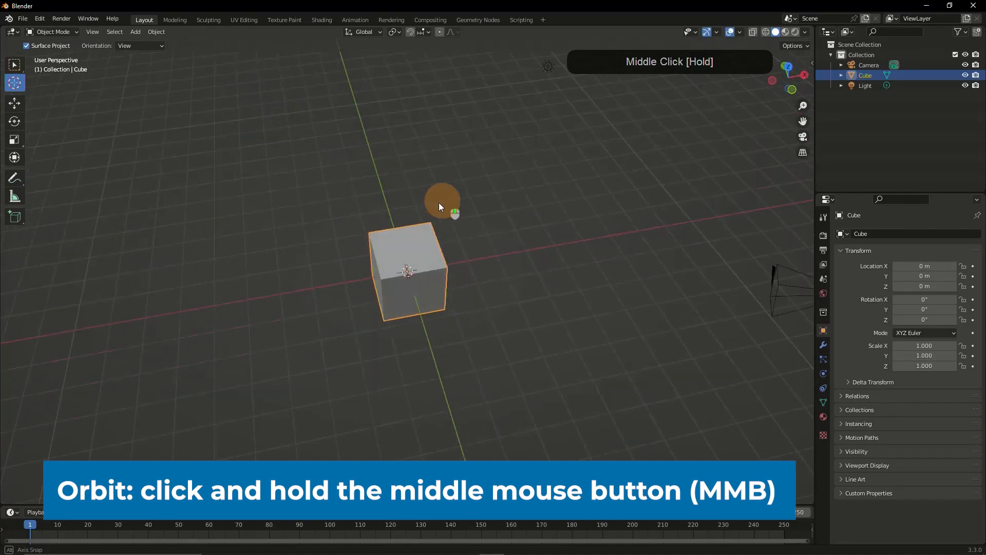
drag(441, 207, 427, 234)
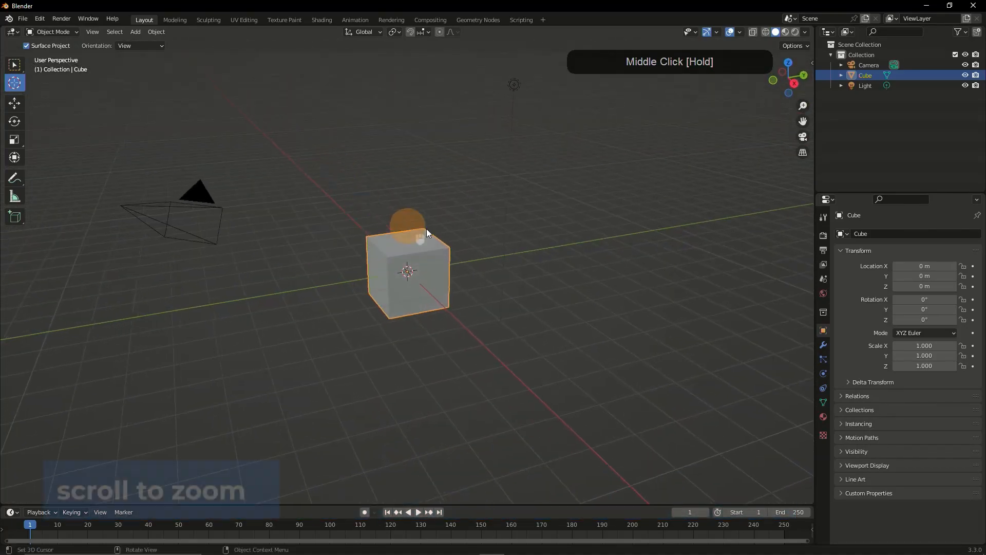
drag(418, 233, 484, 207)
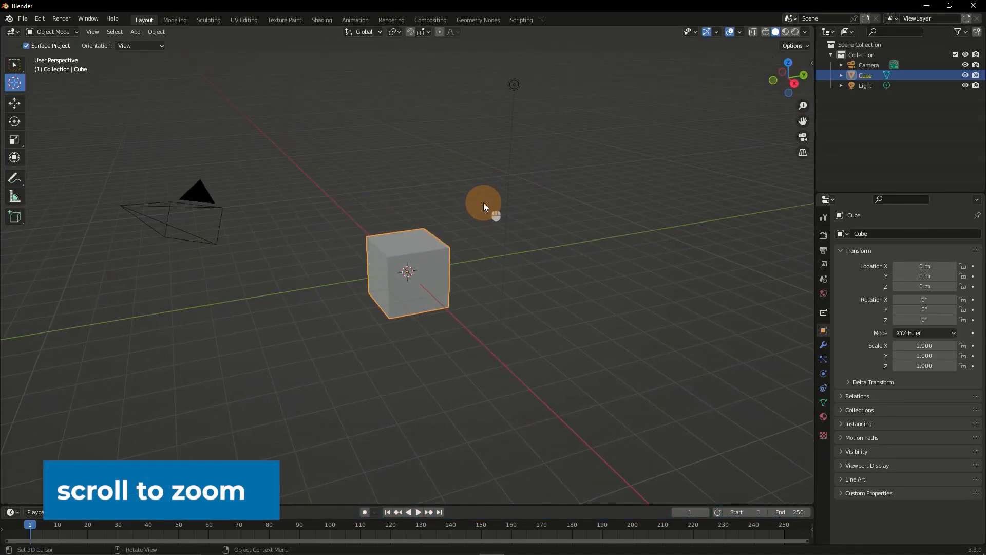
scroll(up, 3)
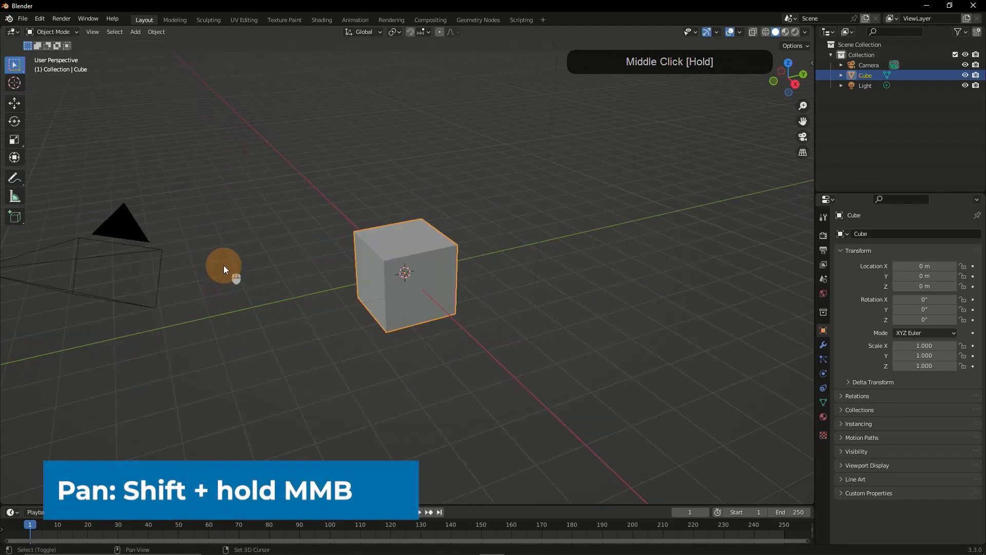
drag(224, 269, 353, 290)
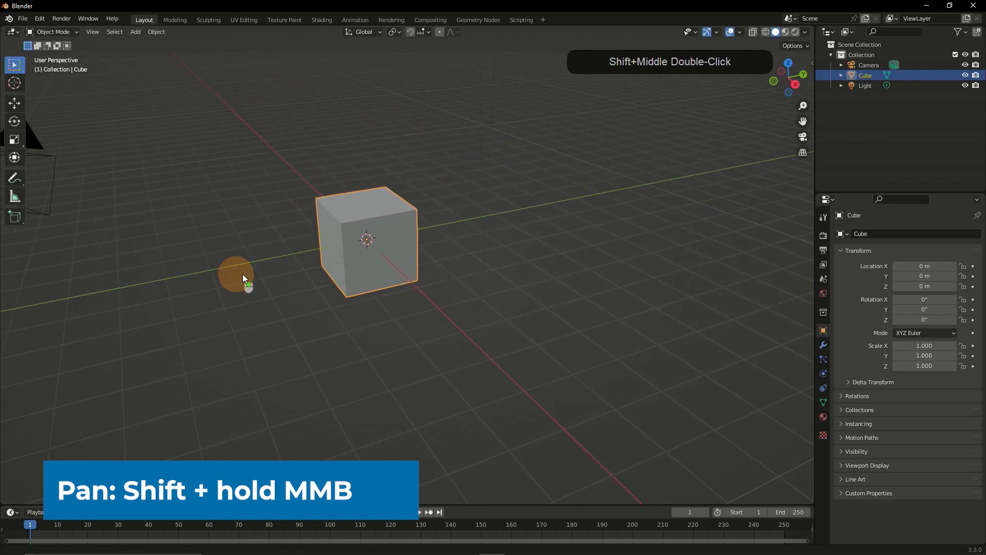
drag(244, 278, 173, 235)
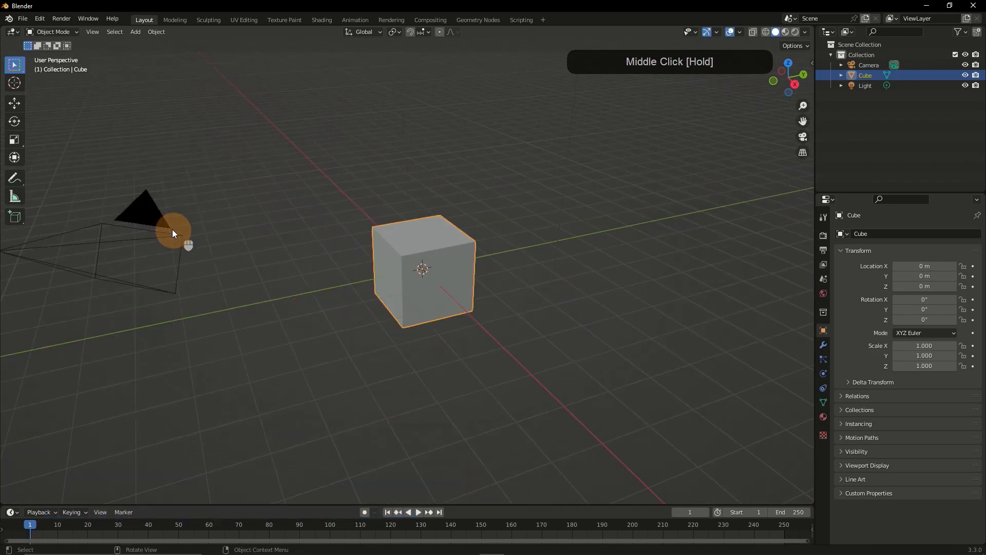
Select the camera in the viewport, then select the cube again as the active object.
drag(172, 233, 421, 324)
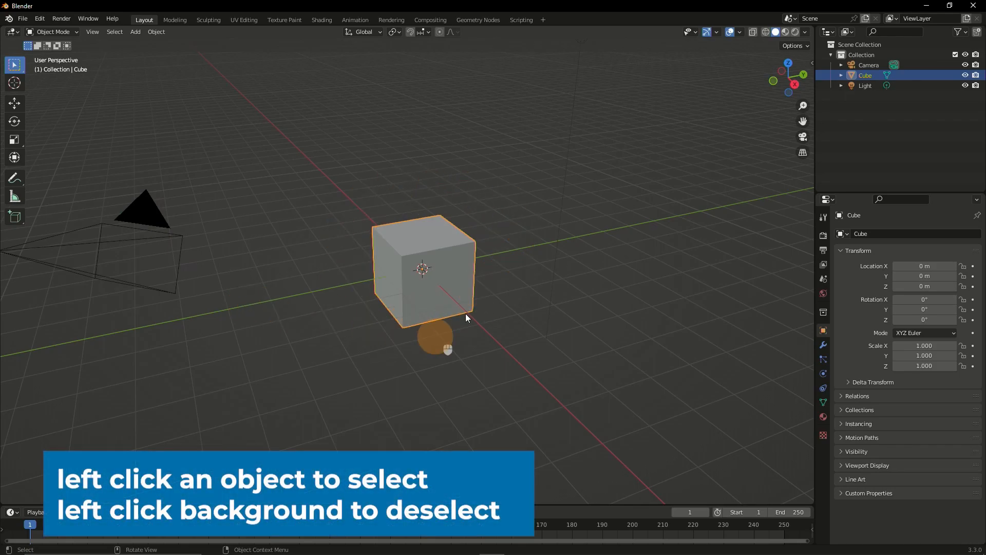
mouse_move(142, 216)
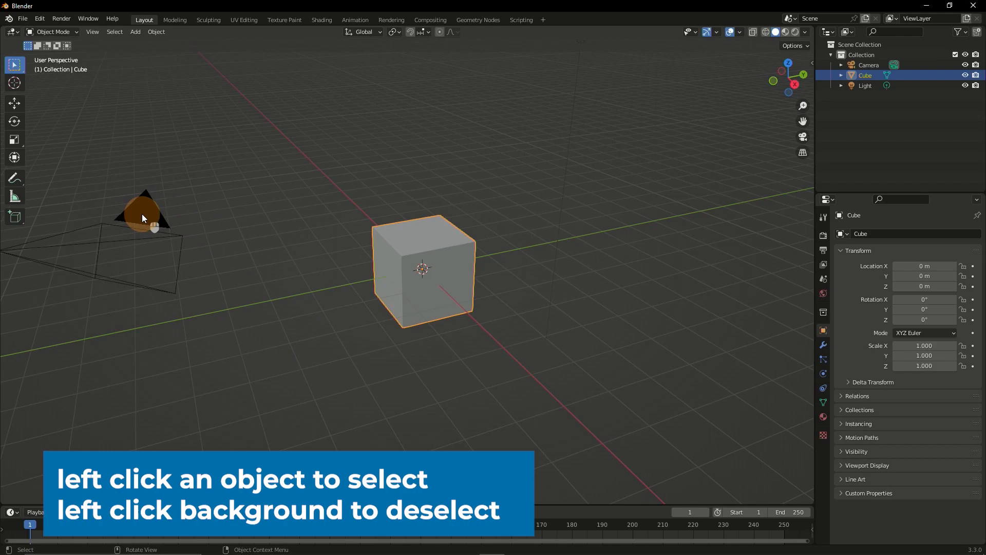
click(142, 214)
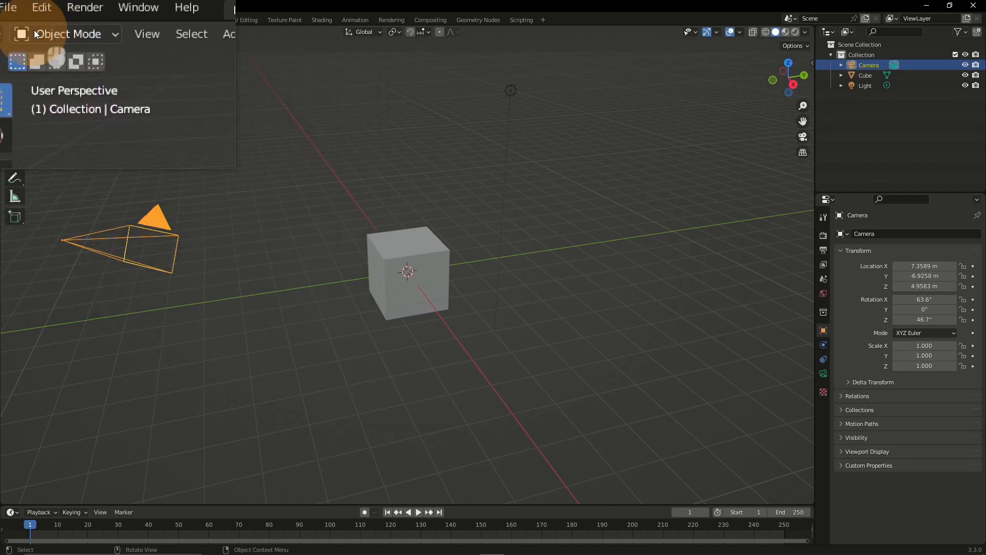
mouse_move(66, 33)
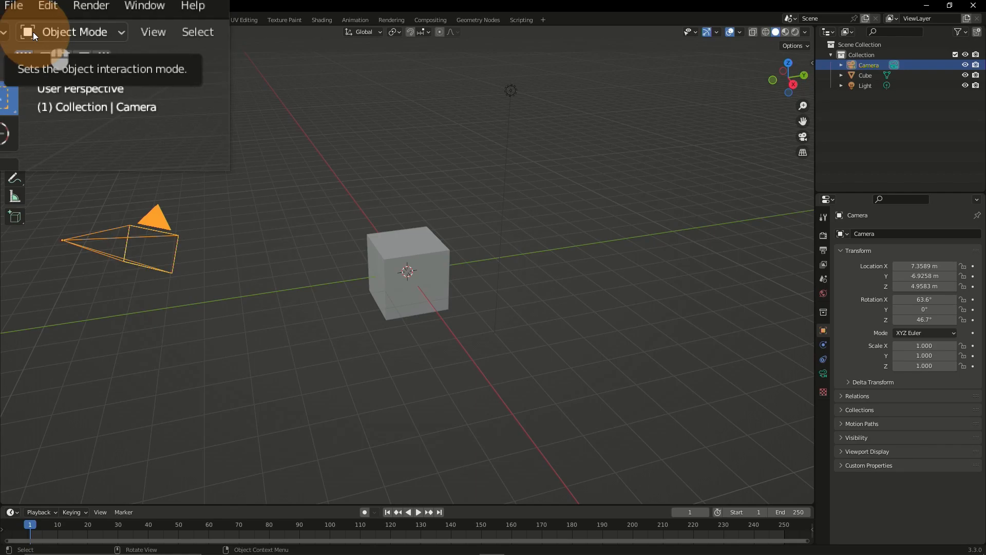
click(332, 308)
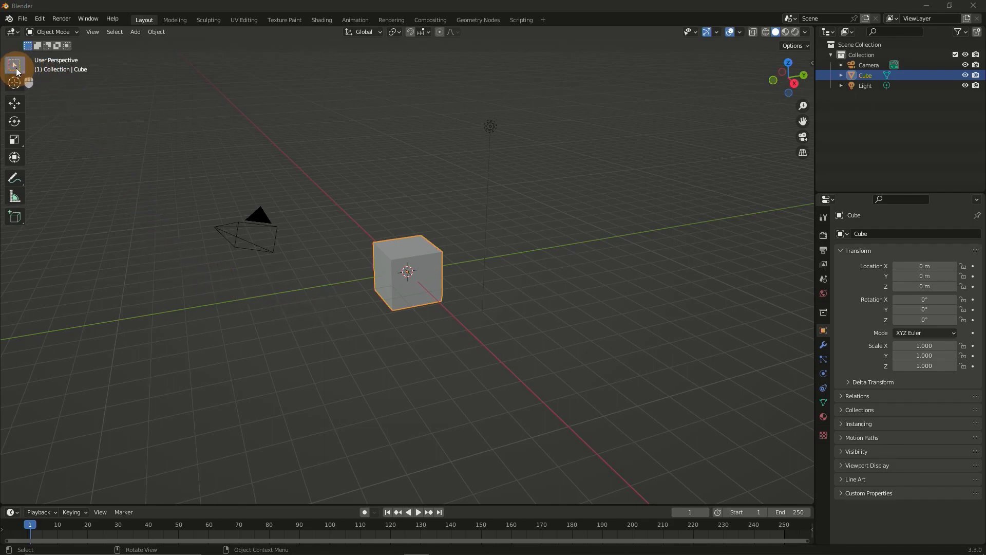
mouse_move(14, 67)
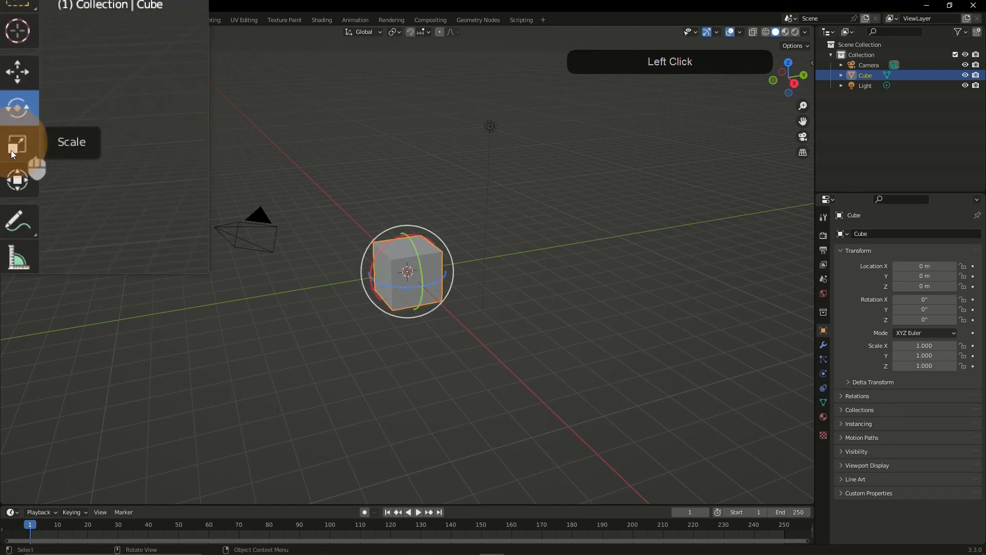
click(17, 107)
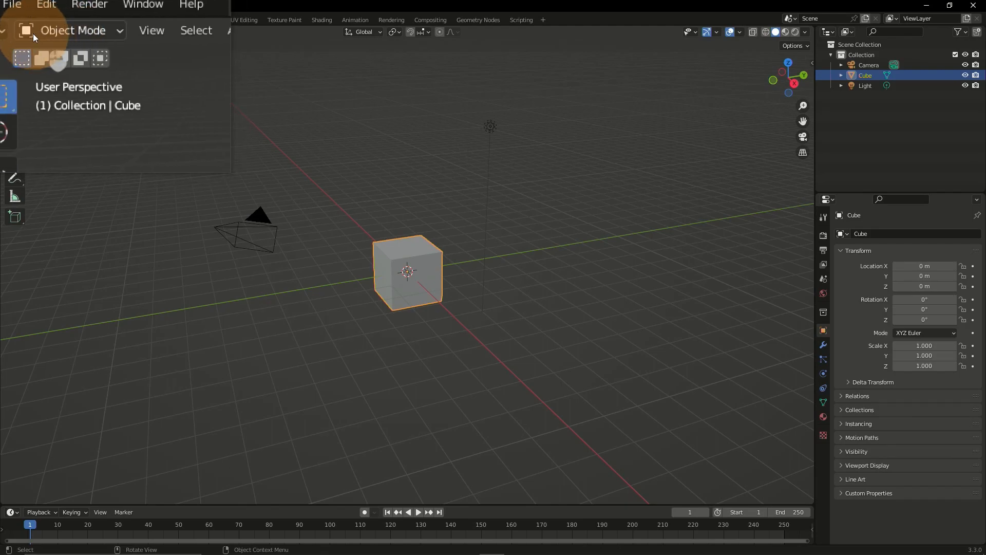
click(205, 223)
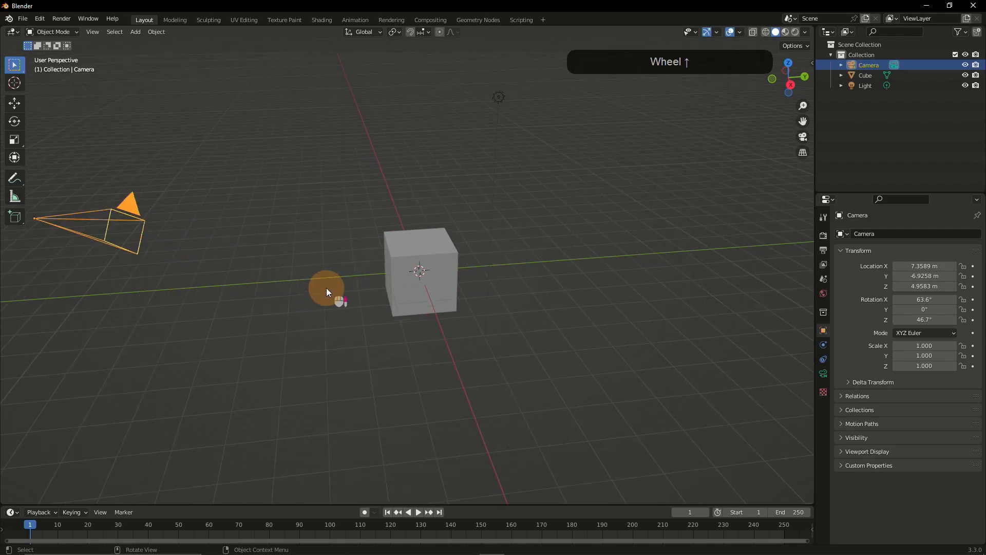
Orbit around the scene and the framed camera, viewing it from below and above.
drag(327, 292, 286, 211)
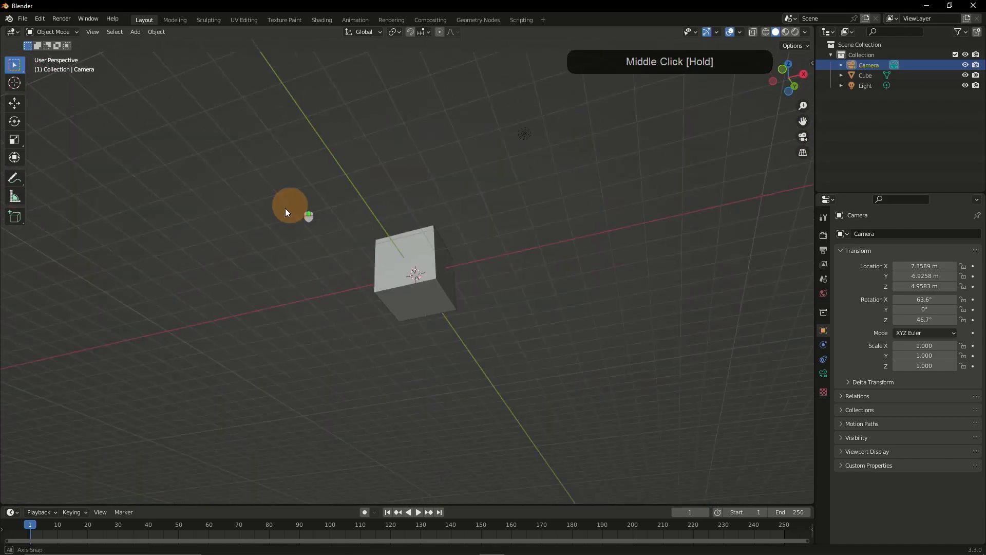
drag(289, 211, 365, 298)
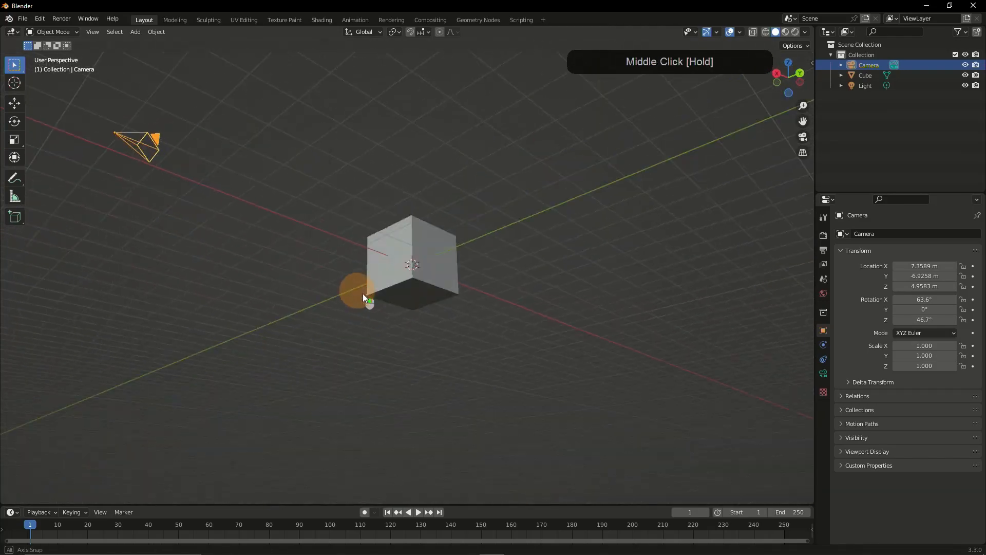
drag(368, 299, 343, 346)
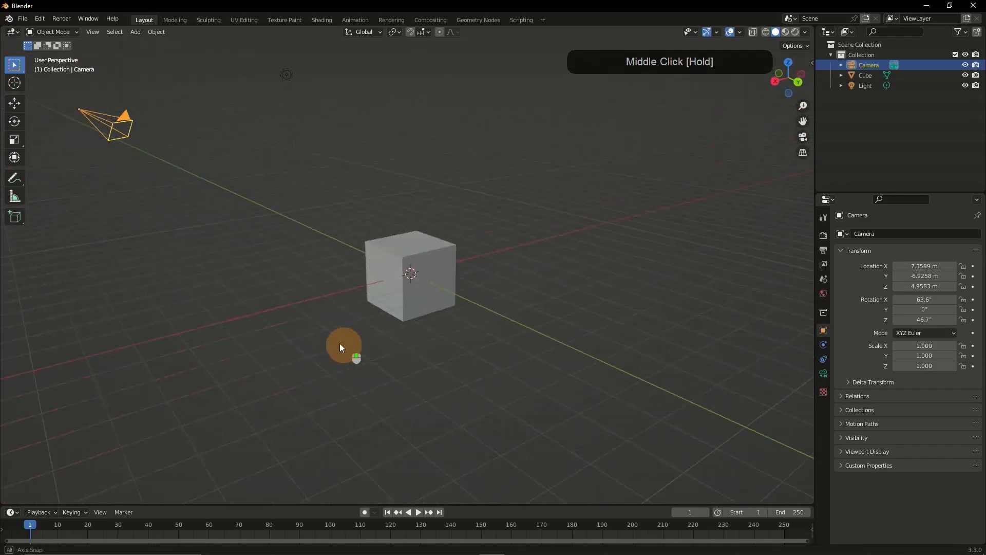
drag(341, 347, 409, 357)
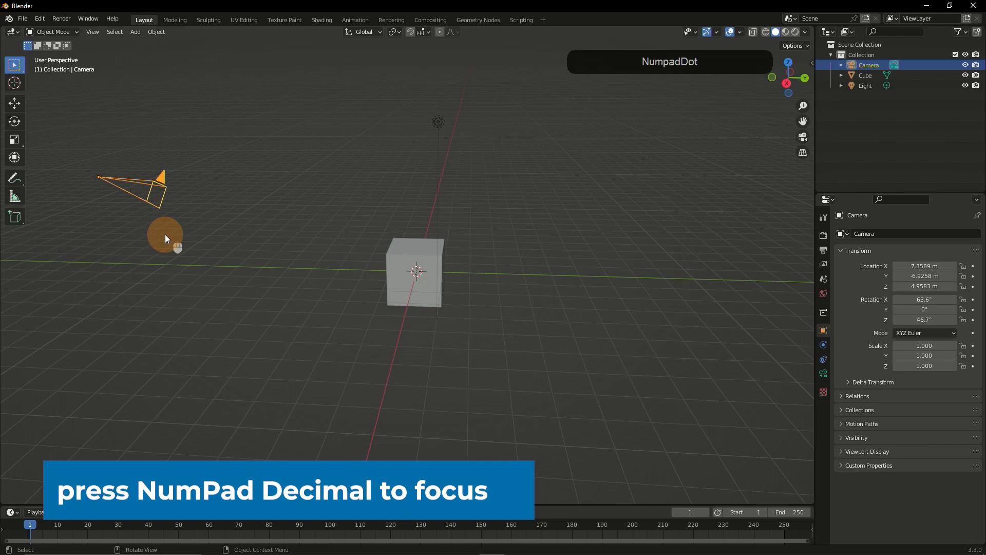
drag(166, 239, 332, 391)
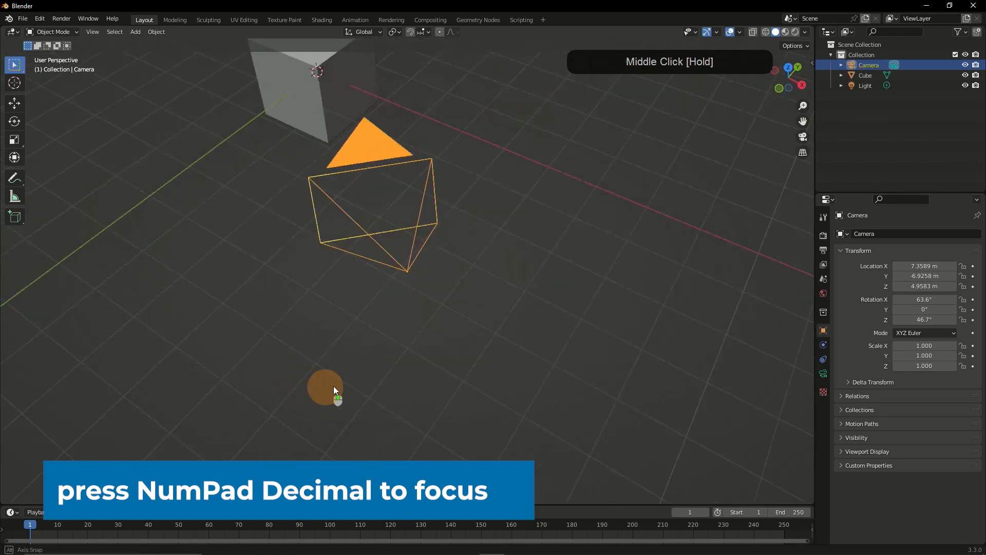
drag(333, 390, 287, 317)
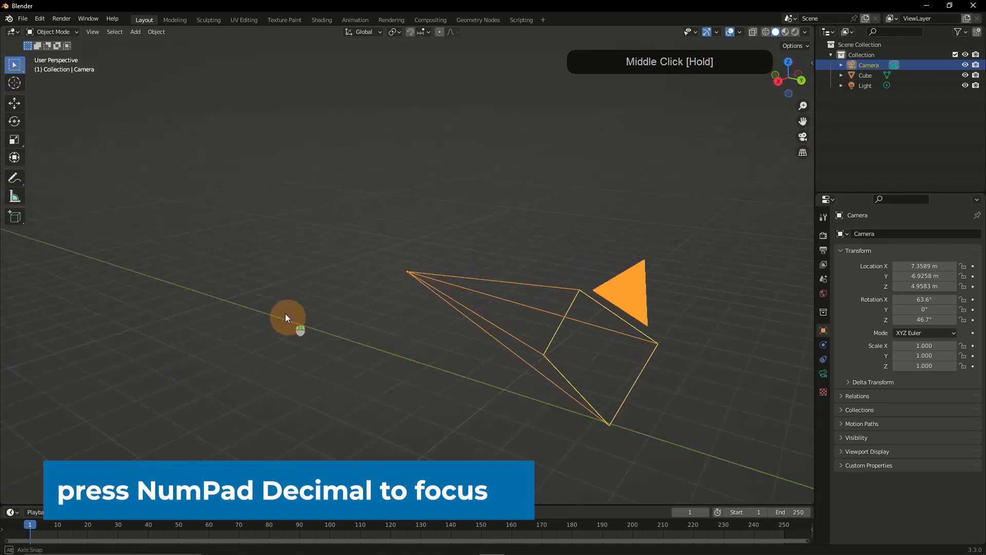
drag(286, 317, 431, 400)
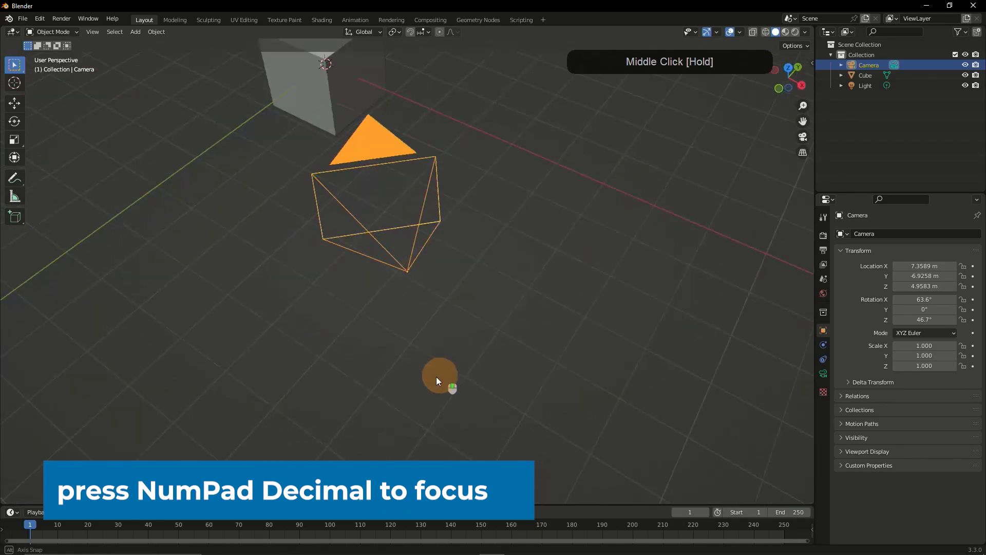
drag(439, 380, 492, 450)
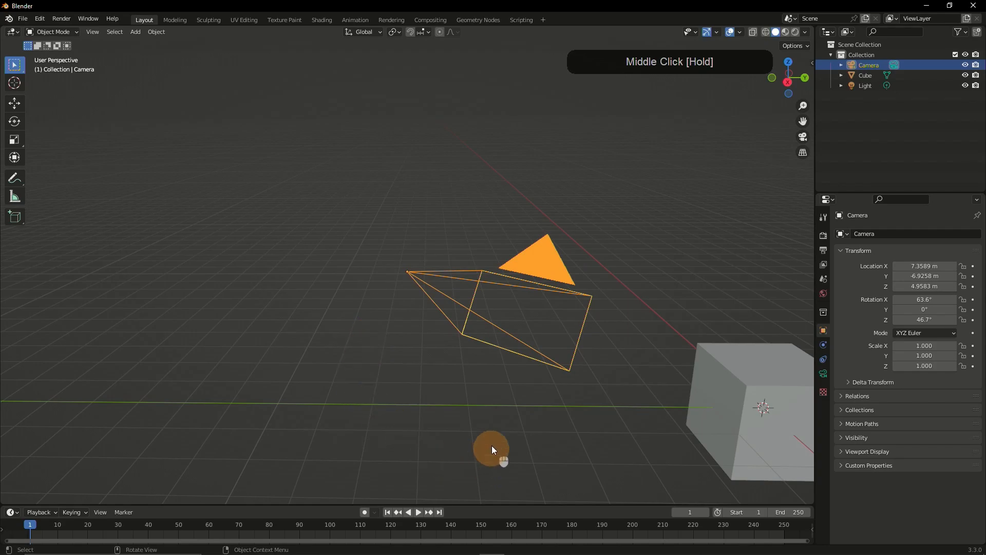
Select the cube, zoom out and orbit to an angled view of it.
click(626, 264)
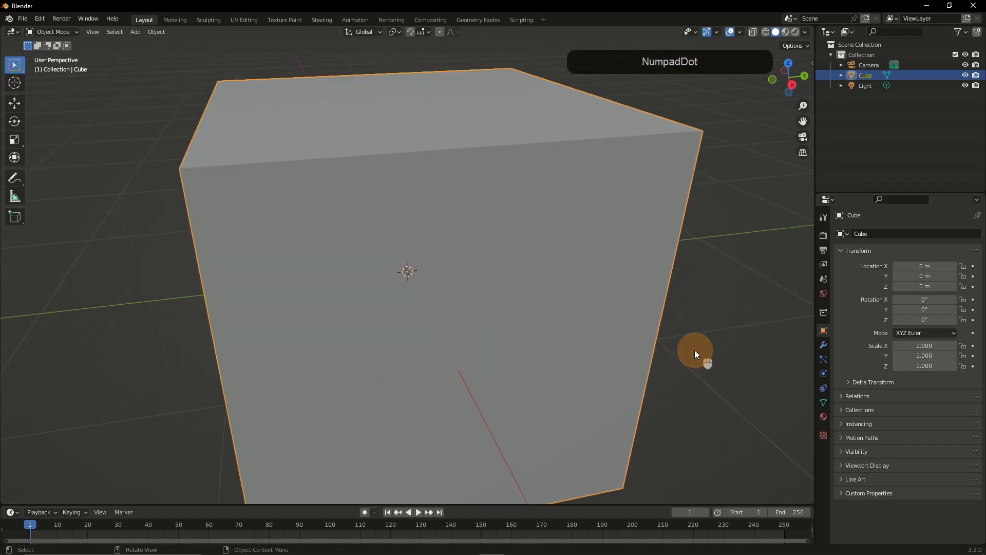
scroll(down, 3)
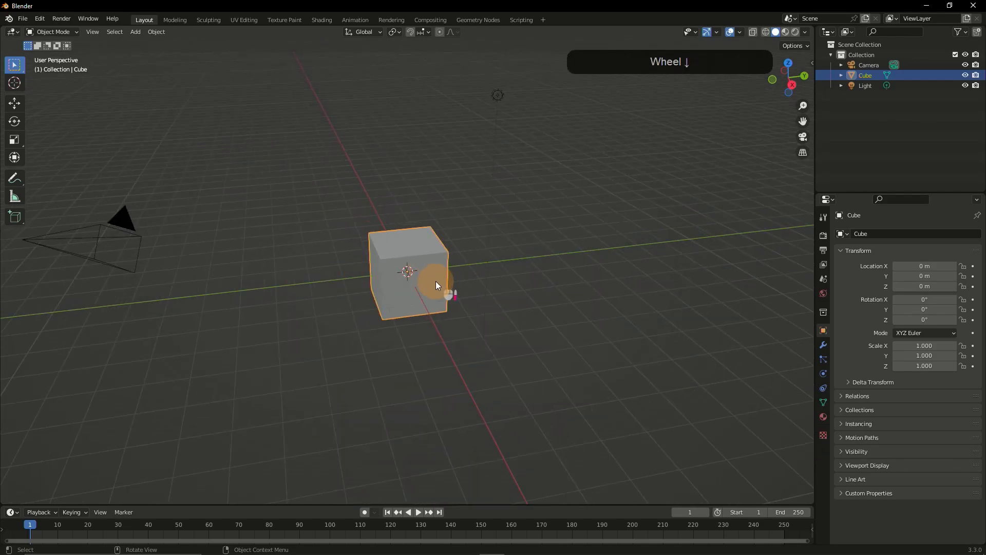
drag(436, 284, 244, 302)
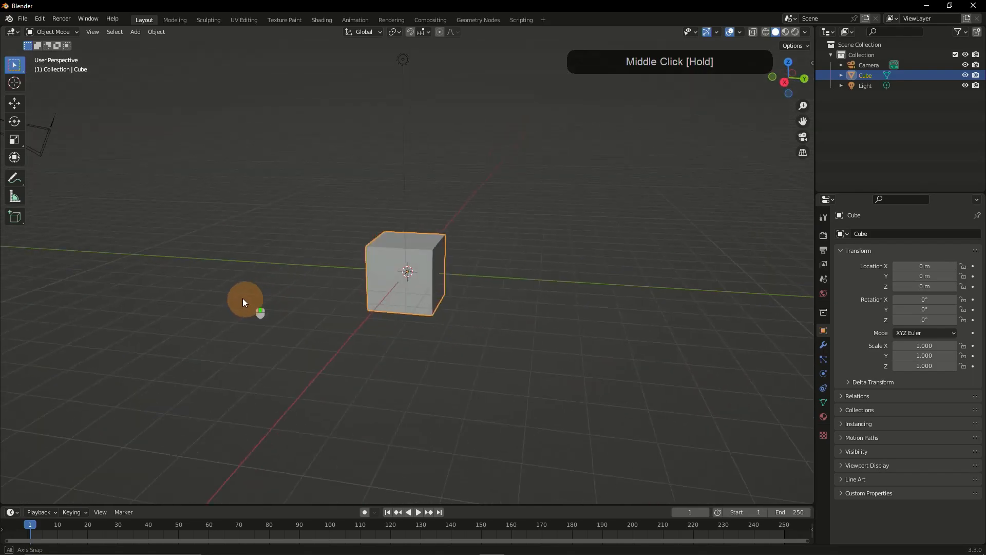
drag(245, 302, 288, 319)
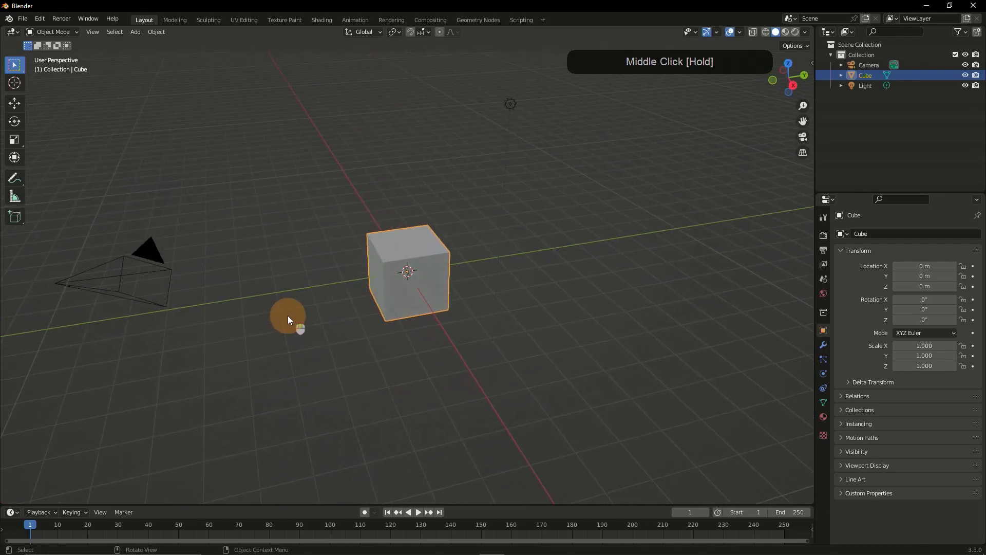
drag(287, 319, 349, 308)
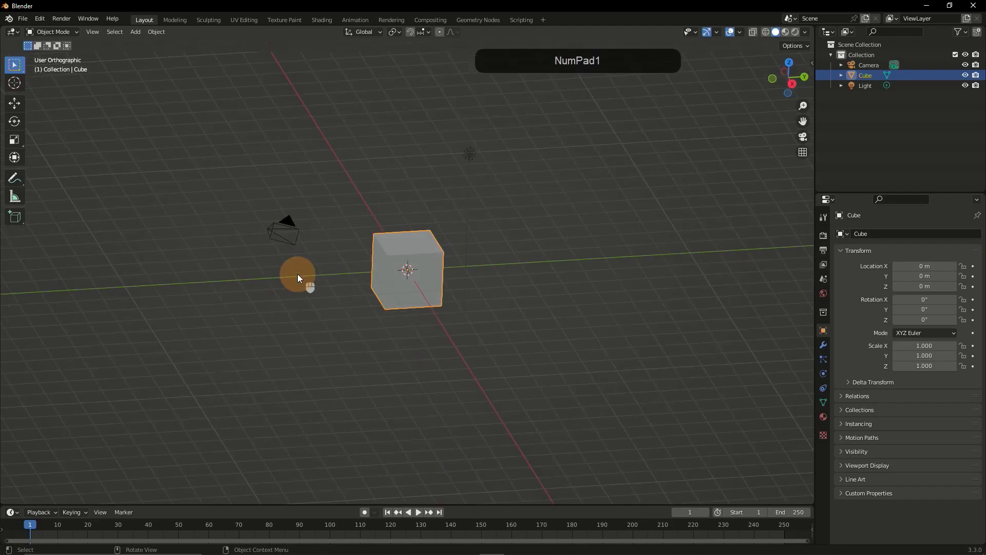
key(KP_1)
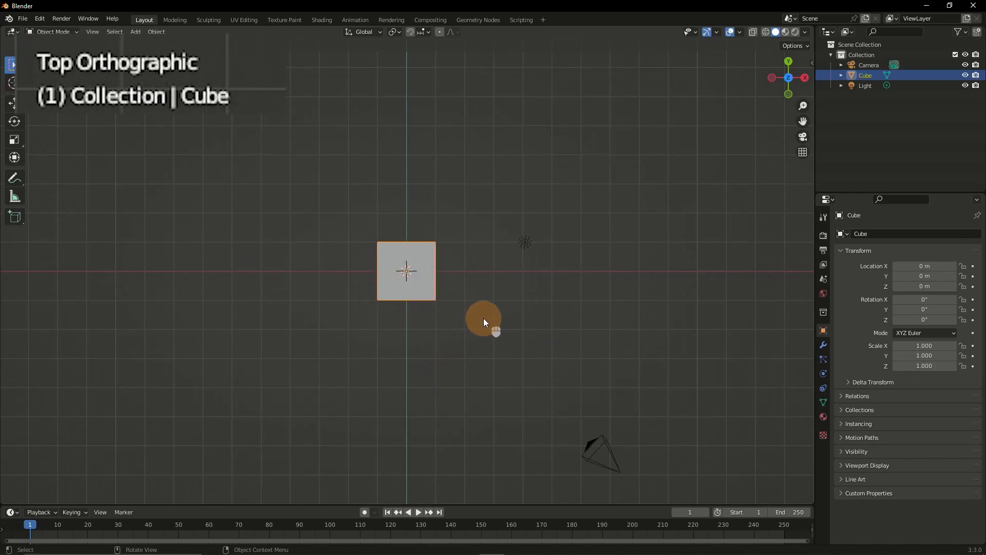
key(KP_0)
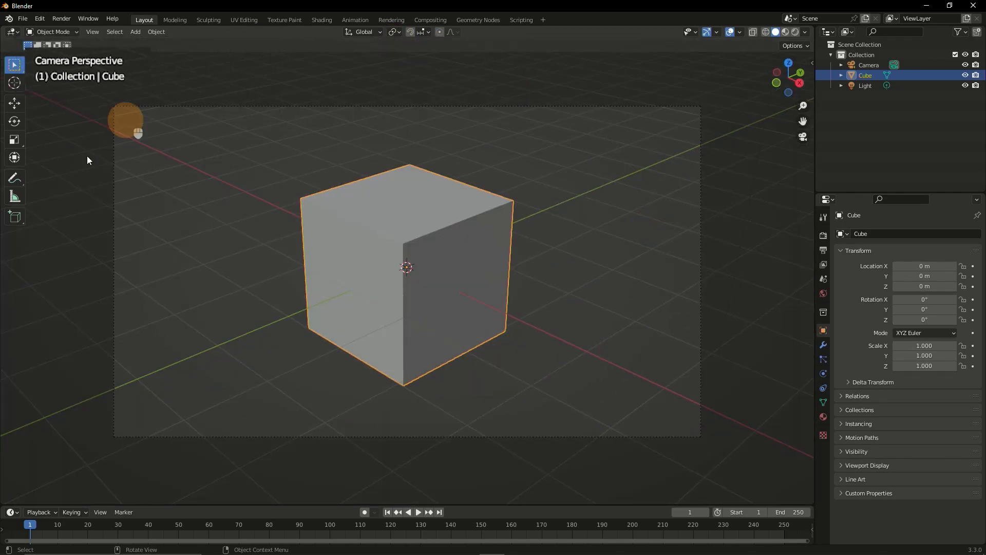
drag(125, 119, 155, 99)
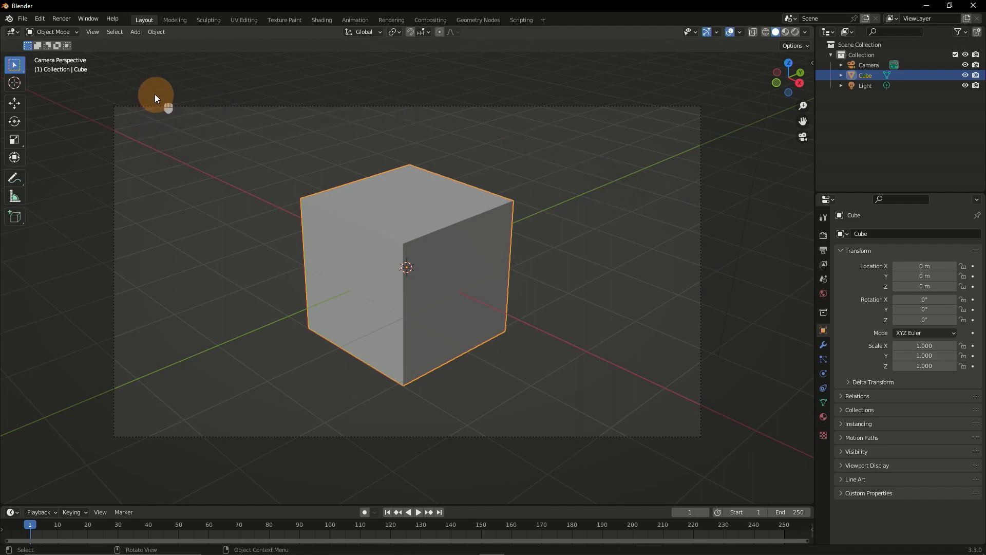
mouse_move(659, 242)
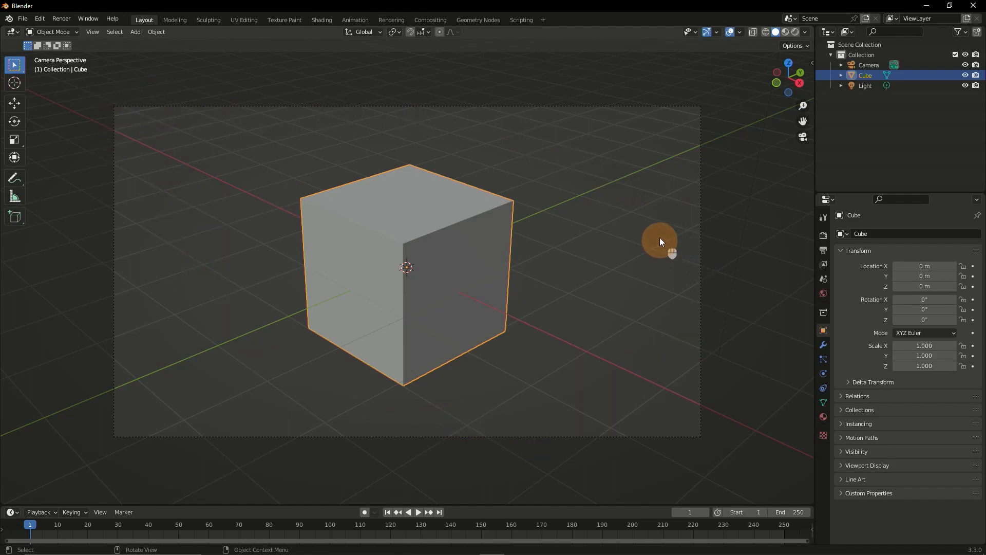
mouse_move(518, 436)
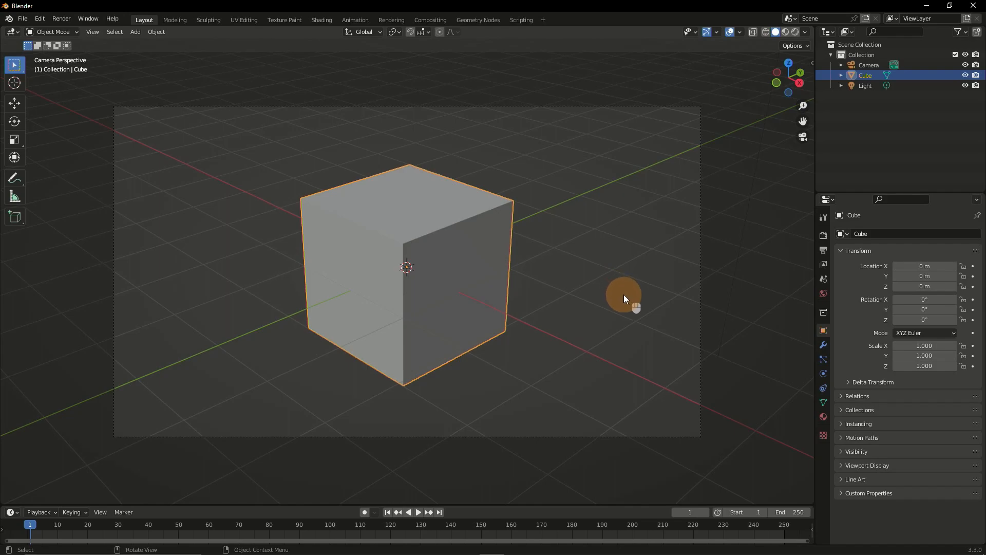
mouse_move(626, 297)
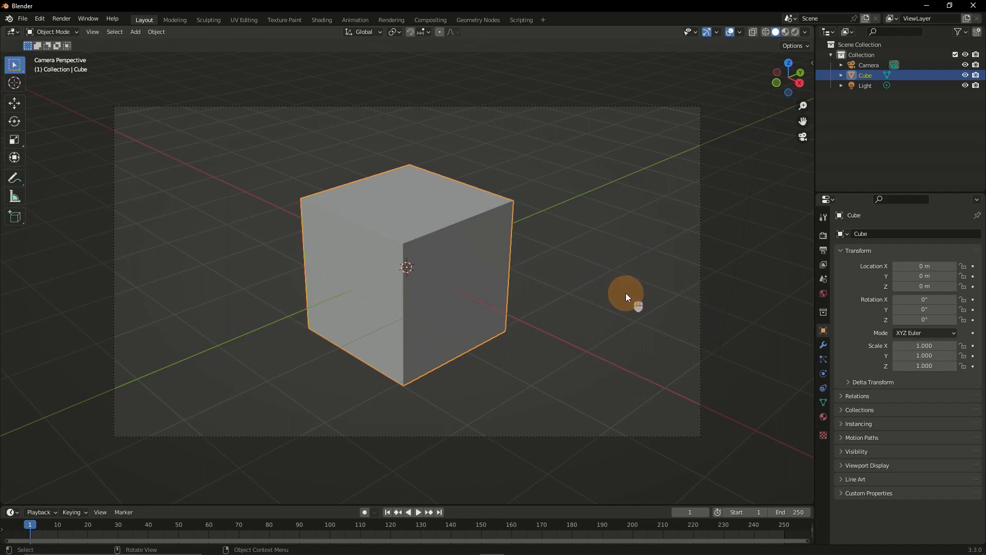
mouse_move(645, 281)
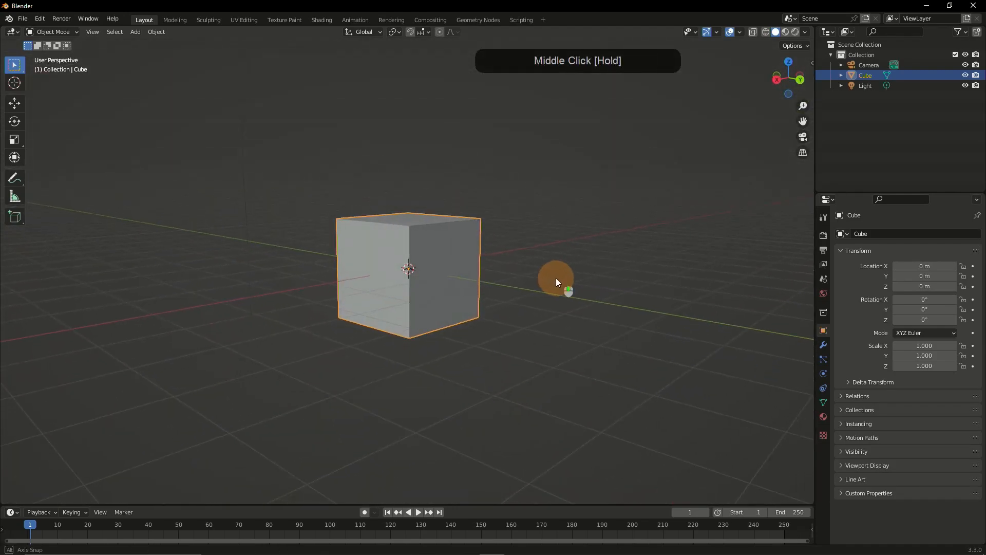
Orbit around the cube and camera, tilting and levelling to a head-on view.
drag(557, 281, 509, 268)
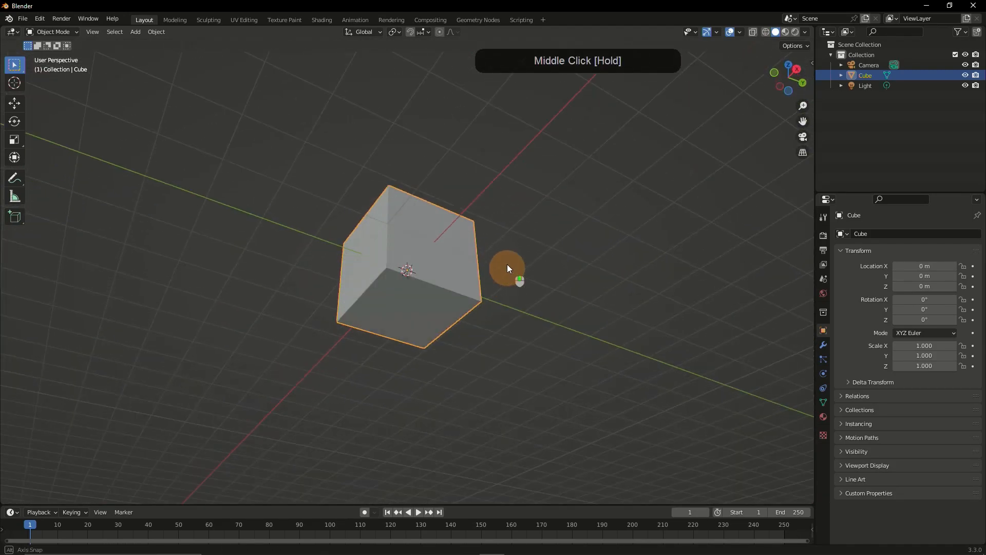
drag(507, 268, 511, 308)
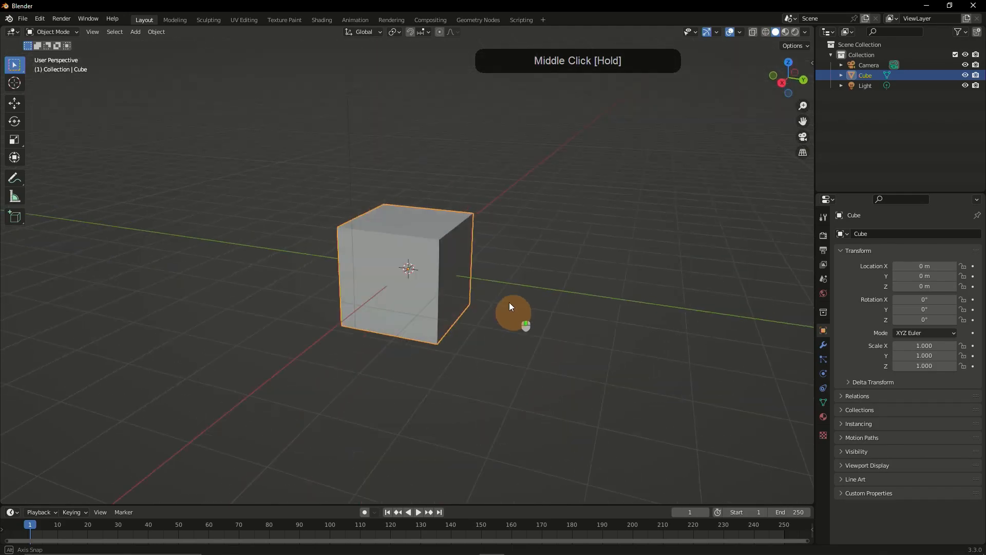
drag(509, 307, 343, 334)
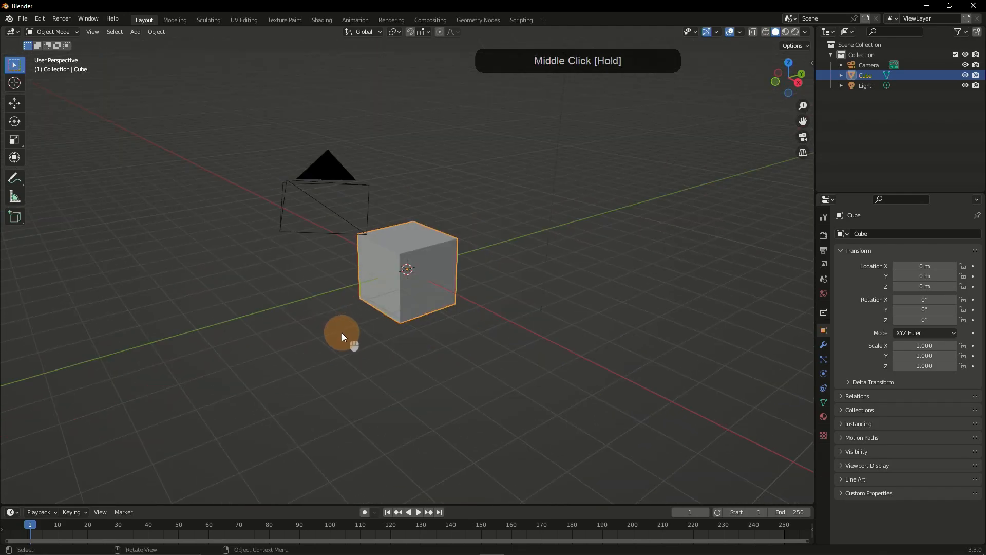
drag(344, 333, 255, 299)
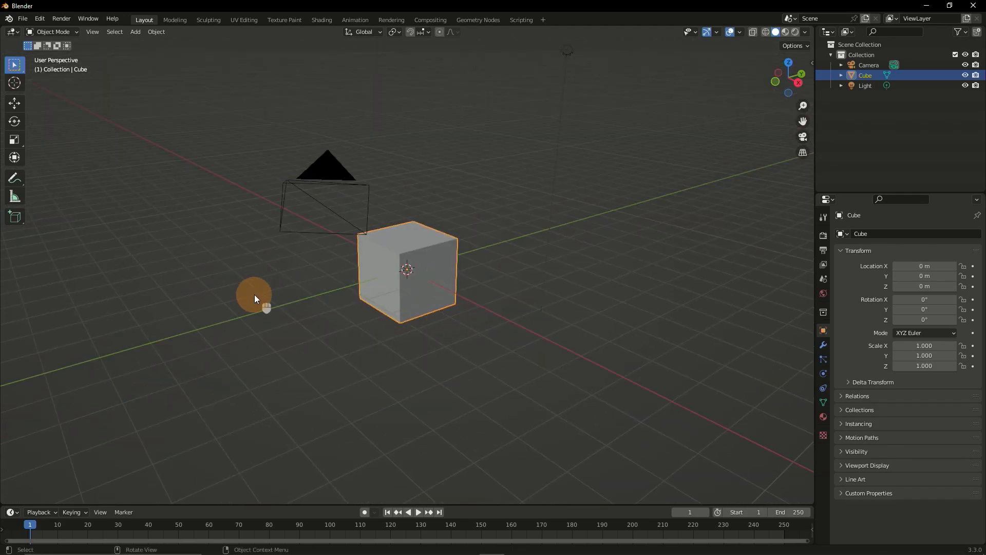
drag(255, 298, 323, 365)
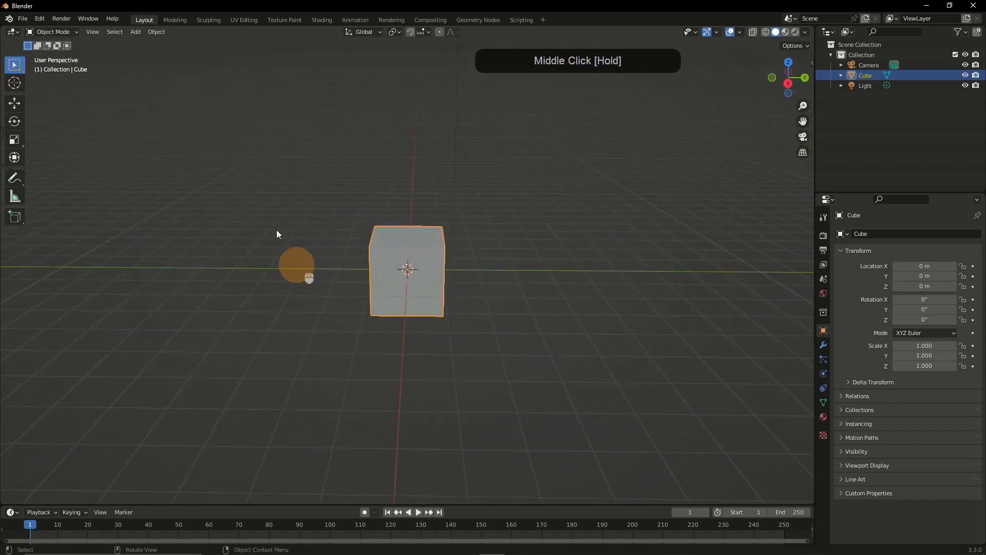
drag(277, 235, 293, 276)
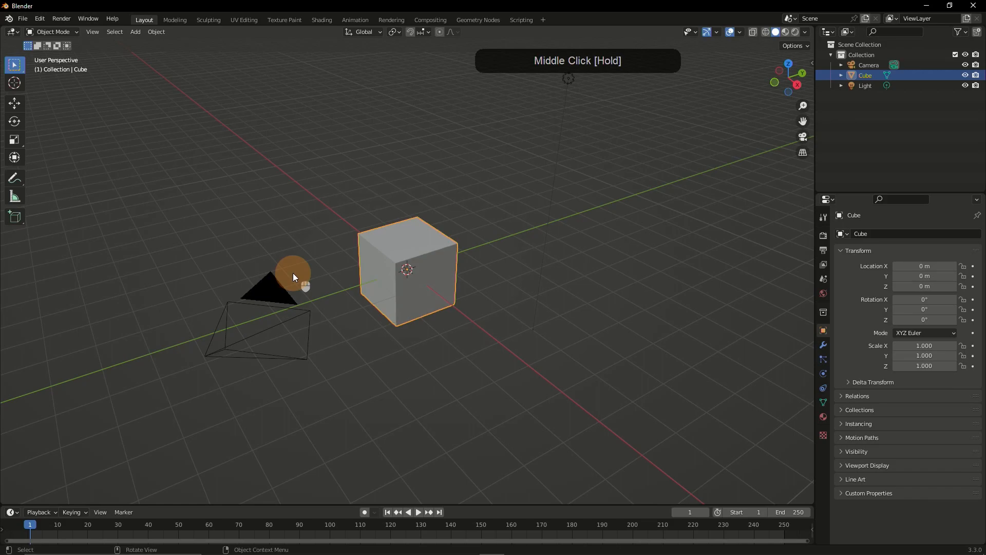
Switch to the straight-down top view, then zoom out and orbit back to a perspective view.
key(3)
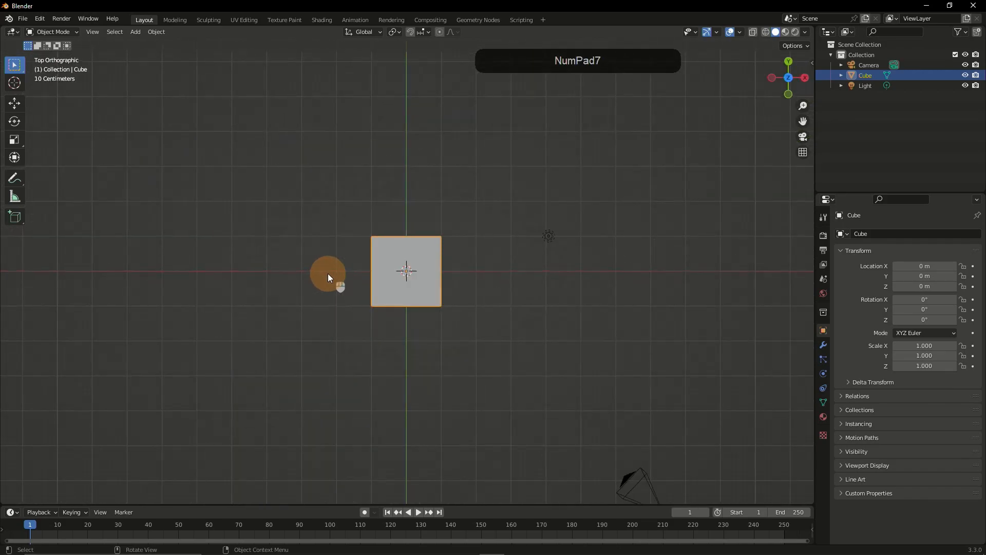
key(KP_7)
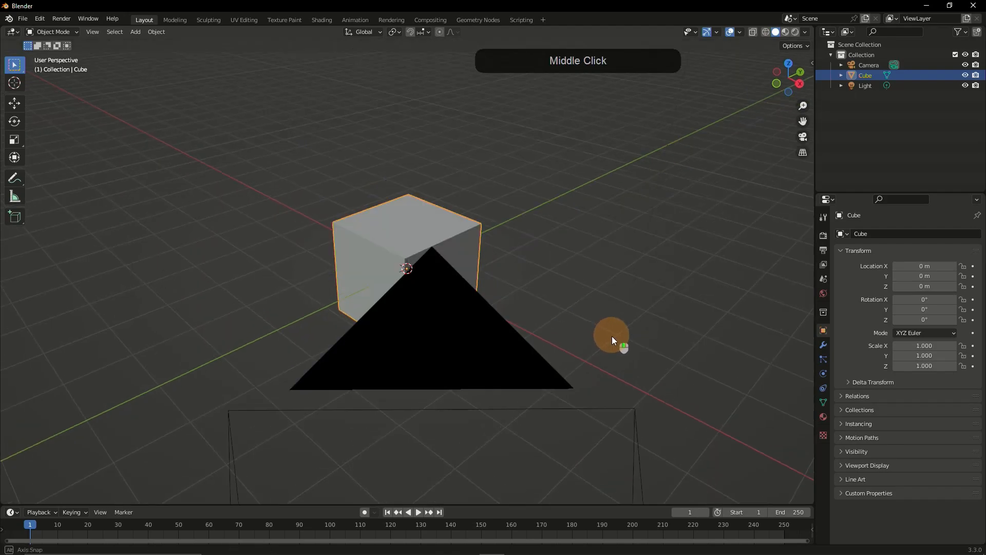
scroll(down, 3)
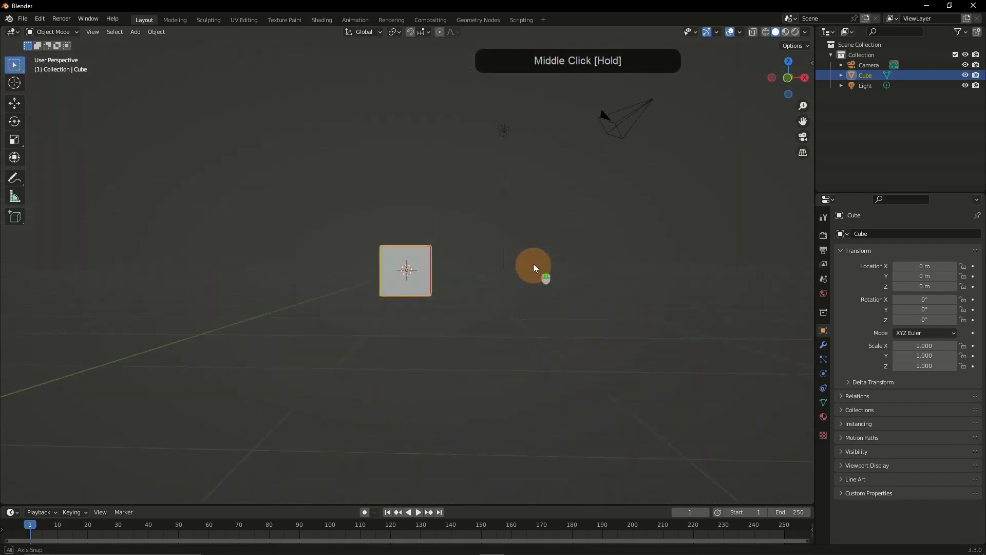
drag(534, 267, 496, 270)
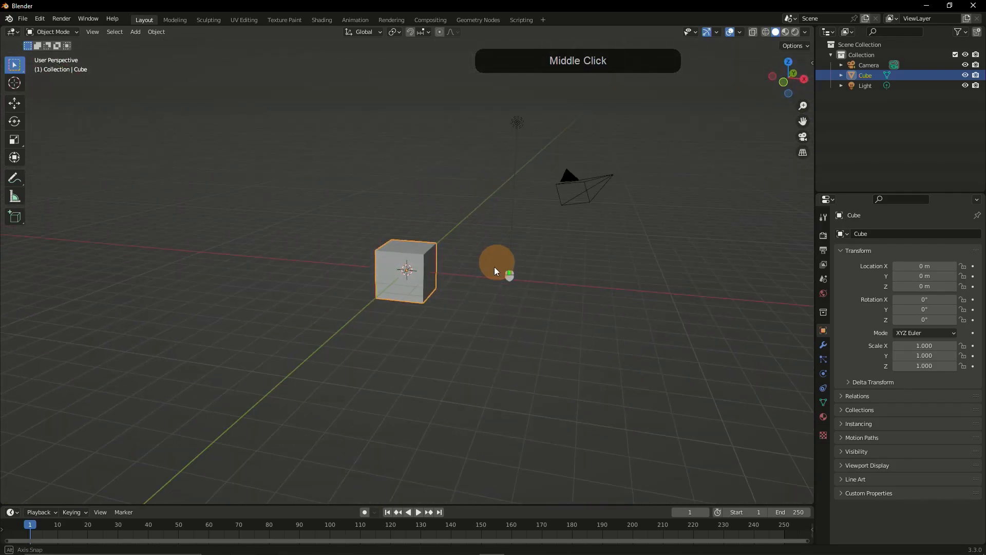
drag(495, 270, 297, 226)
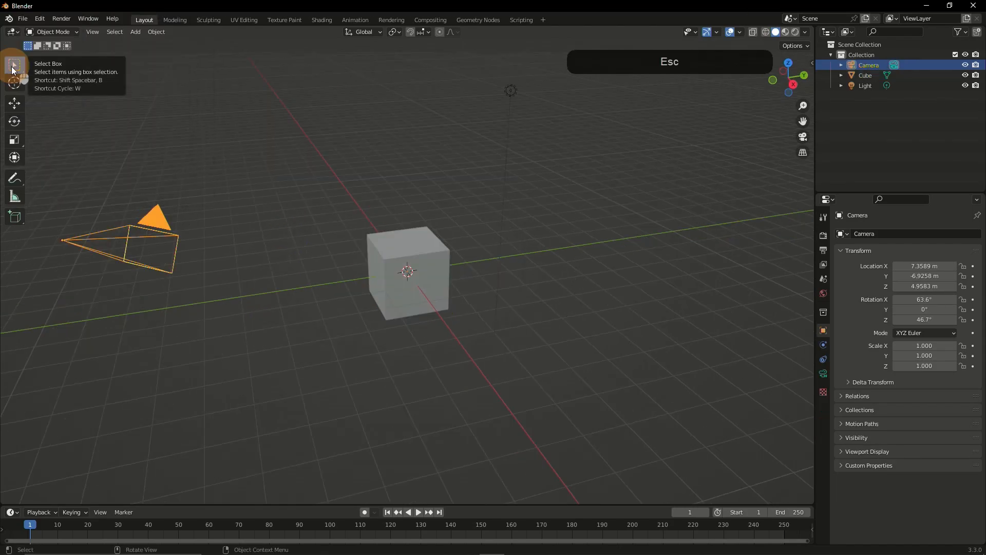
Select the default cube and delete it, leaving only the camera and light.
click(412, 260)
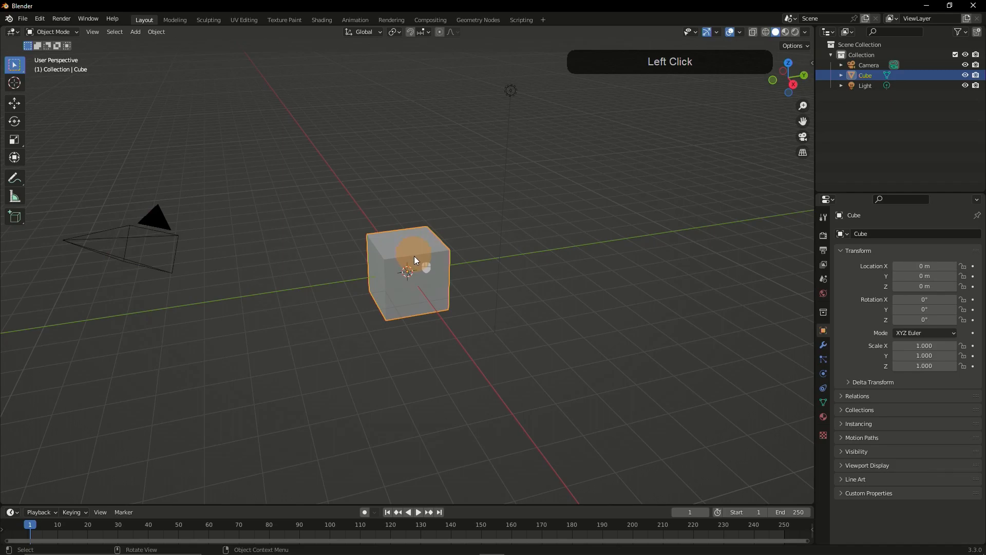
key(Delete)
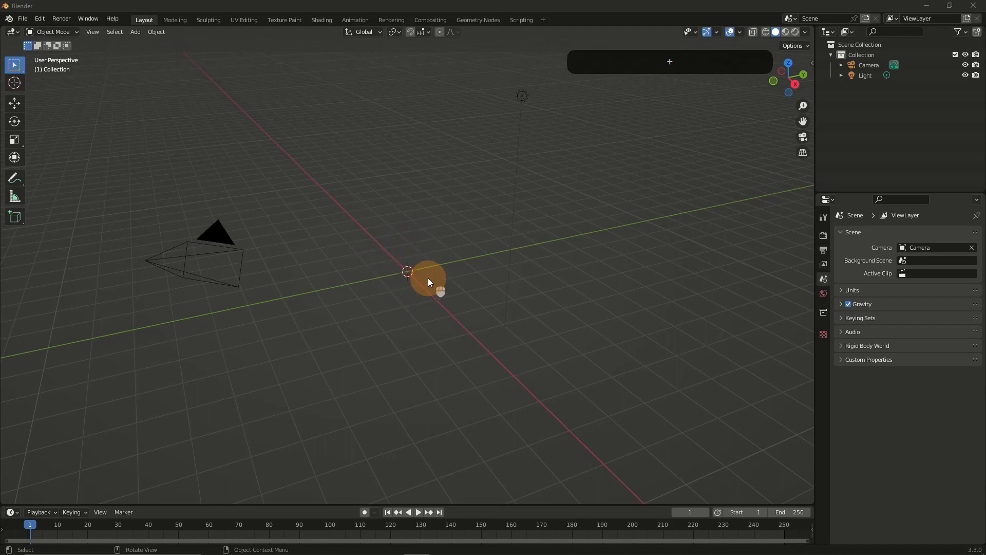
scroll(up, 3)
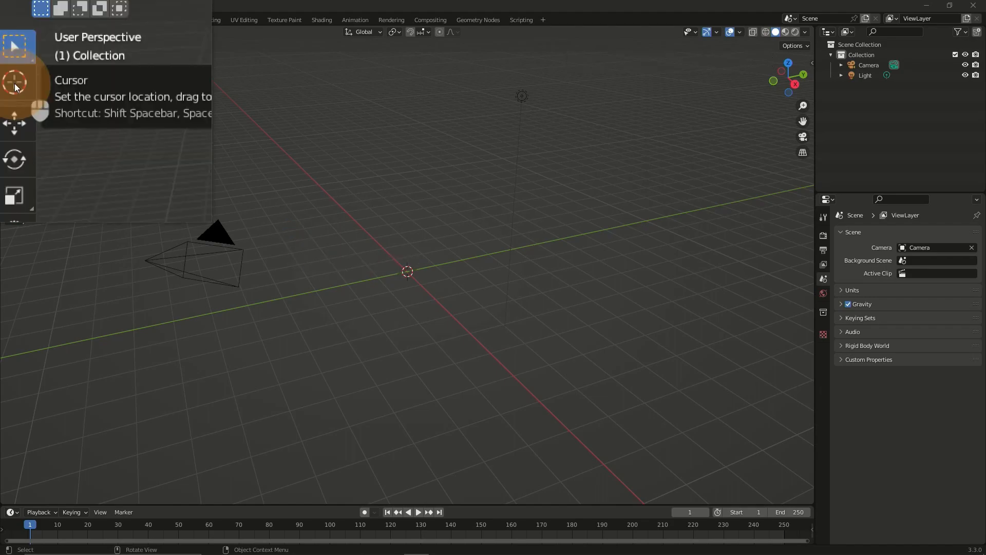
With the Cursor tool, place the 3D cursor left of the origin, then drag it to the right.
click(13, 82)
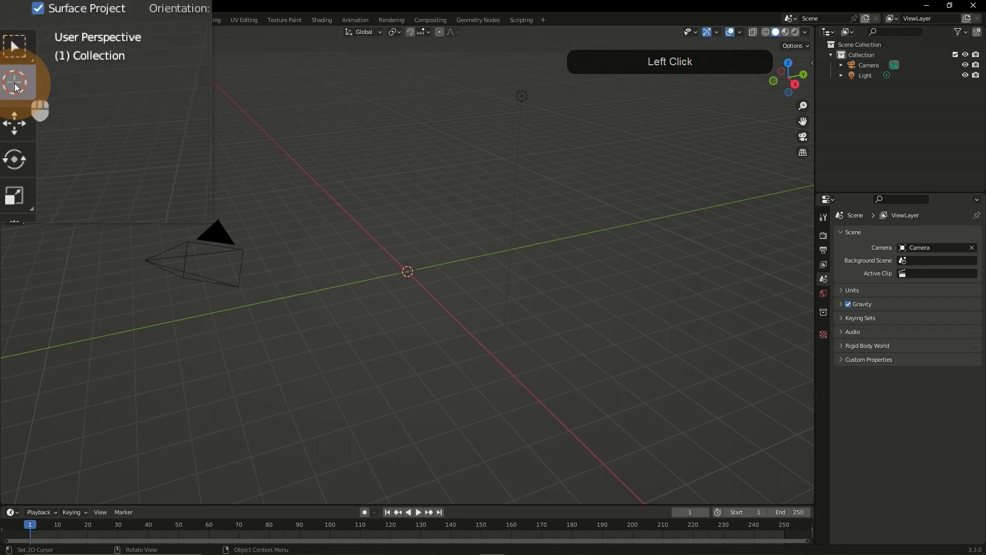
click(318, 262)
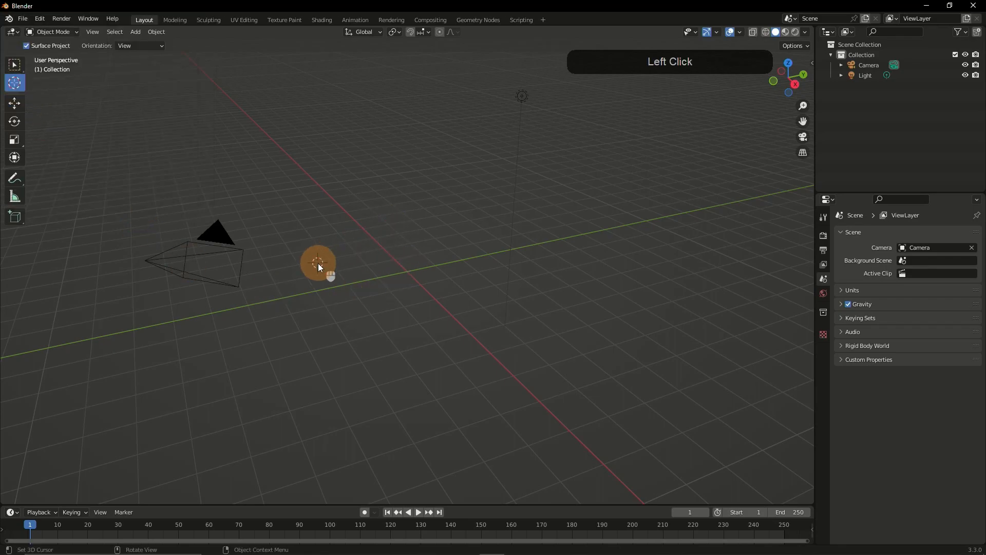
click(338, 238)
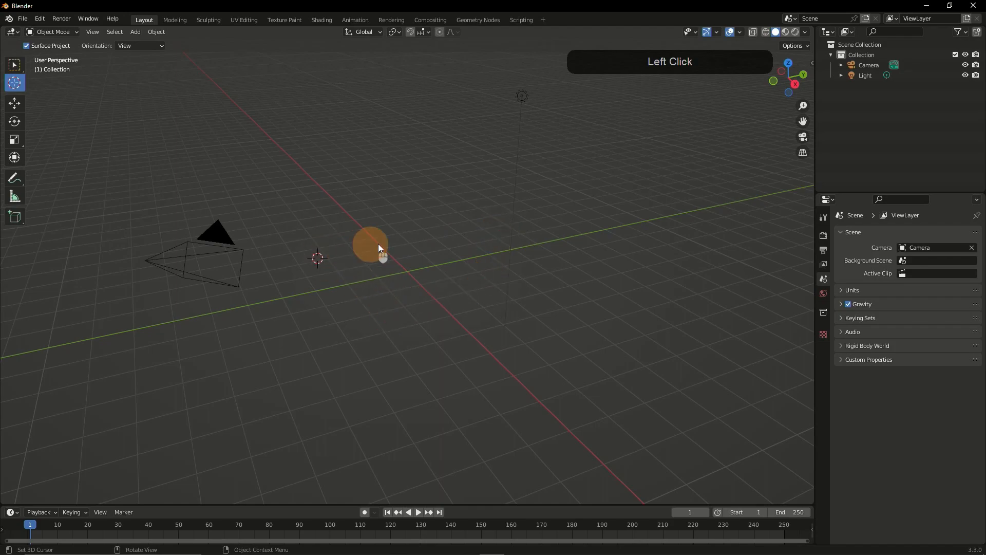
drag(370, 244, 563, 304)
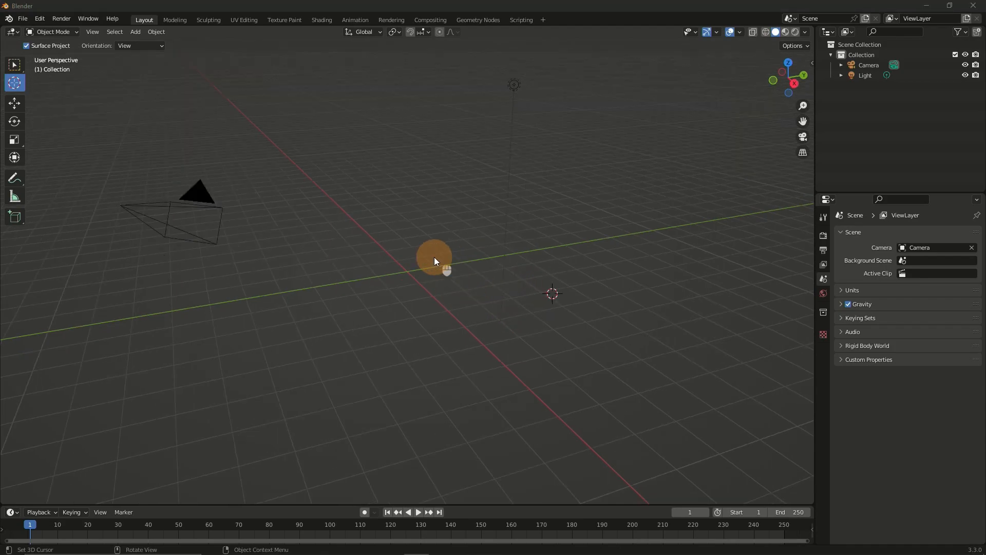
mouse_move(14, 82)
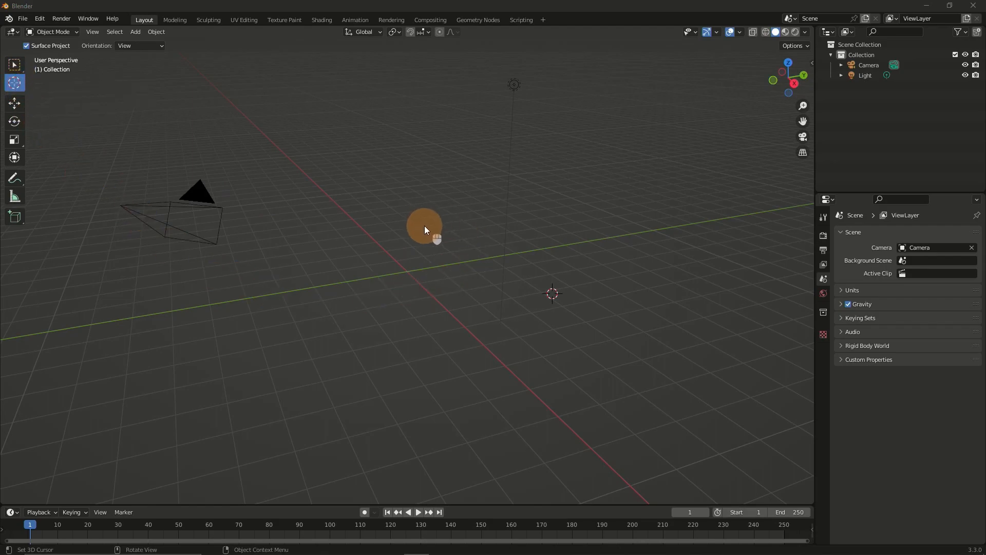
Snap the 3D cursor back to the world origin via the object context menu.
right_click(424, 229)
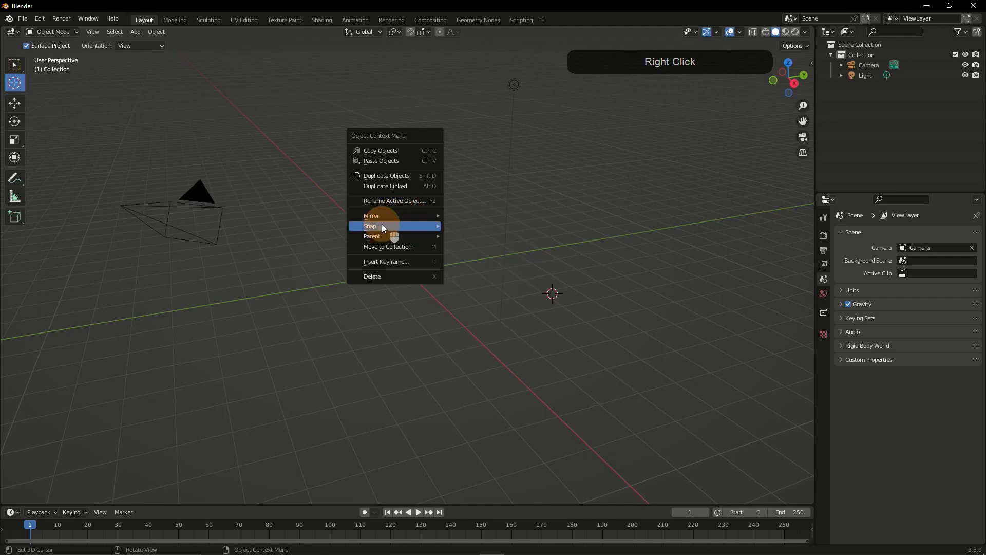
mouse_move(387, 245)
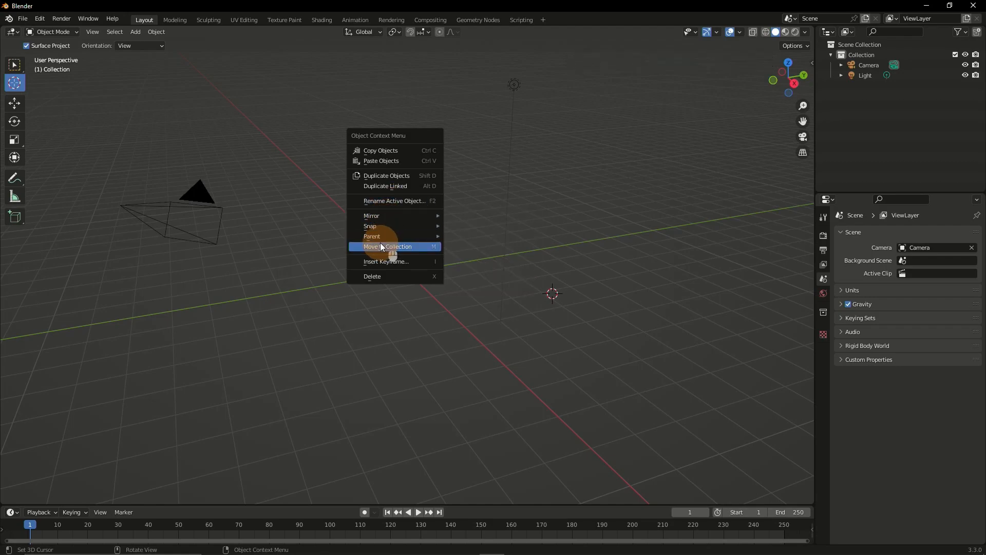
mouse_move(370, 215)
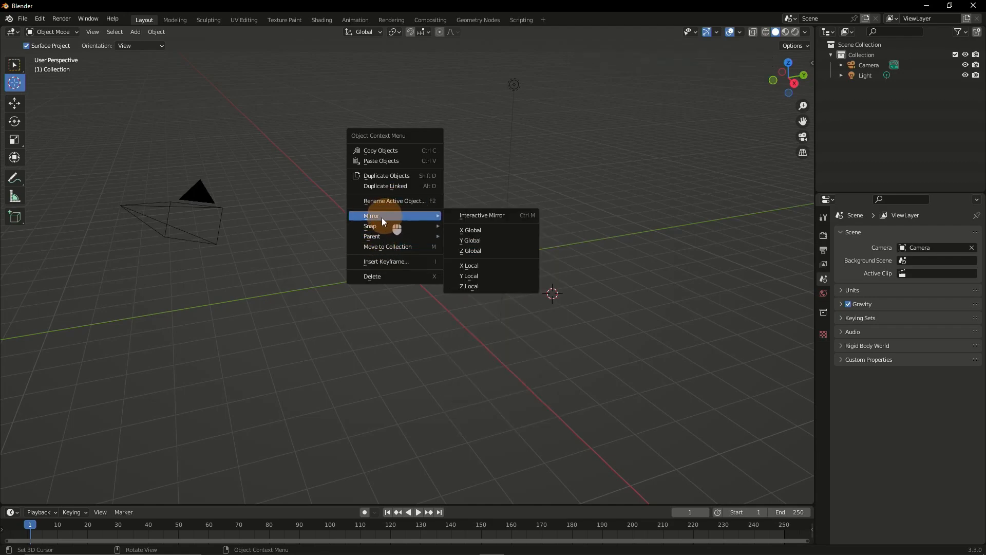
mouse_move(371, 226)
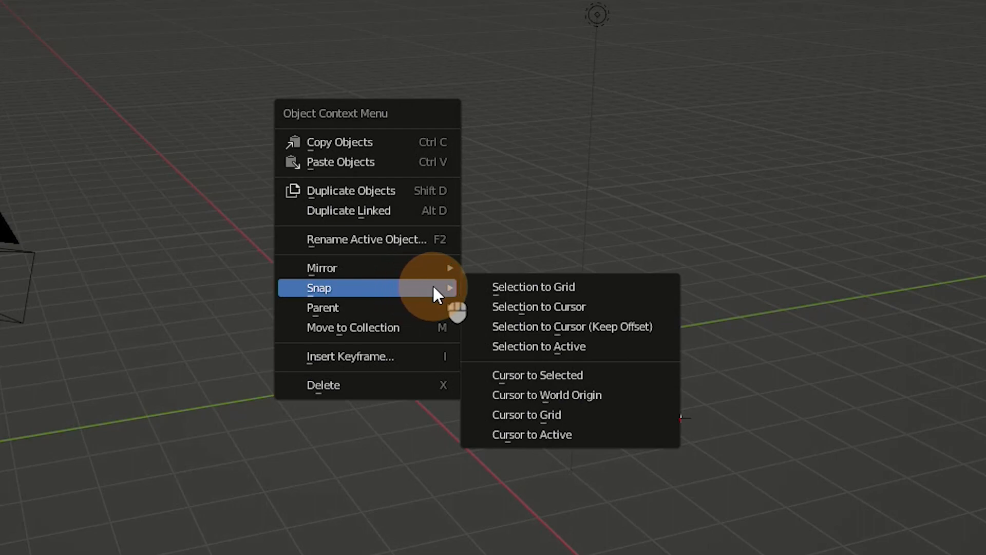
mouse_move(538, 306)
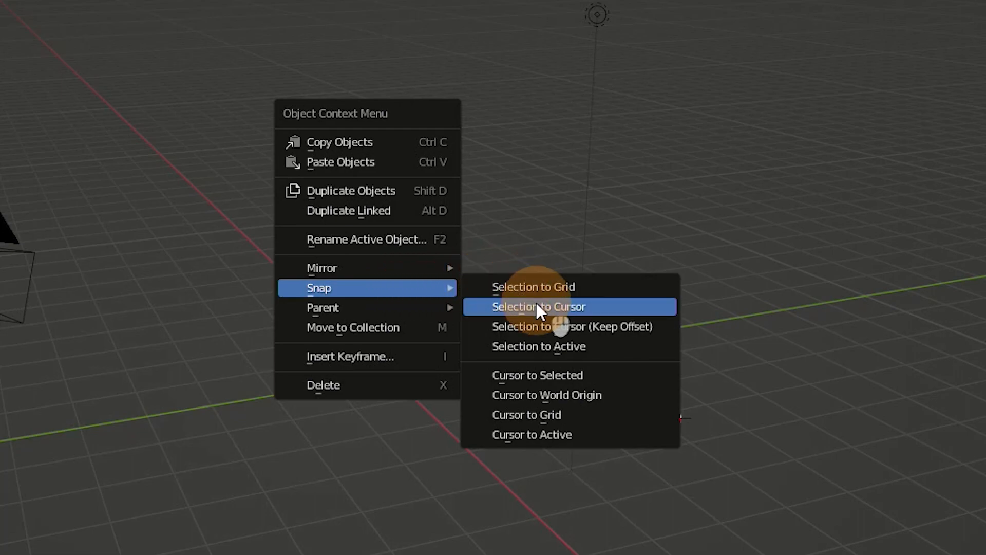
mouse_move(546, 394)
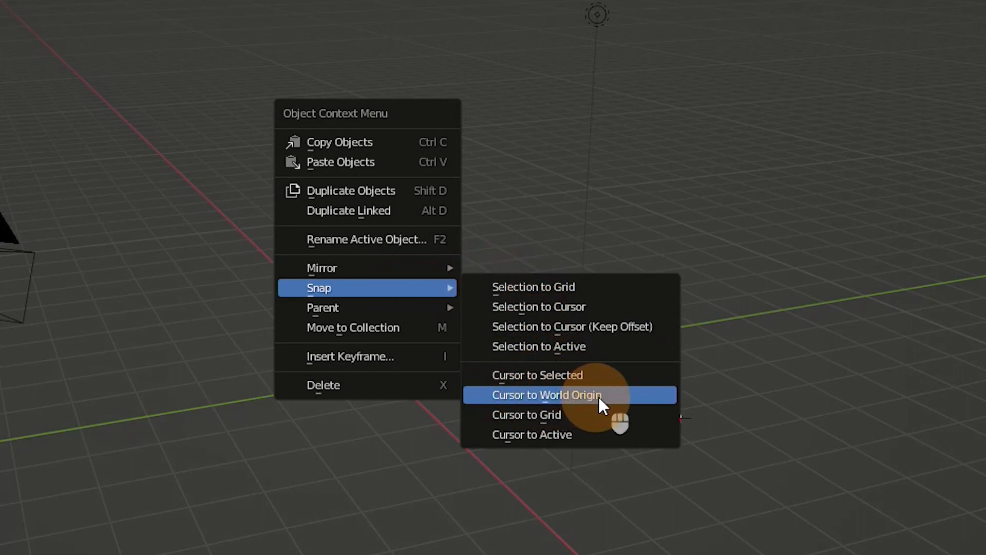
click(546, 395)
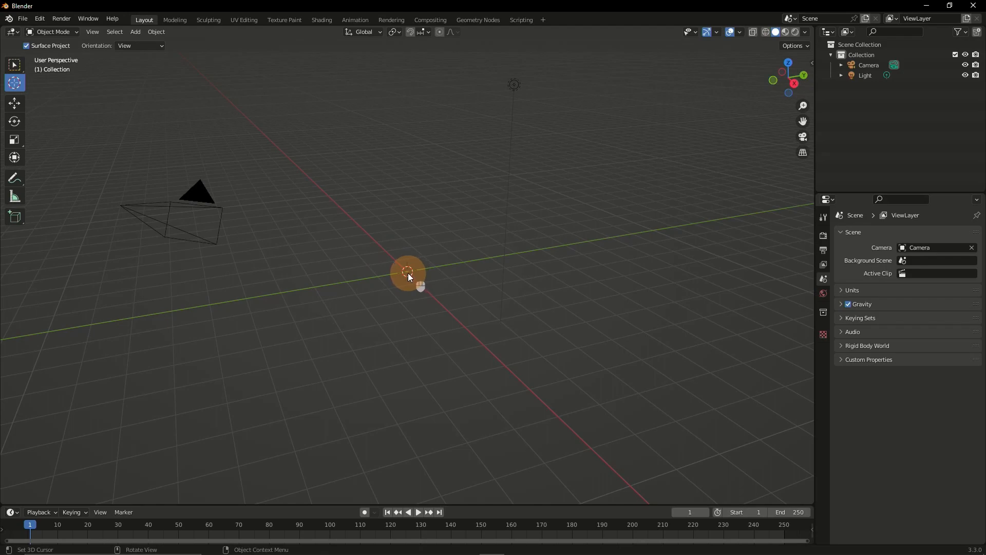
mouse_move(408, 281)
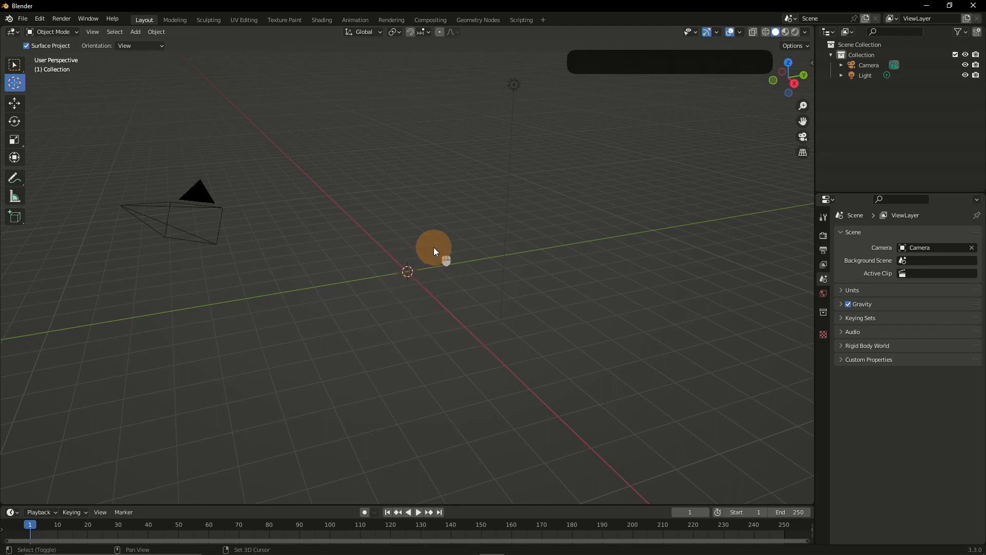
Add a UV Sphere mesh at the world origin from the Add > Mesh menu.
key(shift+a)
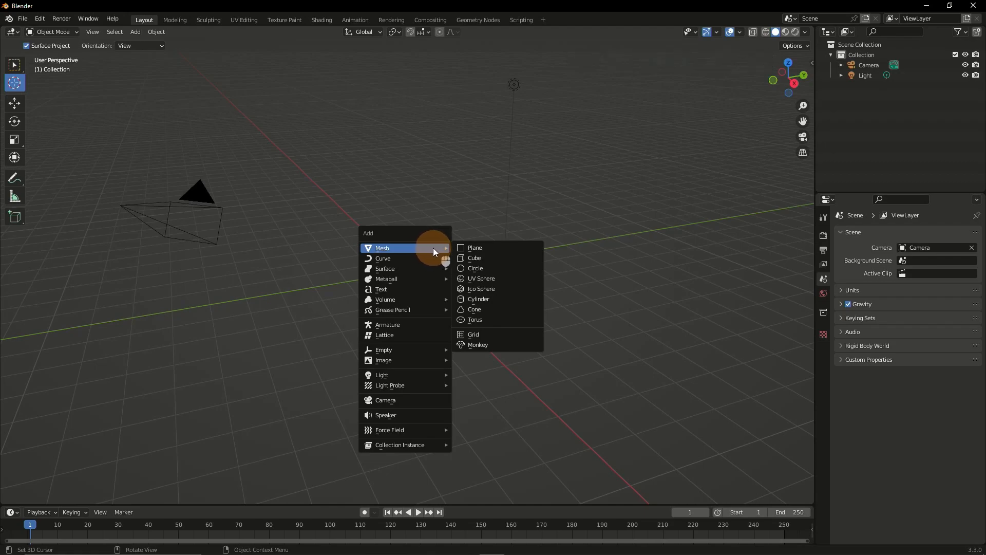
key(Escape)
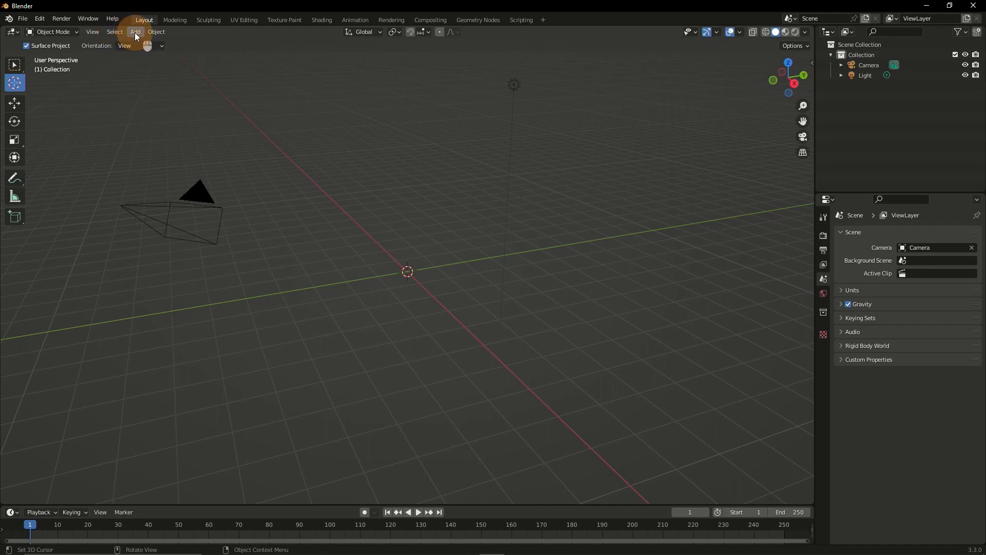
click(136, 31)
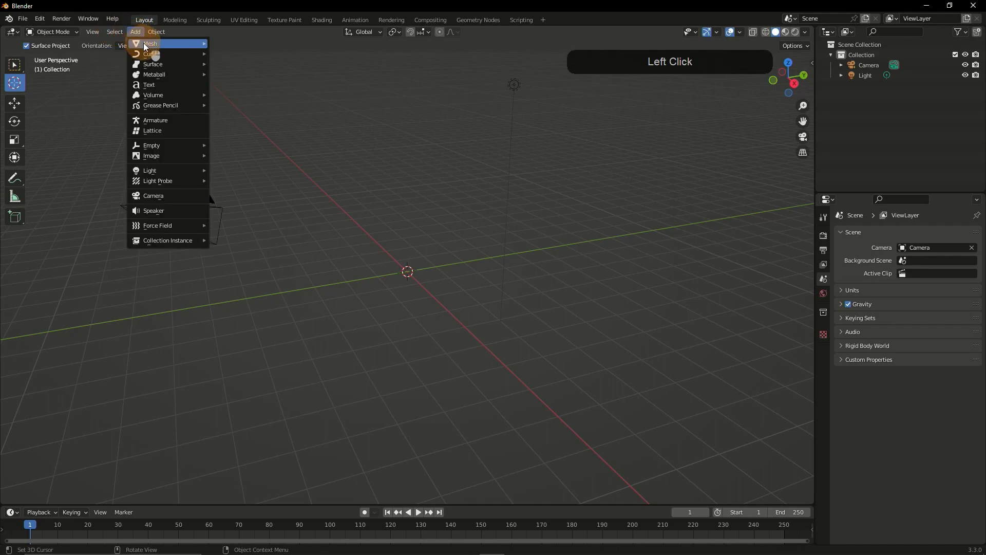
click(150, 44)
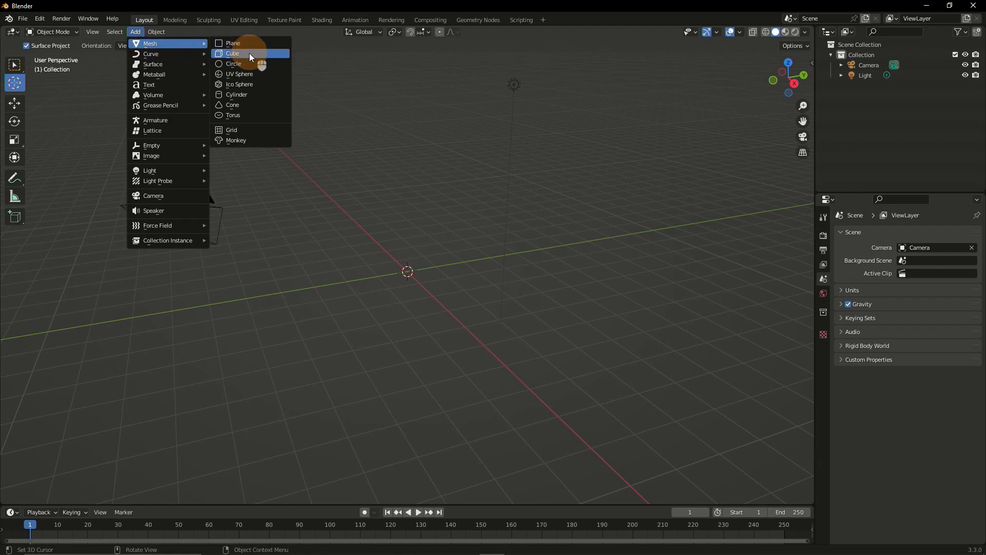
mouse_move(270, 75)
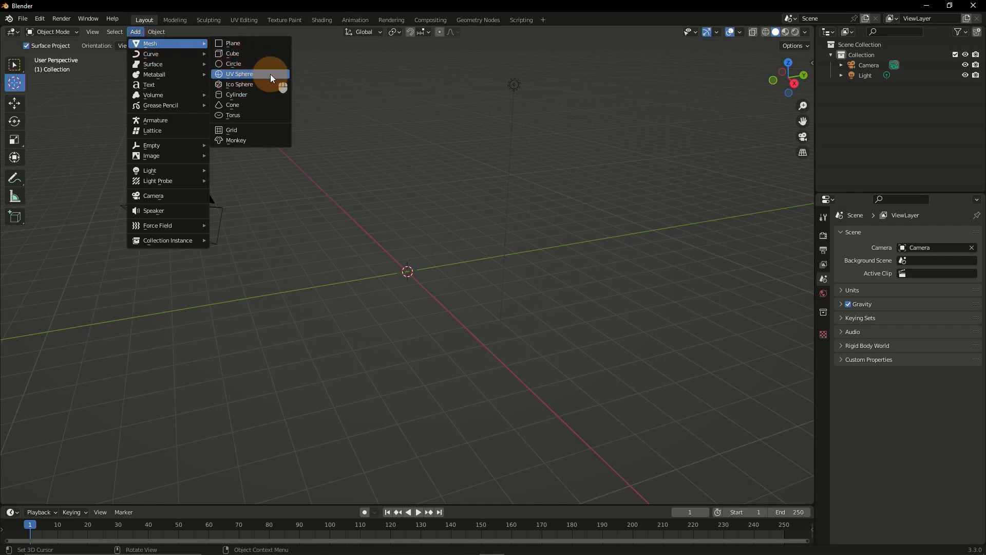
click(240, 74)
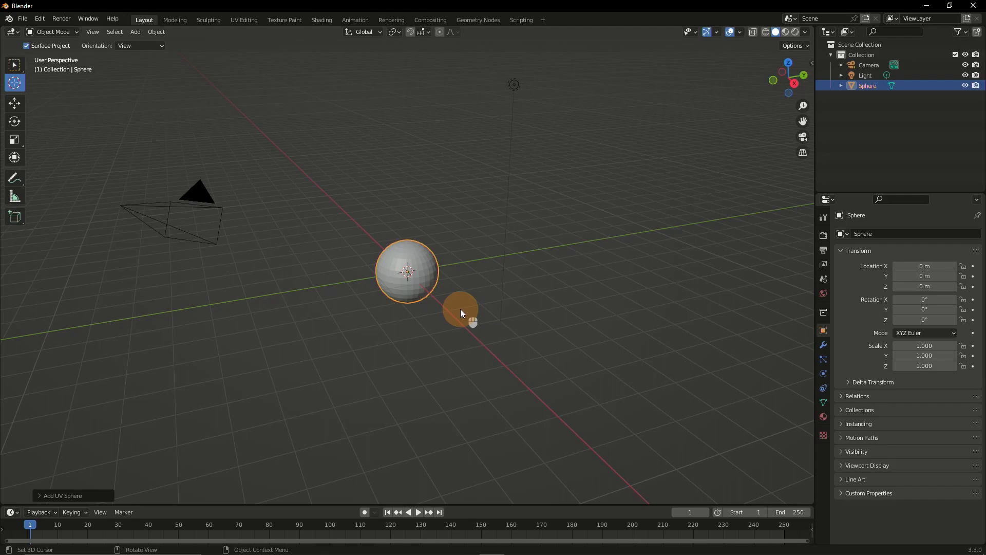
drag(460, 312, 370, 240)
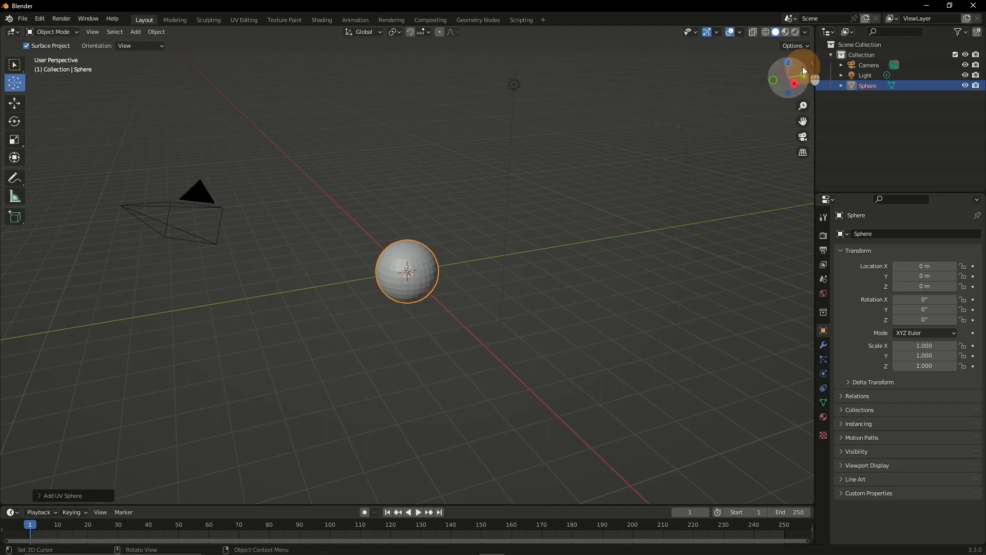
mouse_move(804, 68)
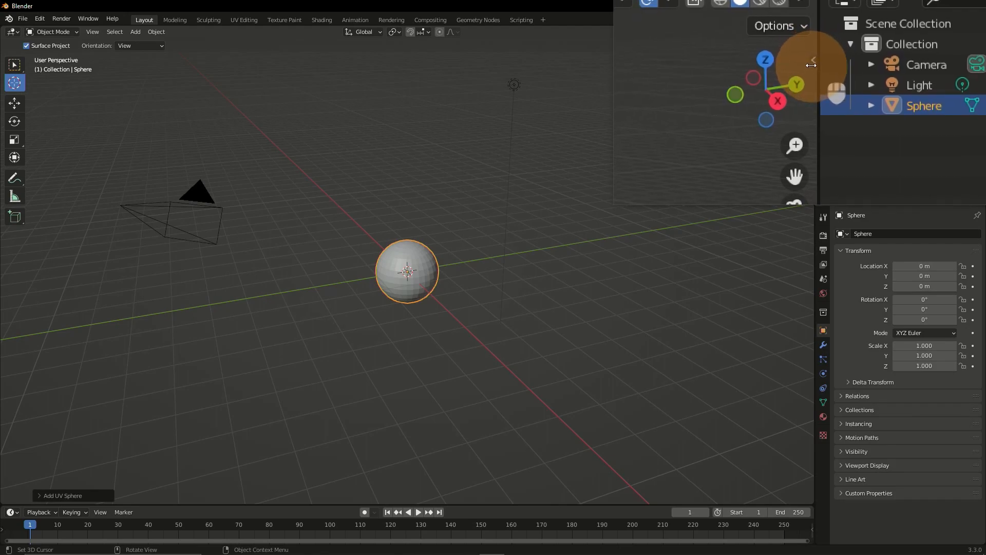
Reveal the Item tab's Transform panel in the viewport sidebar showing the sphere's values.
click(803, 68)
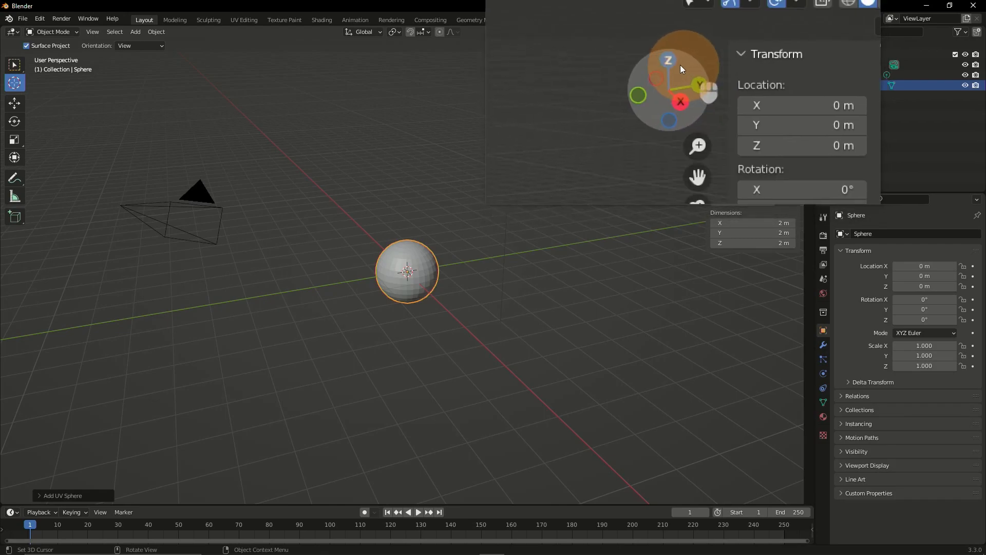
mouse_move(674, 61)
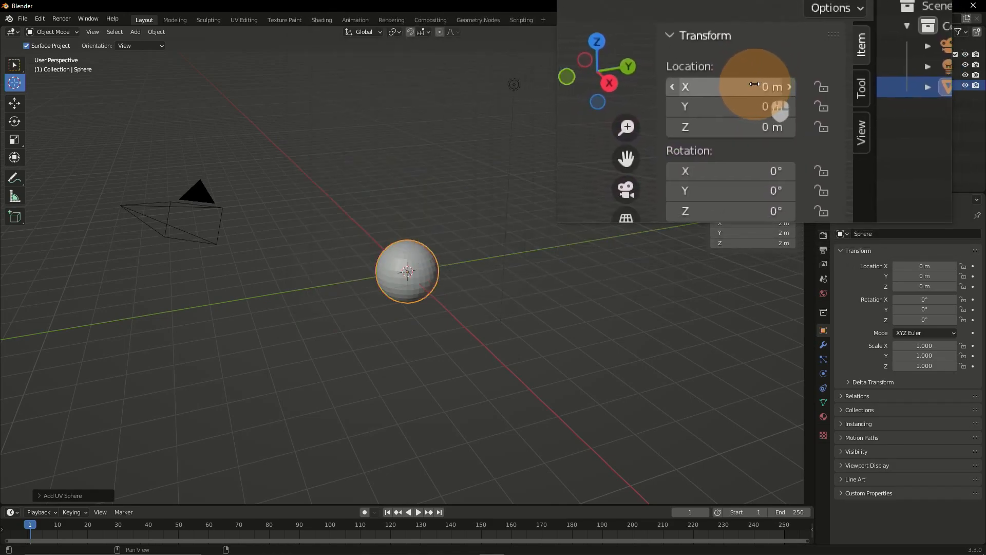
scroll(down, 3)
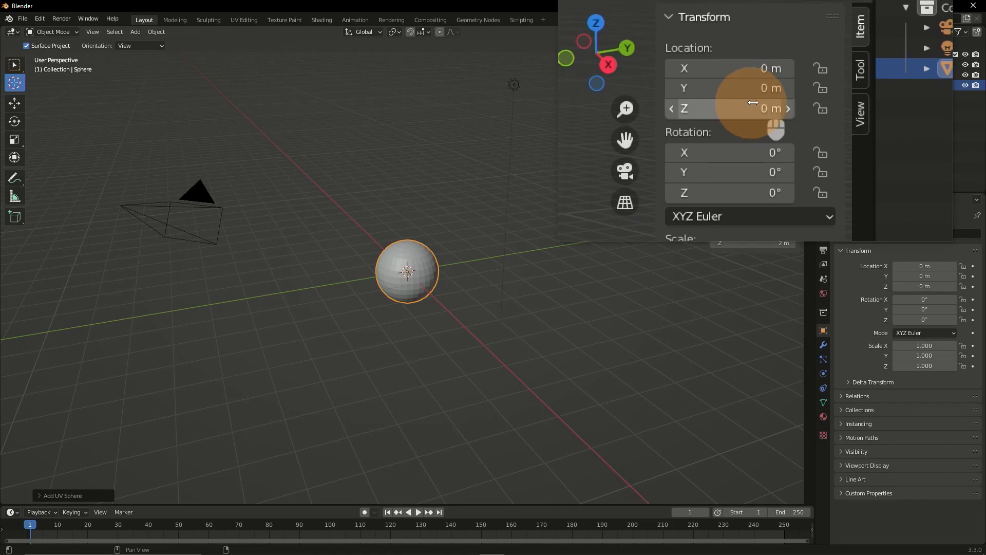
mouse_move(753, 108)
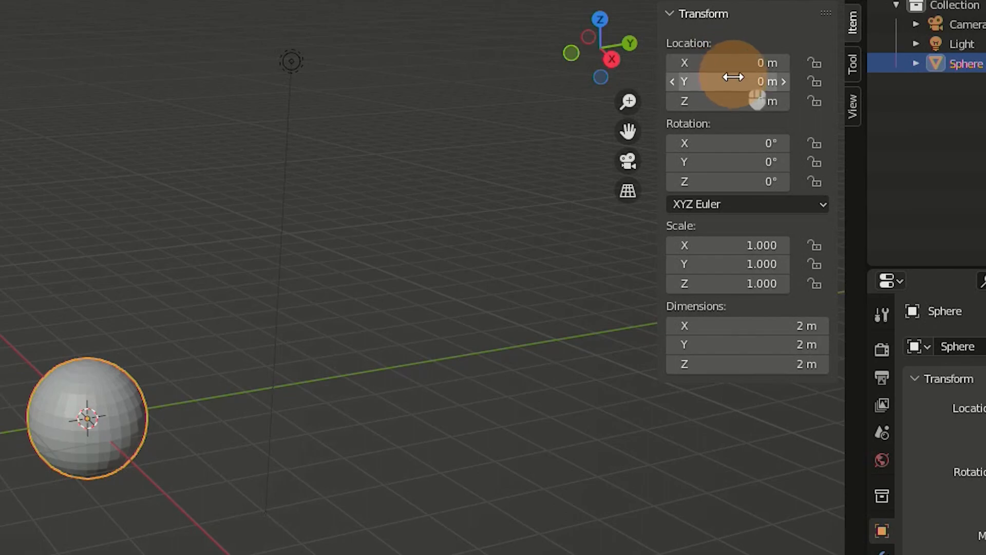
mouse_move(726, 63)
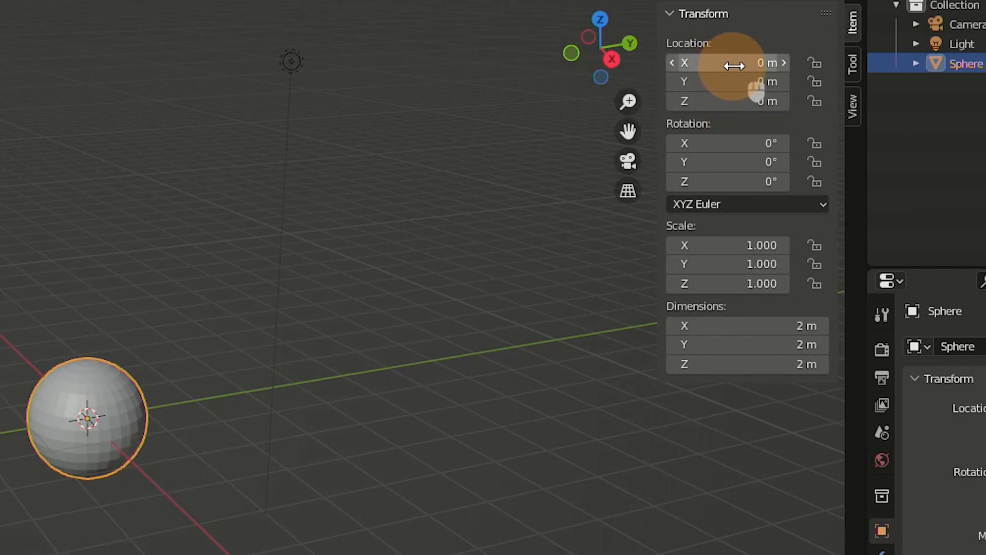
drag(728, 63, 755, 63)
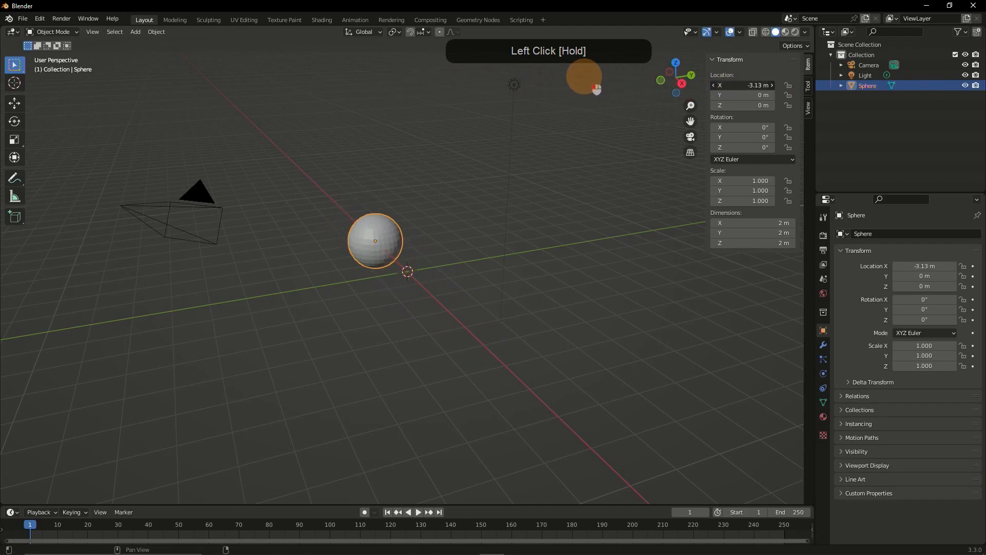
drag(376, 240, 389, 254)
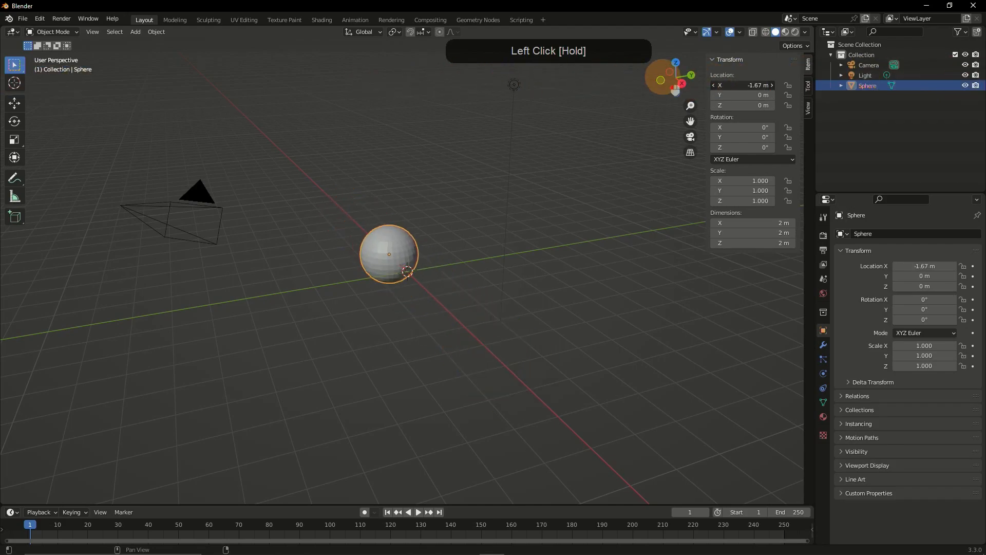
drag(389, 254, 351, 217)
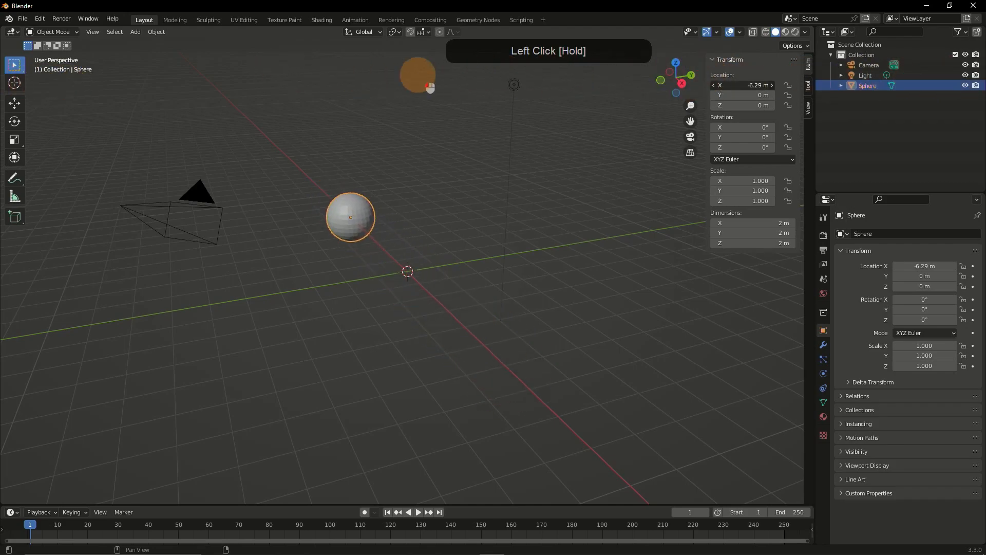
drag(351, 216, 538, 396)
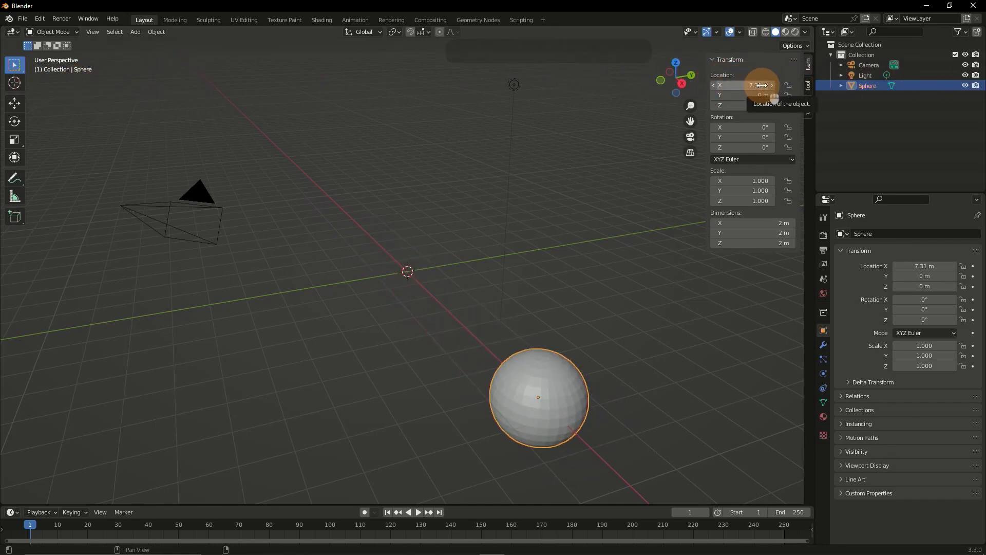
drag(749, 85, 749, 95)
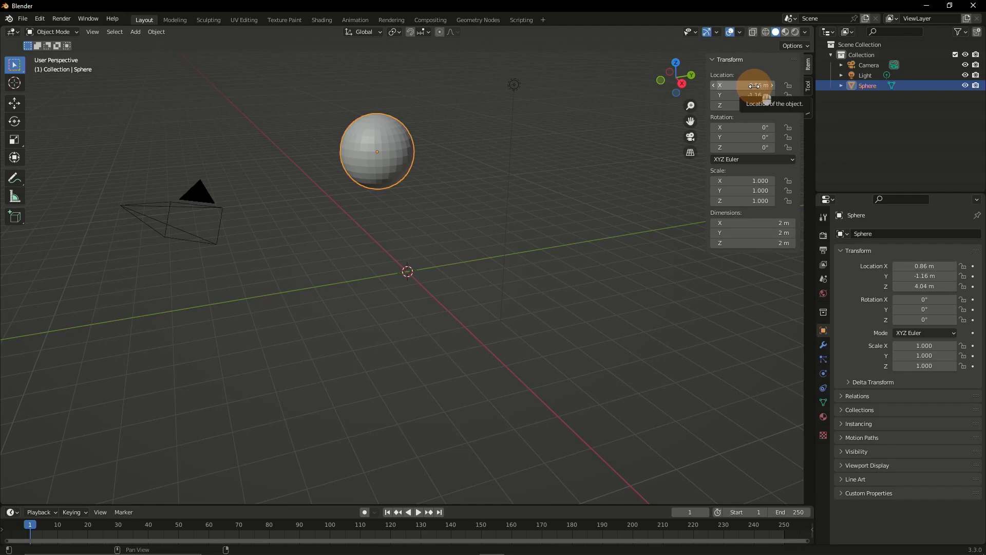
click(746, 85)
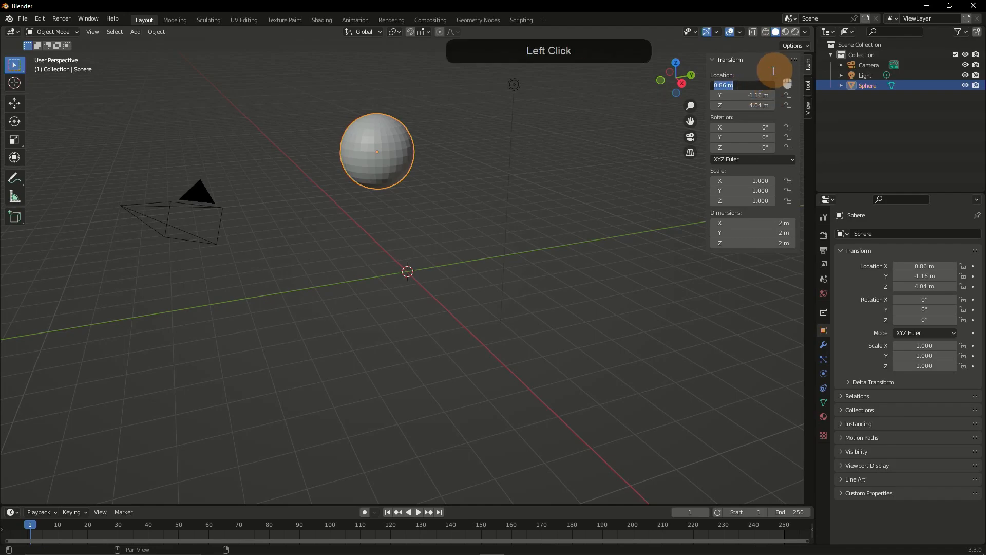
click(742, 86)
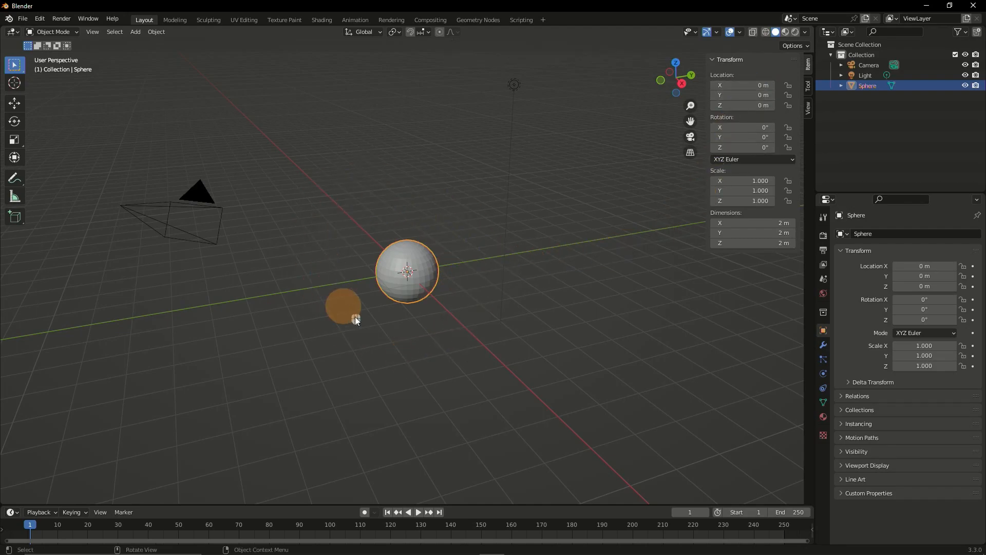
drag(356, 318, 371, 277)
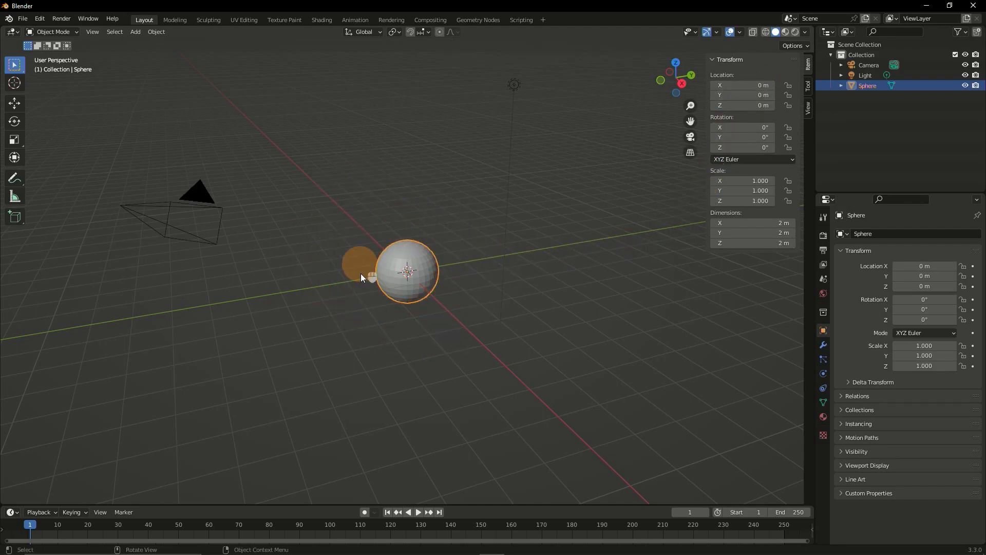
drag(362, 277, 441, 279)
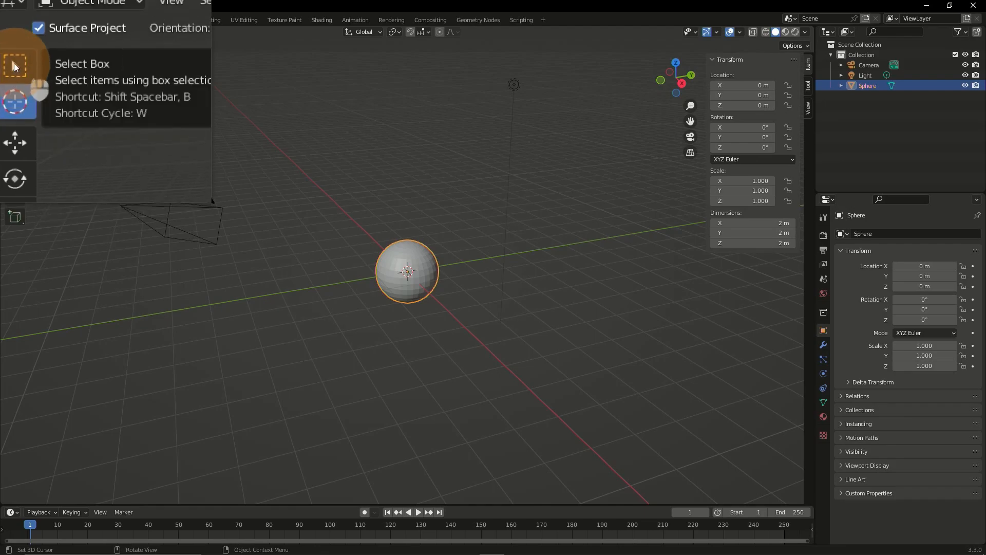
Grab the sphere with G and orbit the view to watch it from several angles.
click(13, 67)
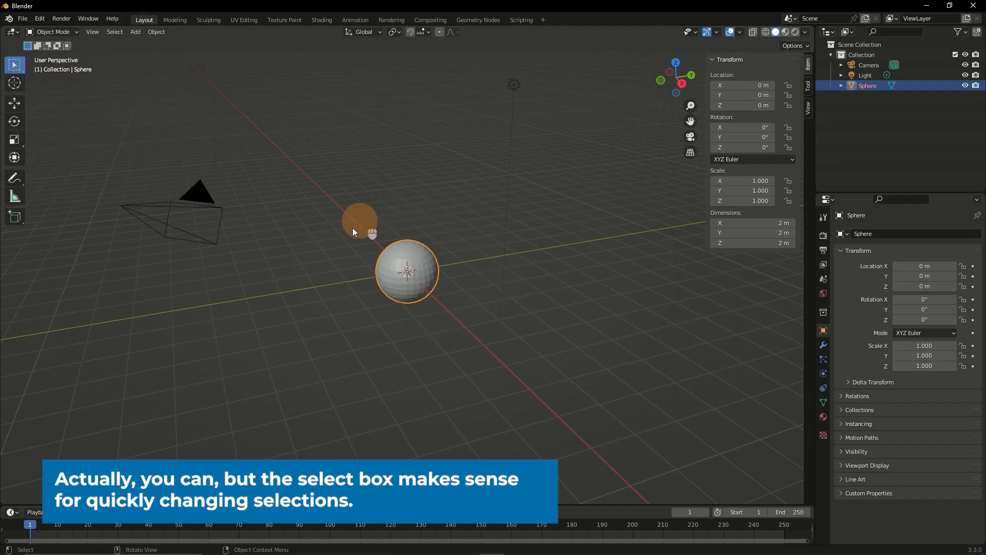
drag(360, 220, 475, 273)
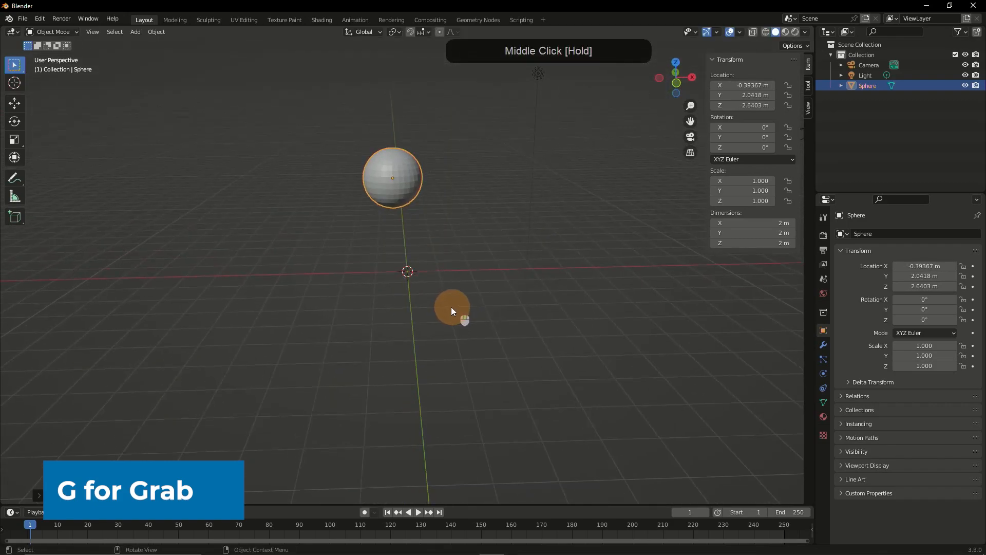
key(g)
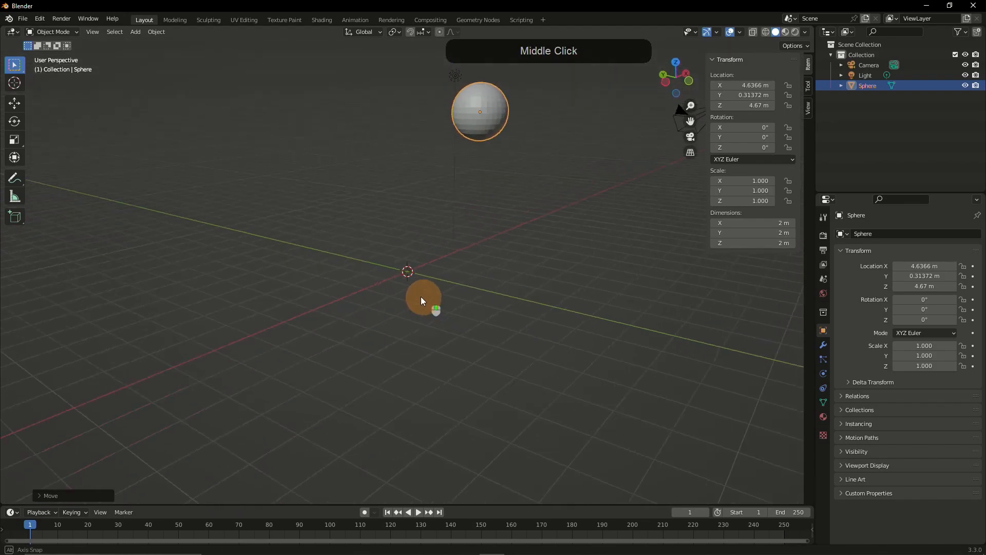
drag(422, 301, 355, 278)
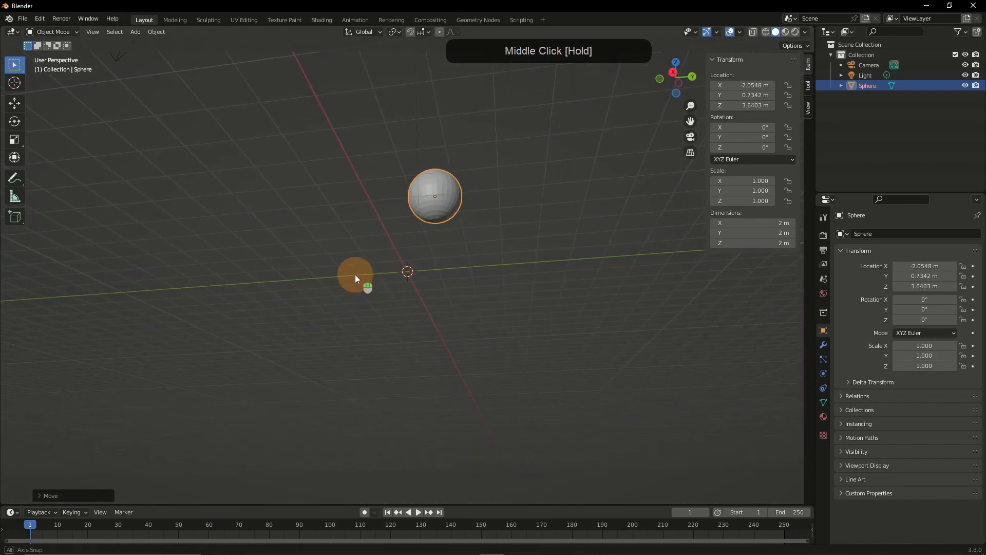
drag(355, 279, 481, 333)
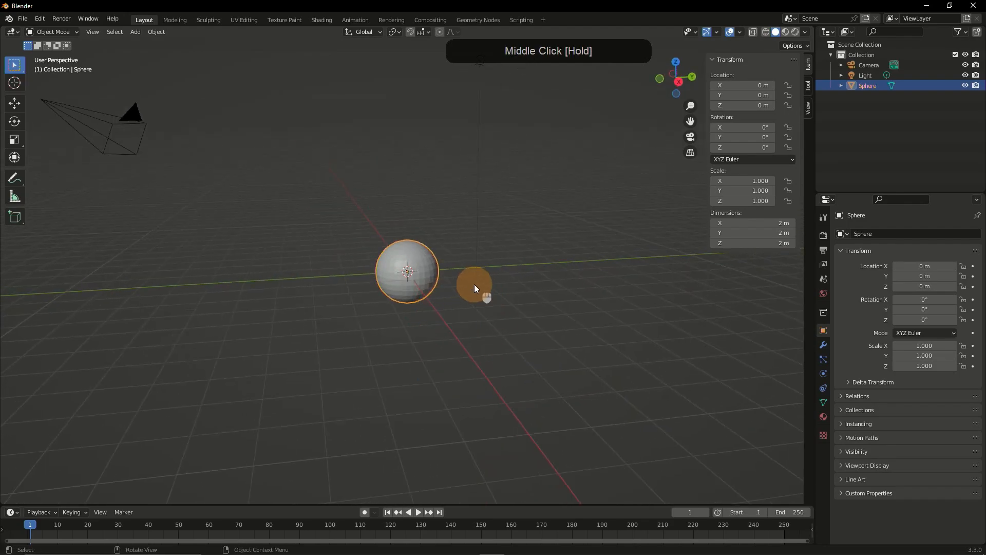
drag(475, 288, 480, 329)
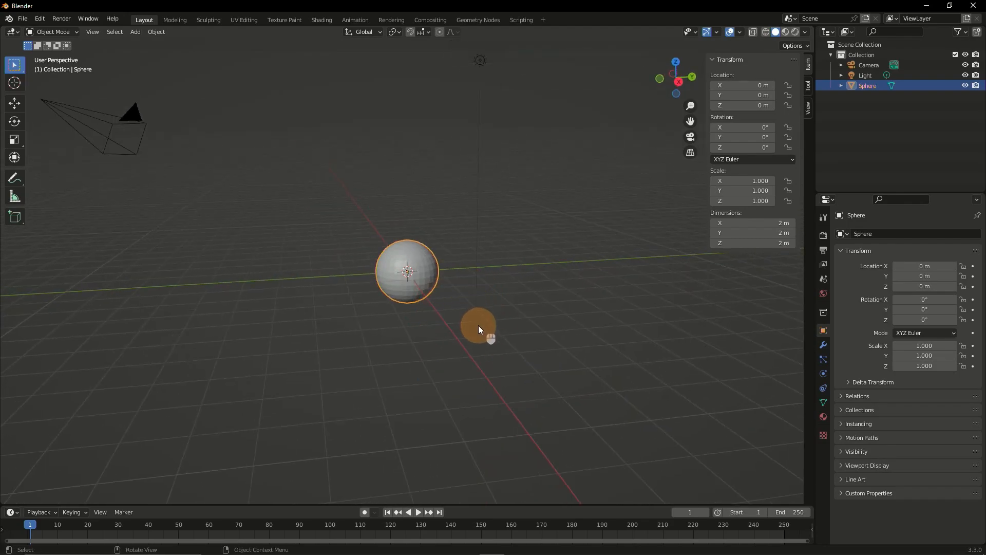
Start a move and cancel it, slide the sphere along one axis, then return it to the origin.
key(g)
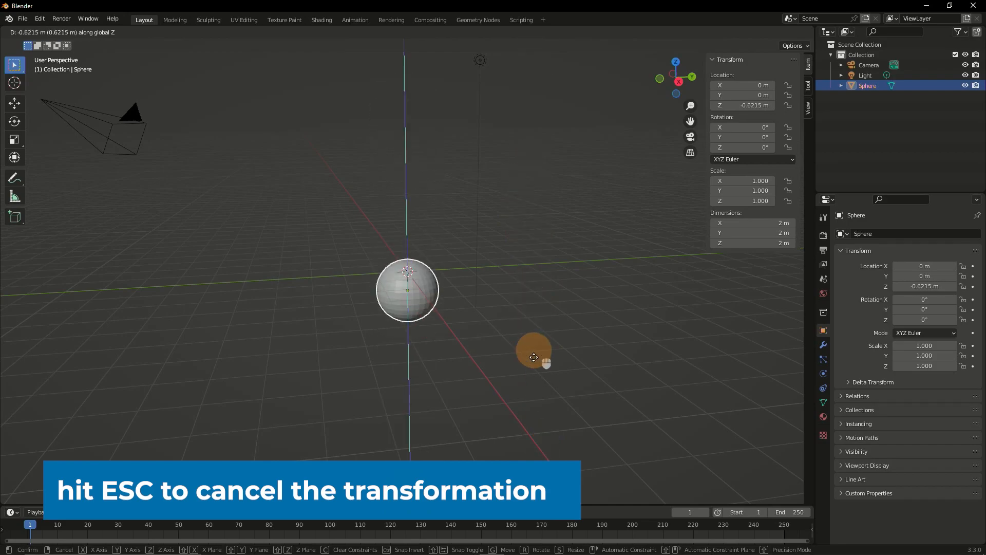
key(Escape)
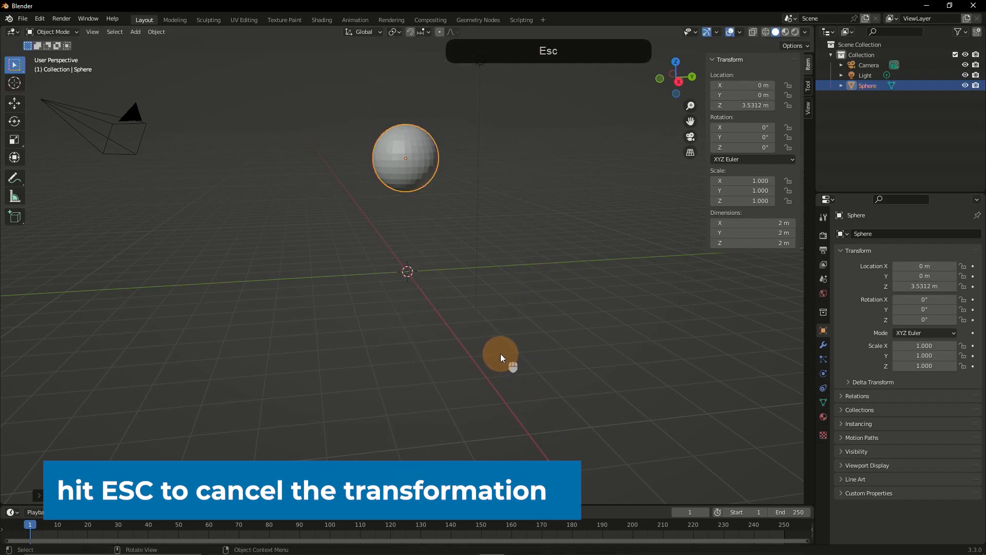
key(x)
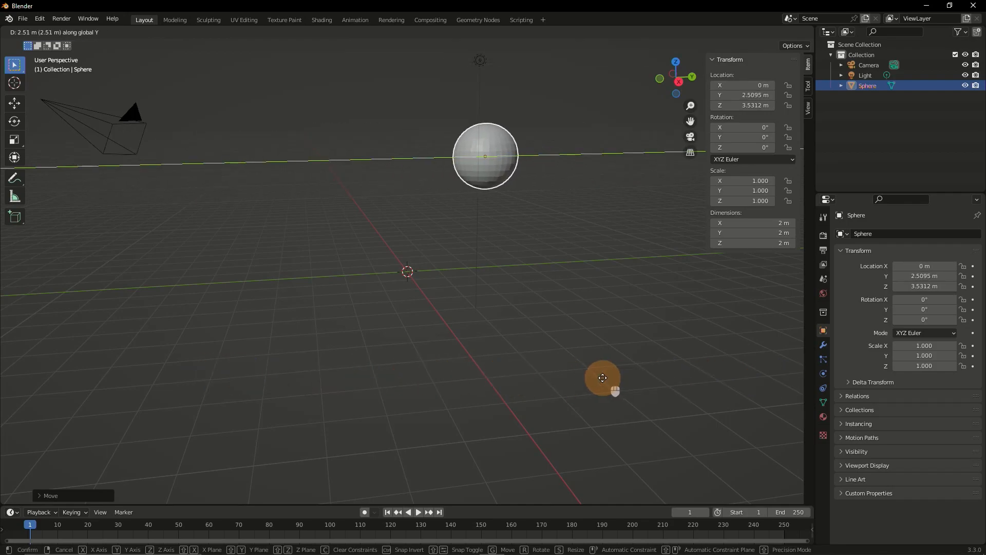
drag(602, 377, 673, 377)
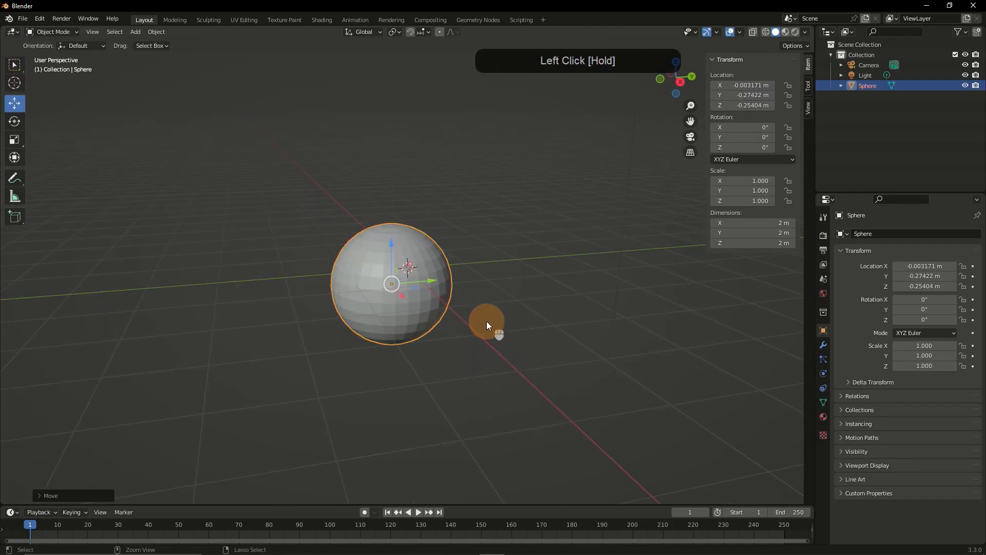
key(ctrl+z)
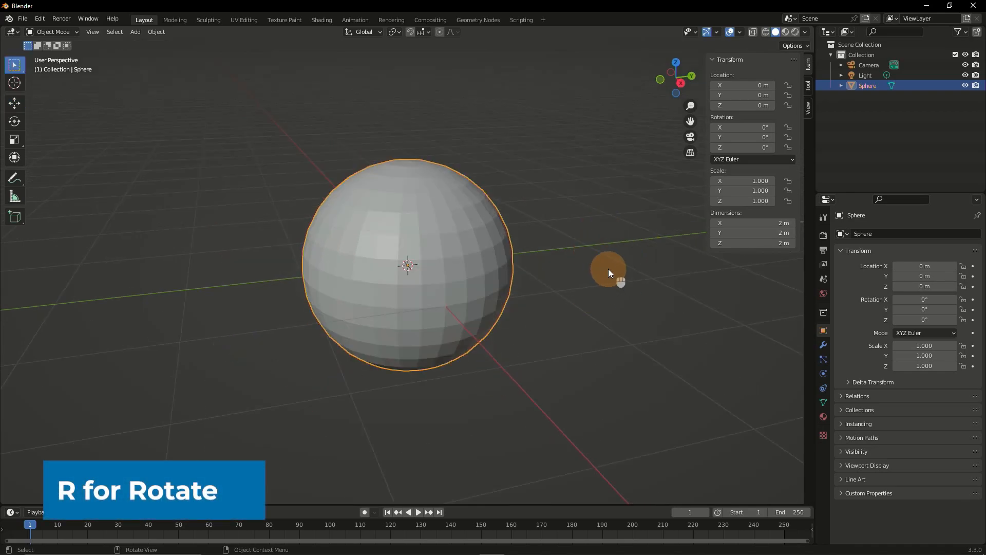
key(r)
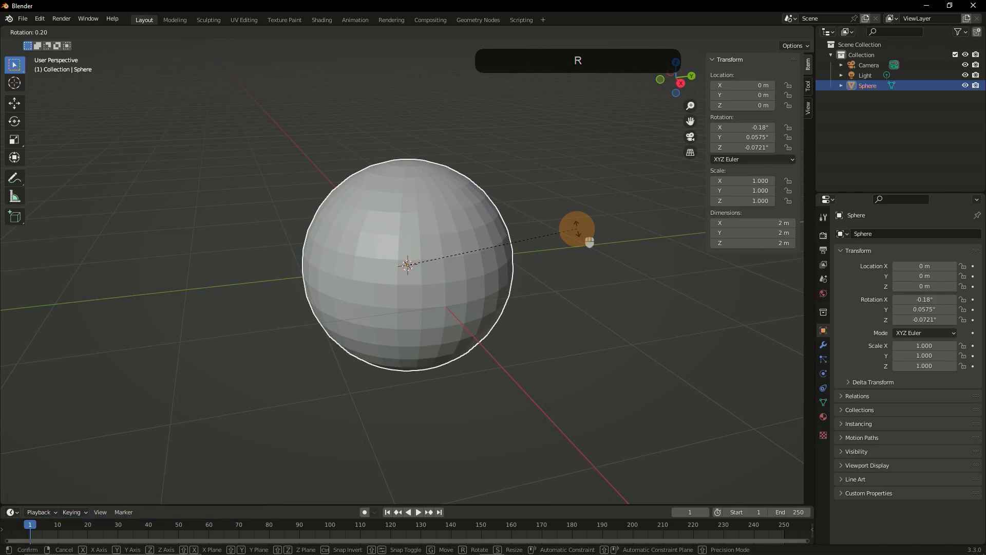
key(z)
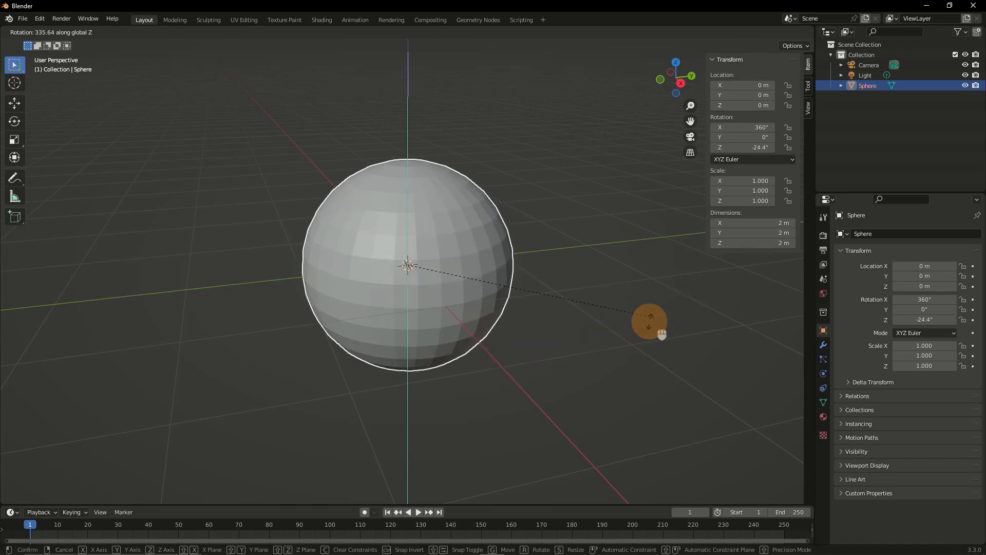
key(s)
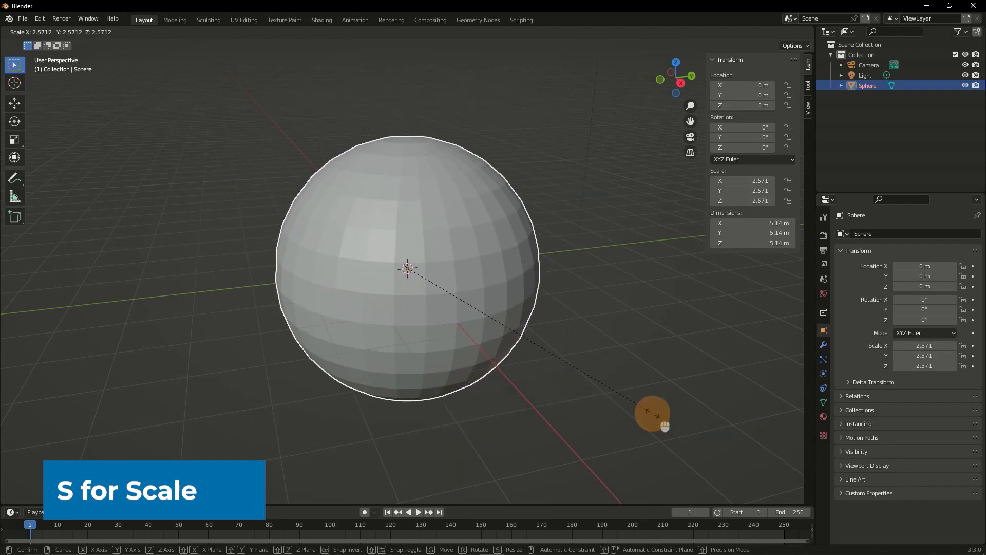
key(y)
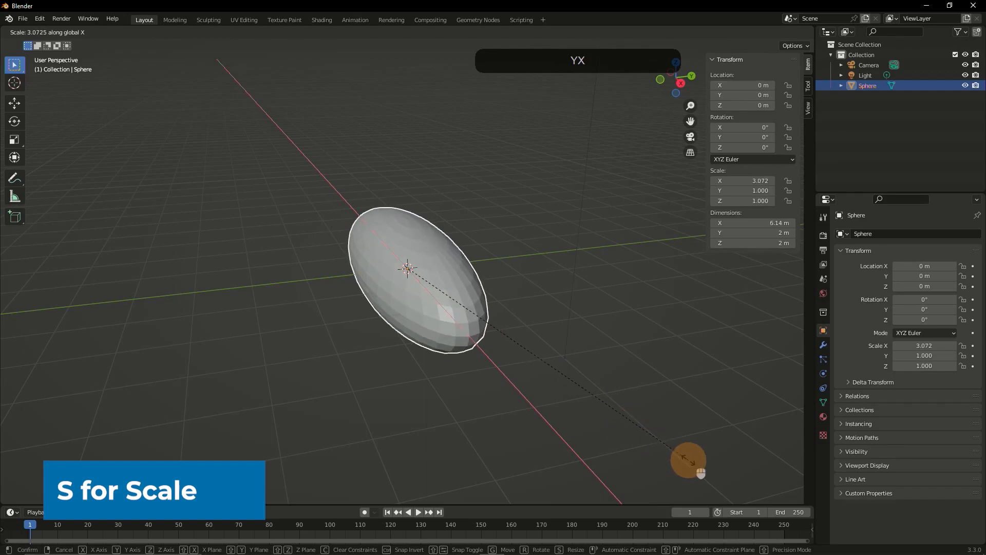
key(Escape)
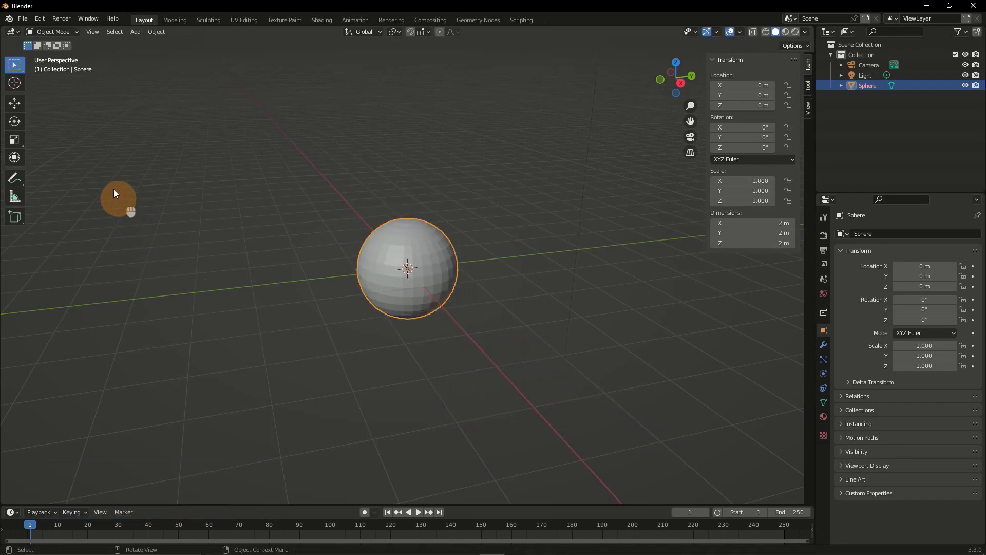
mouse_move(14, 139)
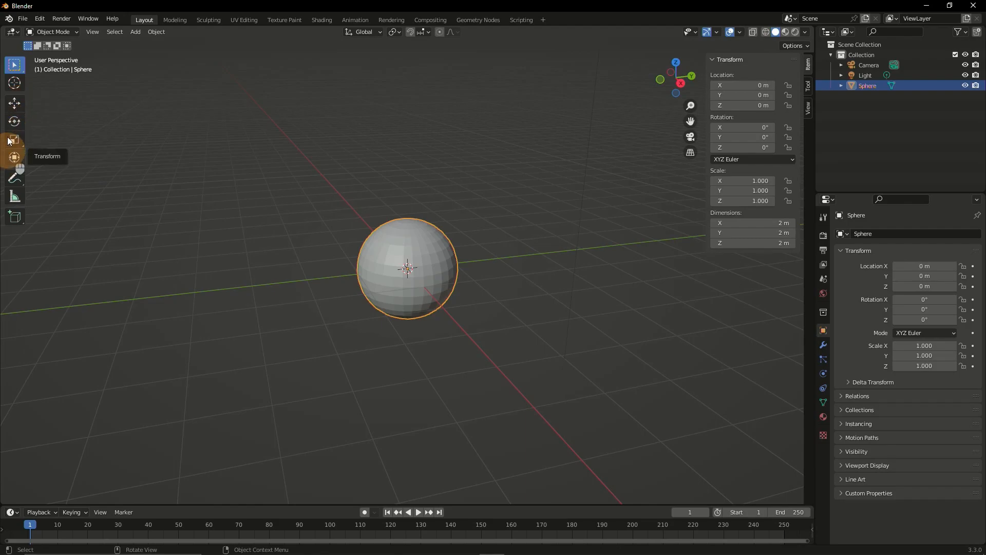
With the Move tool, drag the sphere in the Y-Z plane and freely, then undo back to origin.
click(14, 103)
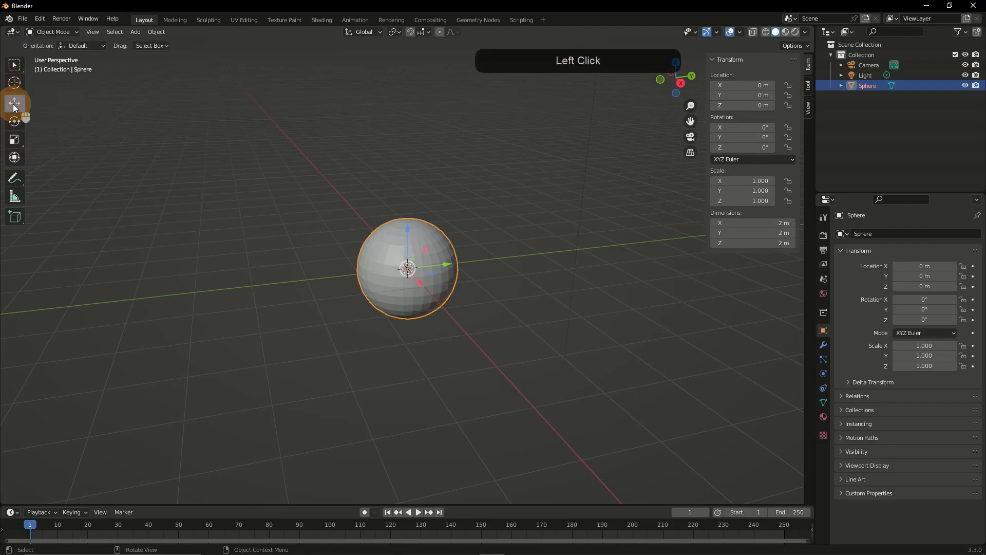
scroll(down, 3)
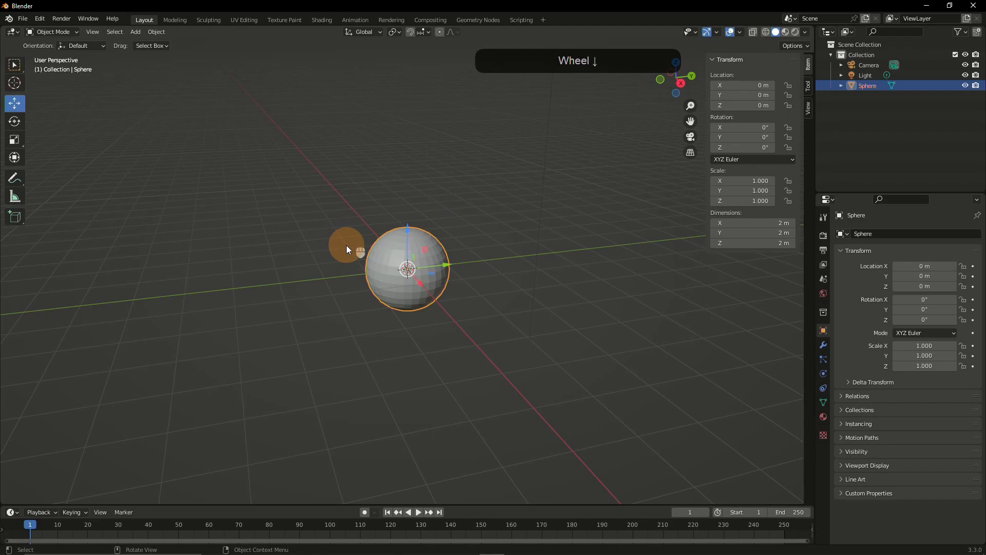
drag(346, 250, 476, 266)
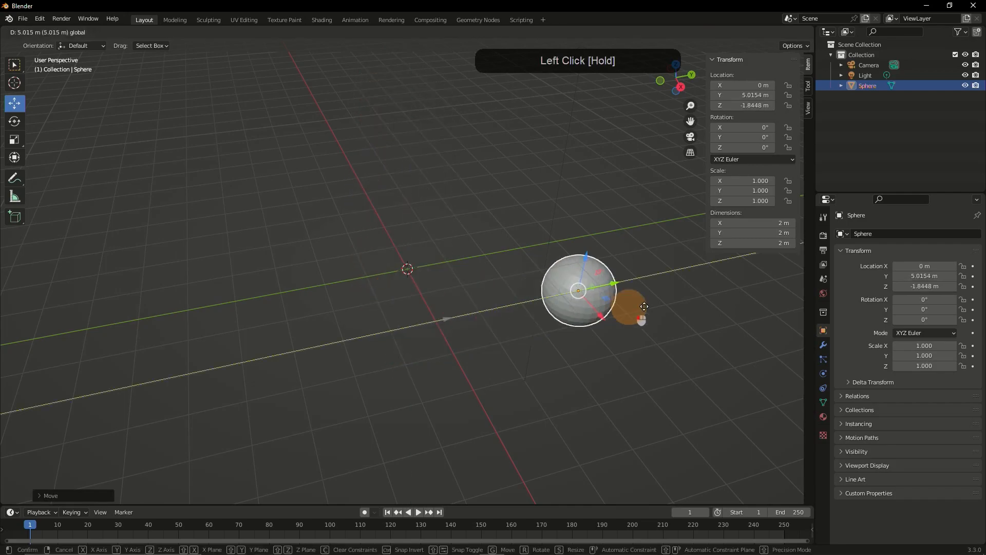
drag(644, 306, 476, 255)
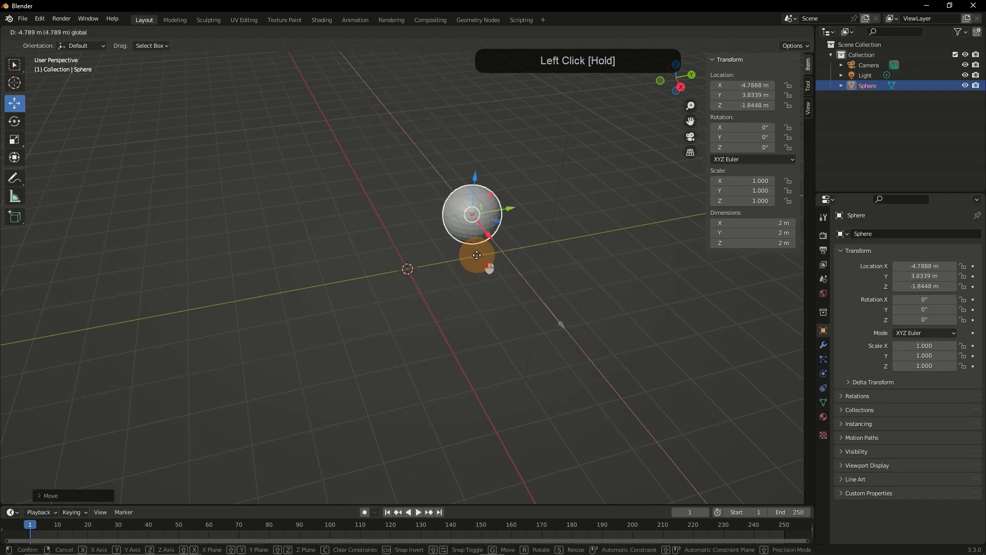
key(ctrl+z)
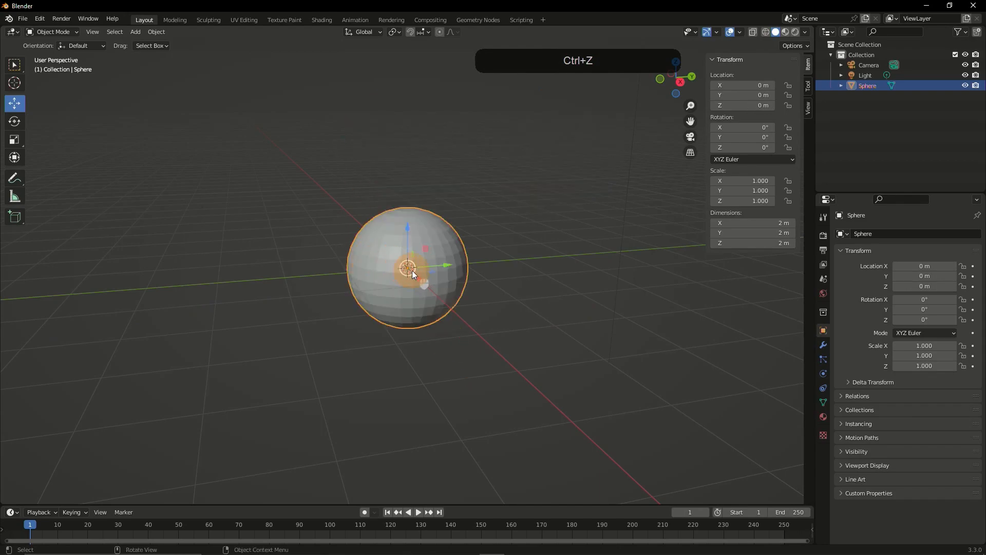
drag(412, 266, 475, 233)
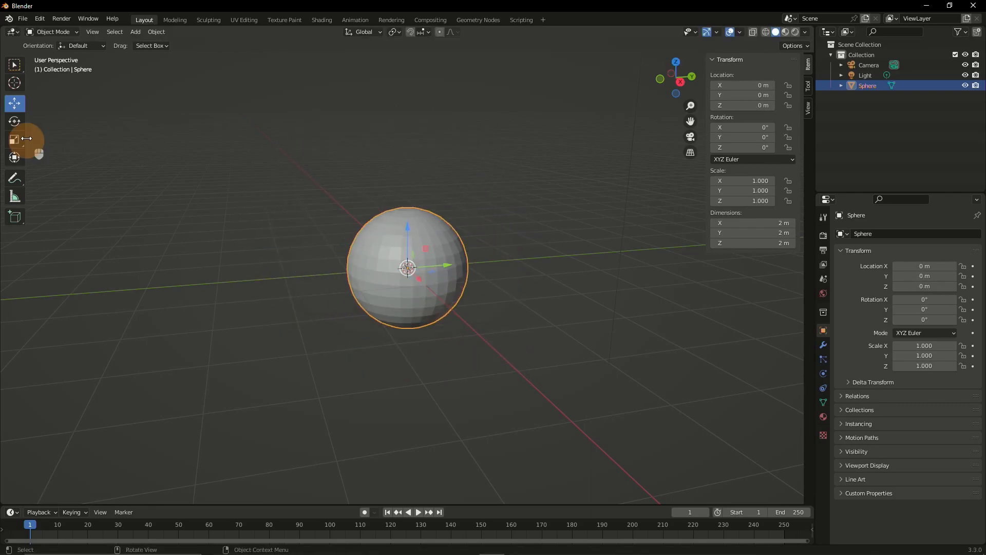
Rotate the sphere around Y and freely with the Rotate tool, scale it up, then undo.
click(15, 121)
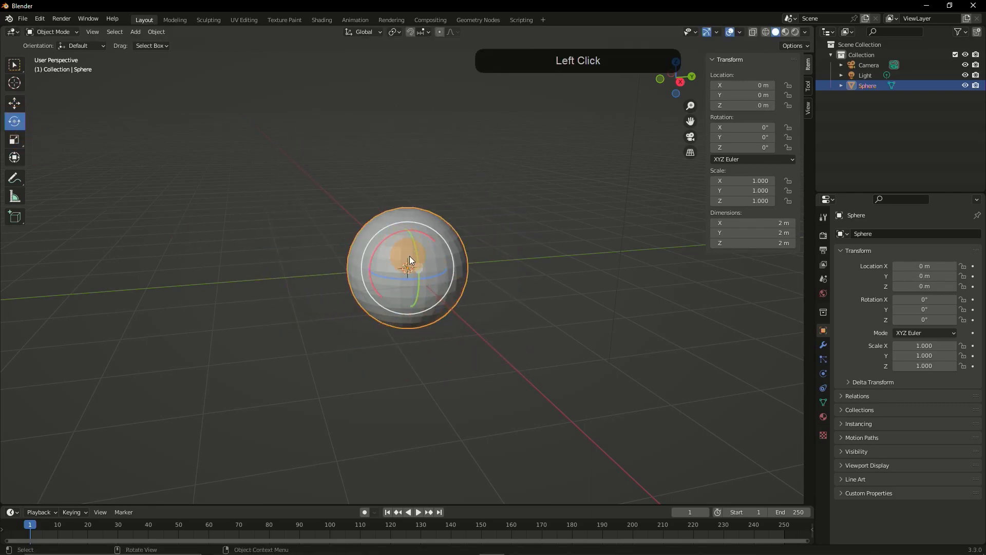
drag(409, 267, 427, 264)
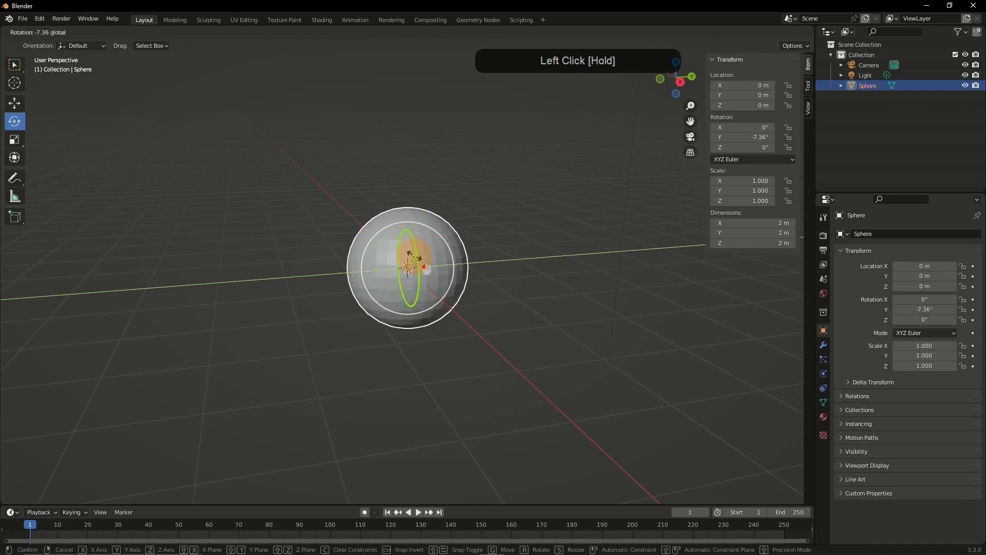
drag(409, 267, 447, 193)
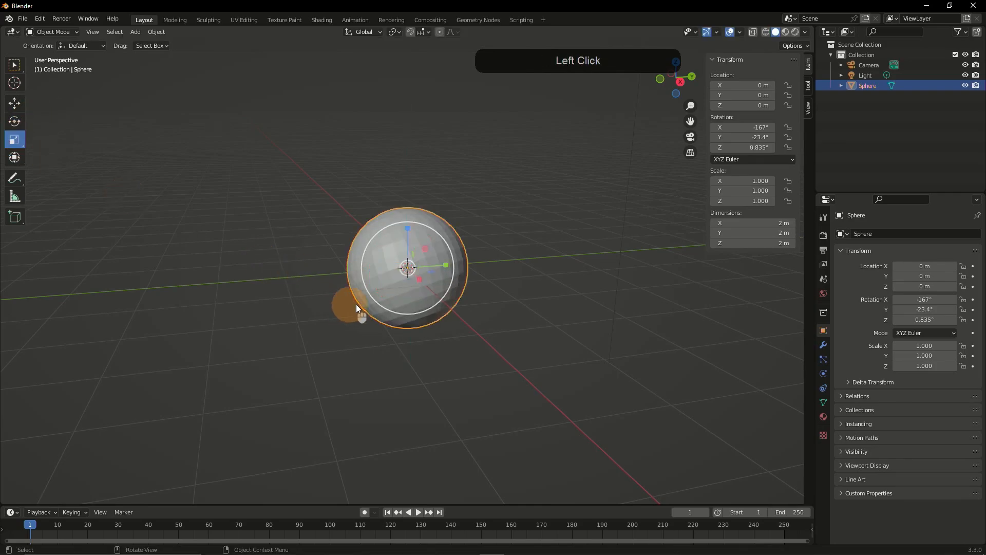
drag(406, 267, 362, 284)
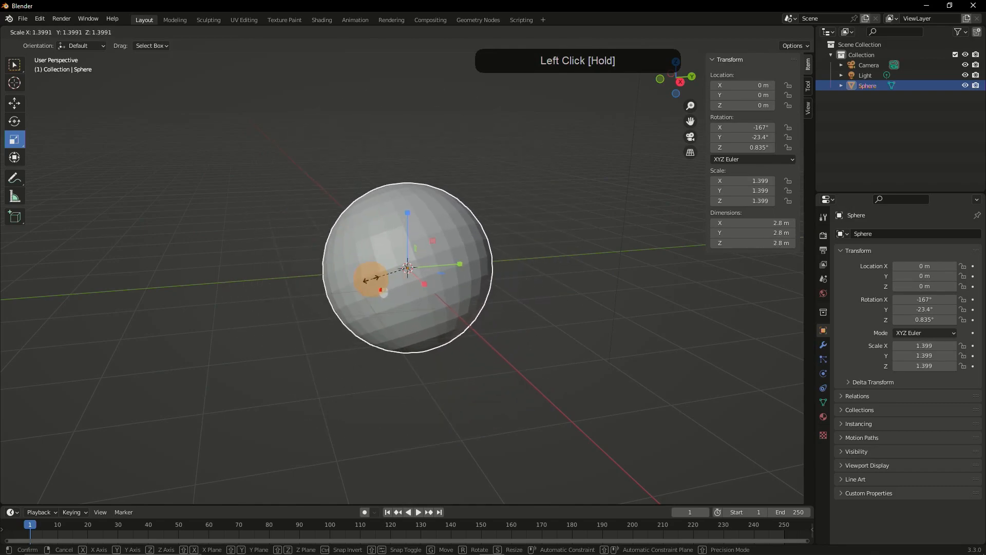
key(ctrl+z)
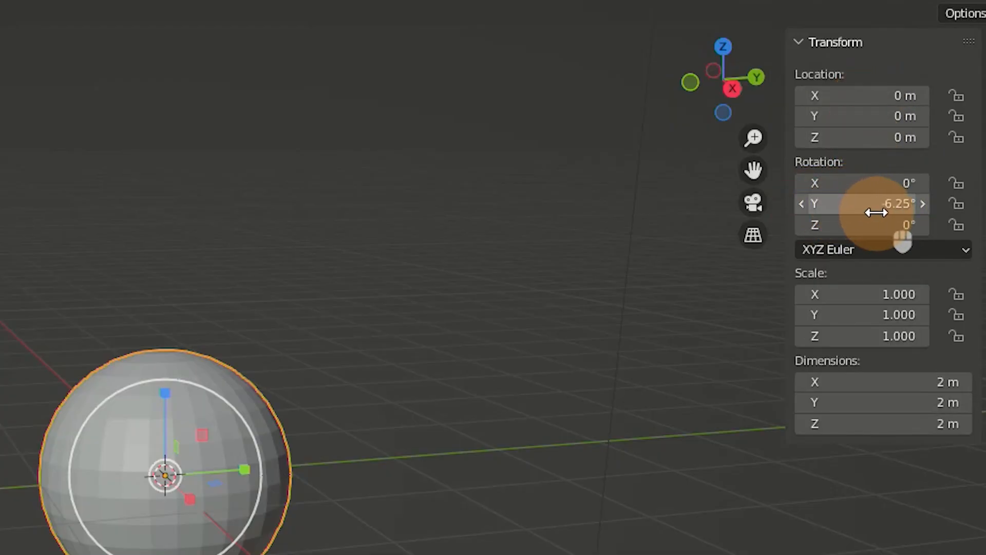
Drag the Rotation Y field to about -6.25° and begin typing an exact value.
drag(881, 203, 900, 203)
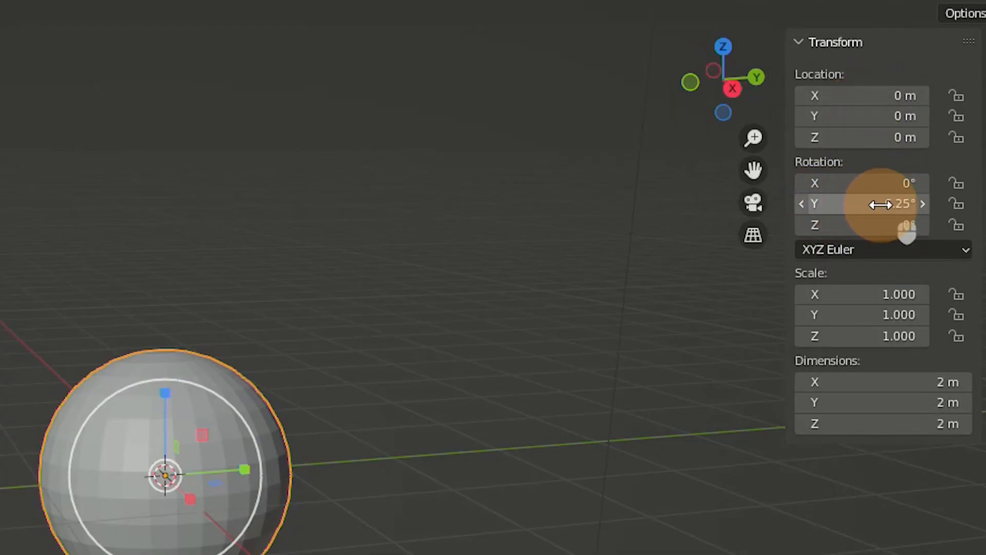
click(862, 203)
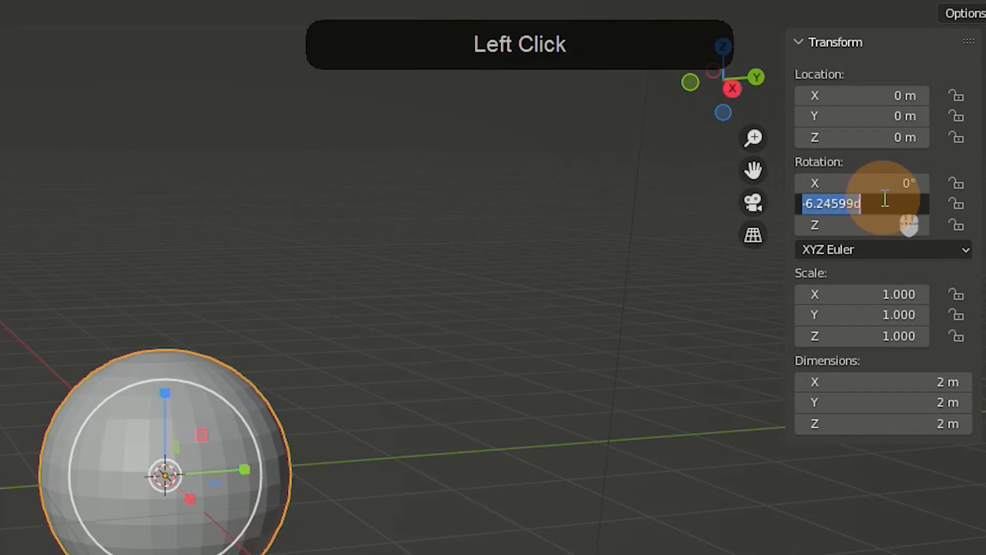